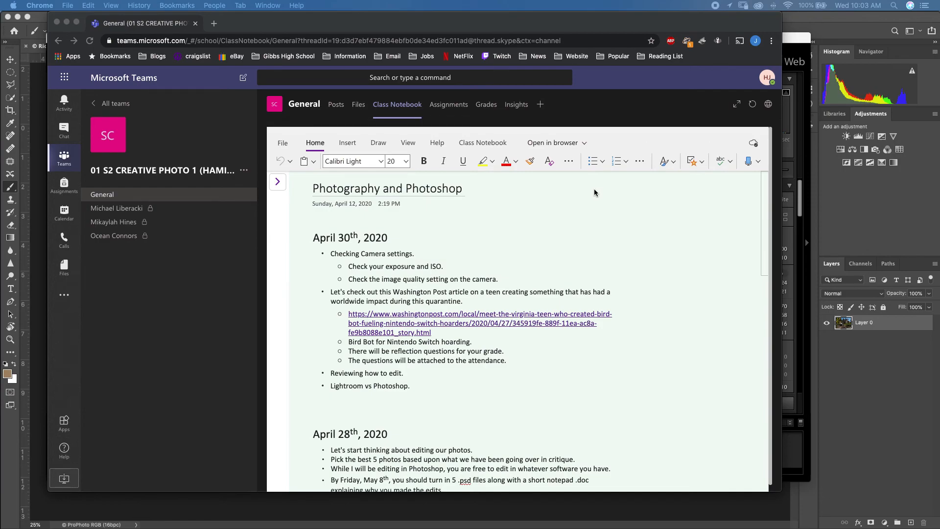
mouse_move(582, 199)
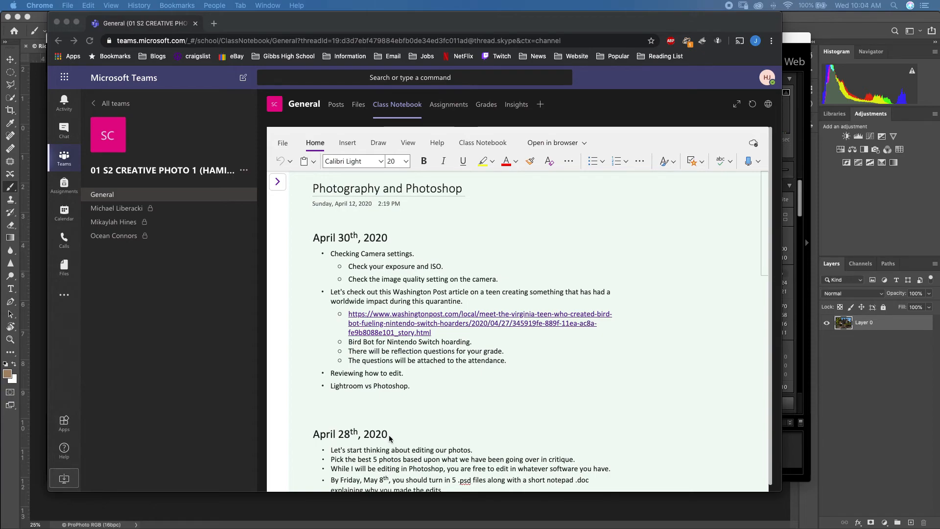
mouse_move(392, 435)
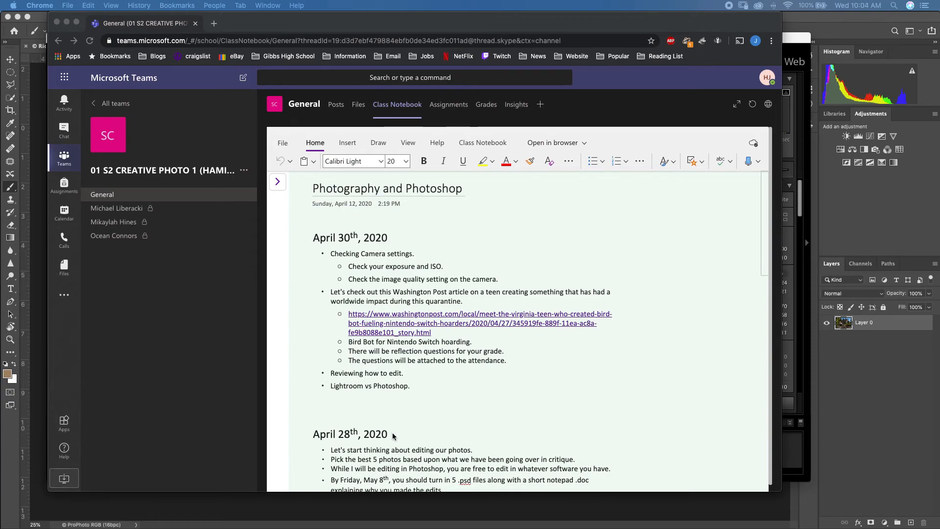
mouse_move(400, 393)
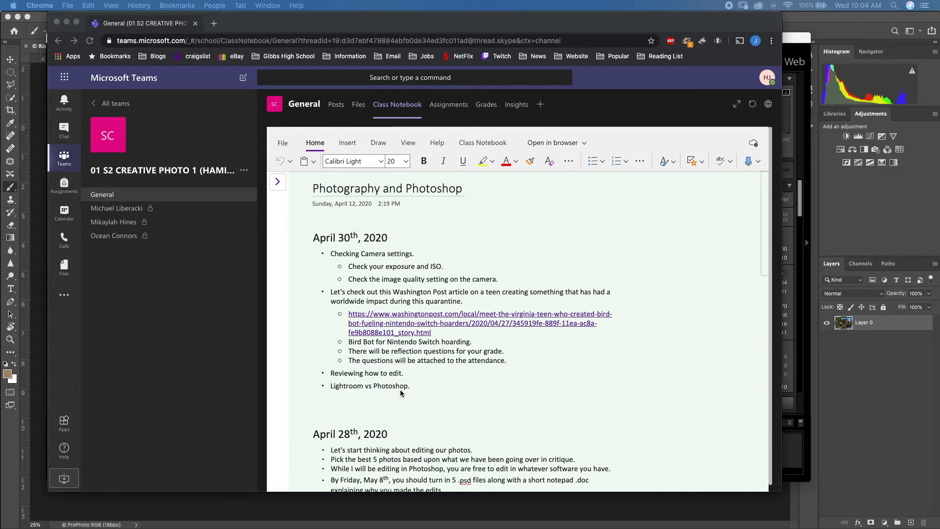
mouse_move(490, 249)
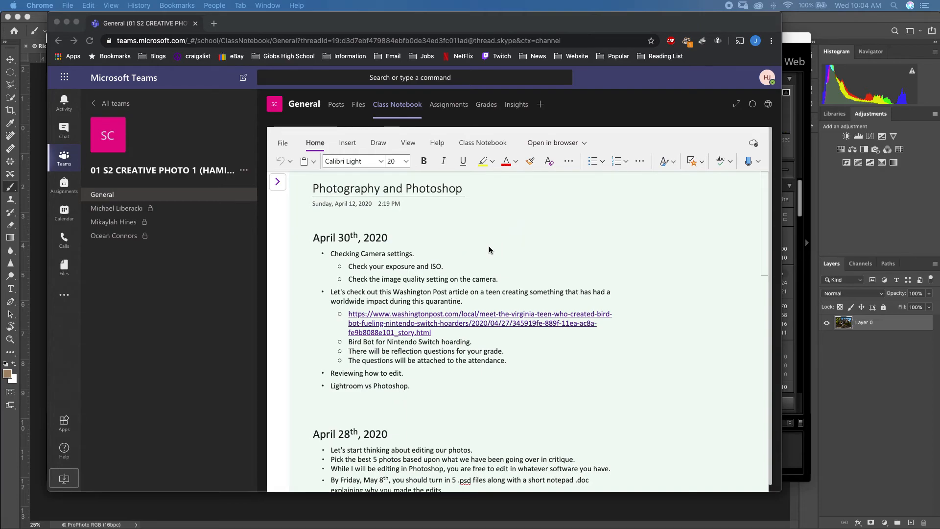
mouse_move(400, 259)
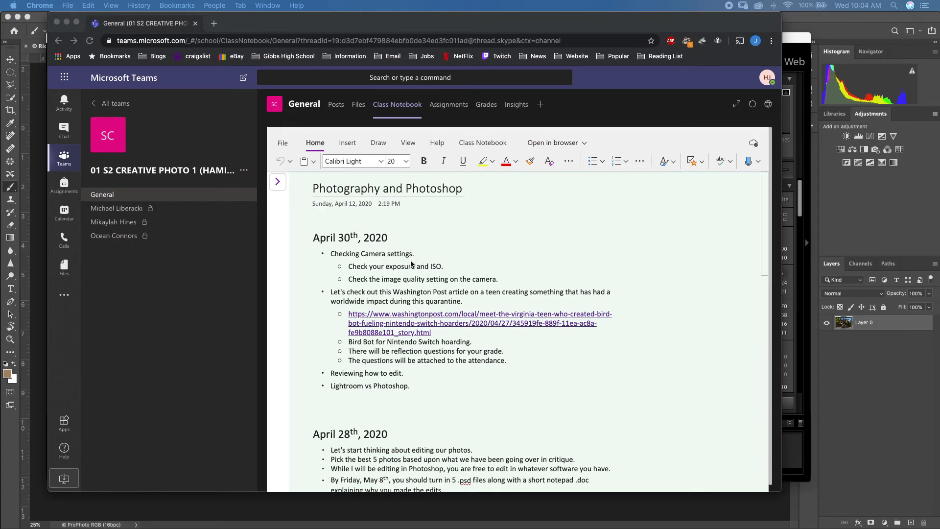
mouse_move(412, 267)
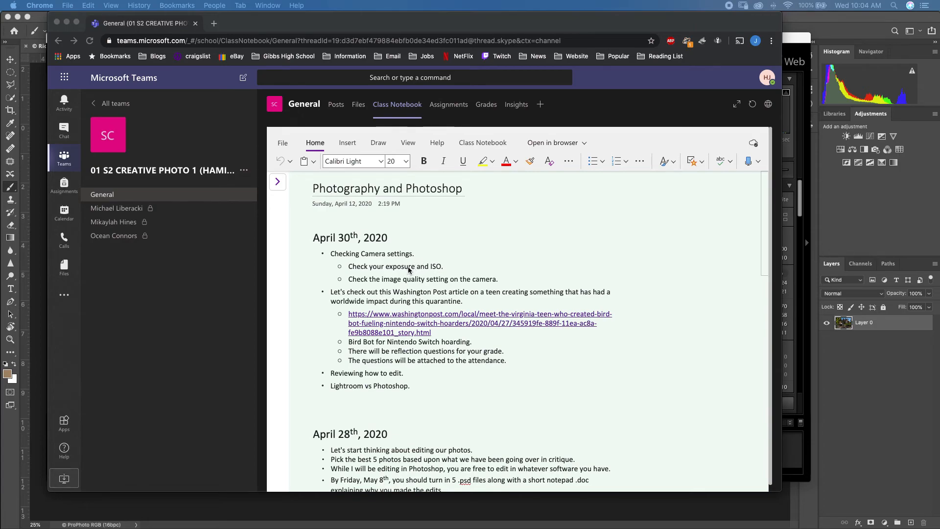
mouse_move(410, 271)
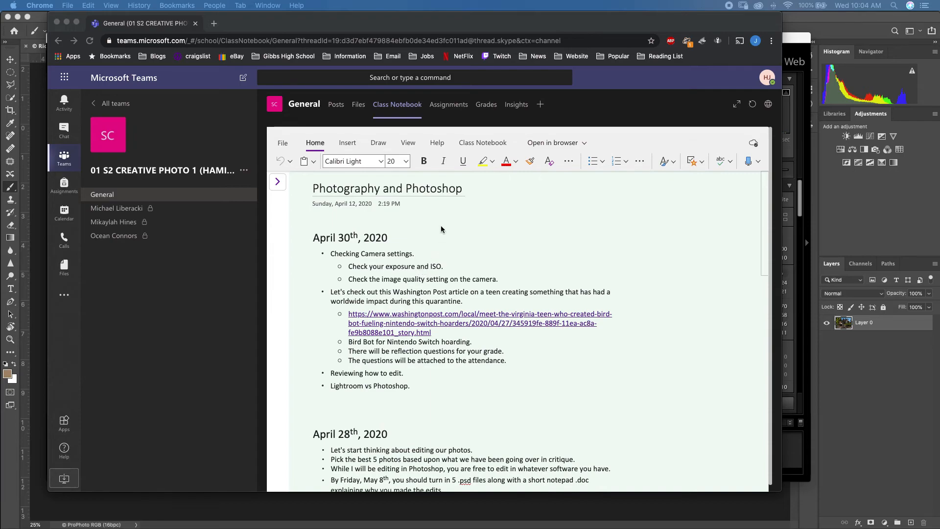
mouse_move(492, 274)
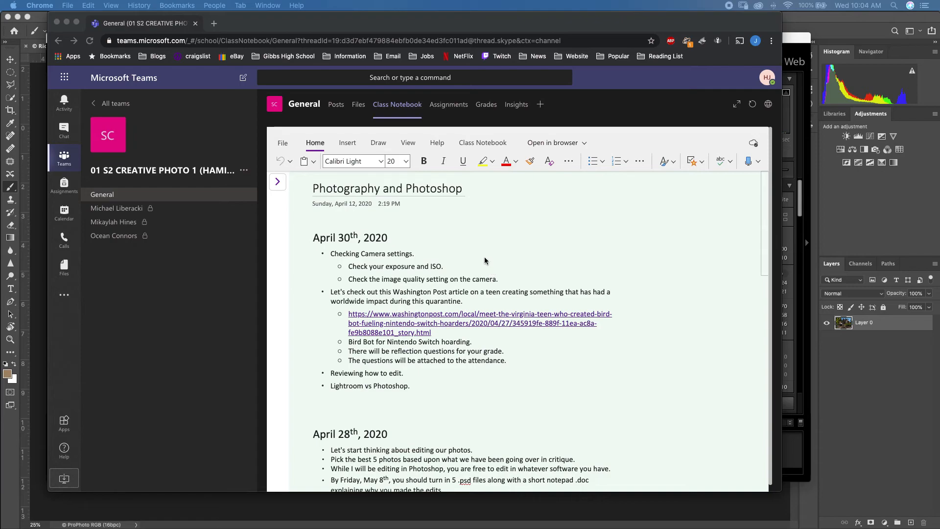
mouse_move(884, 120)
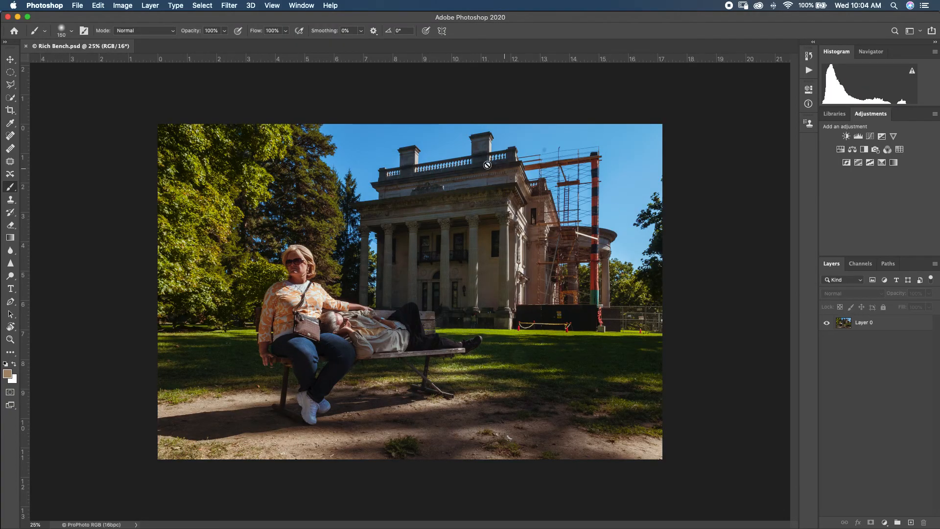
mouse_move(141, 34)
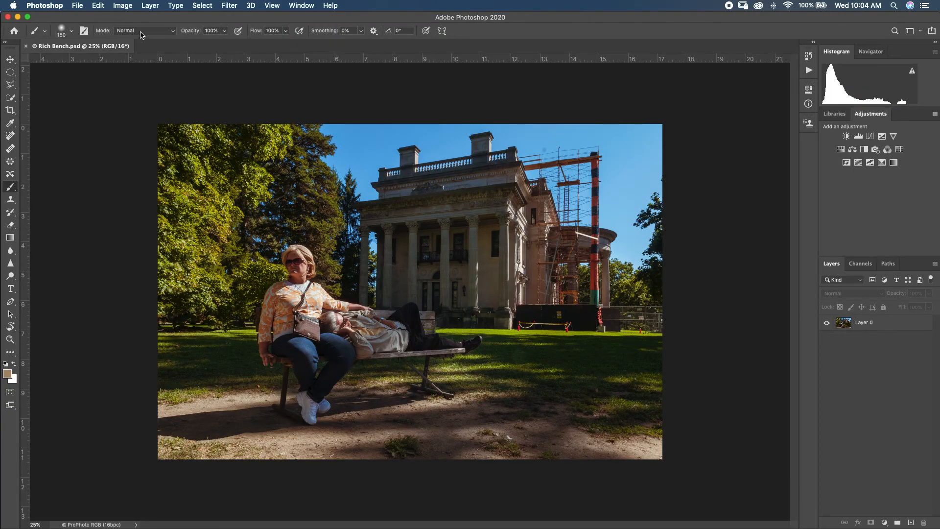
- Check the Image Size dialog without changing it, then scroll the notebook toward the Washington Post link
left_click(123, 6)
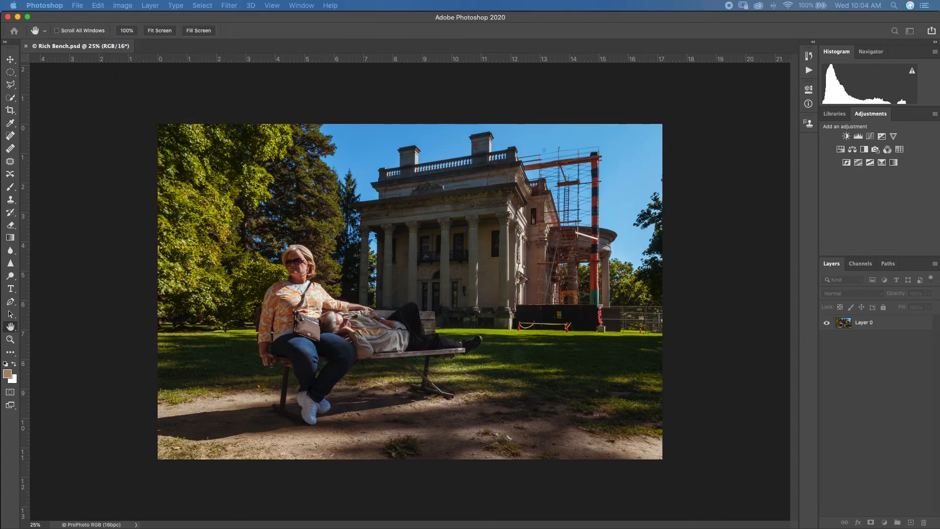
left_click(122, 6)
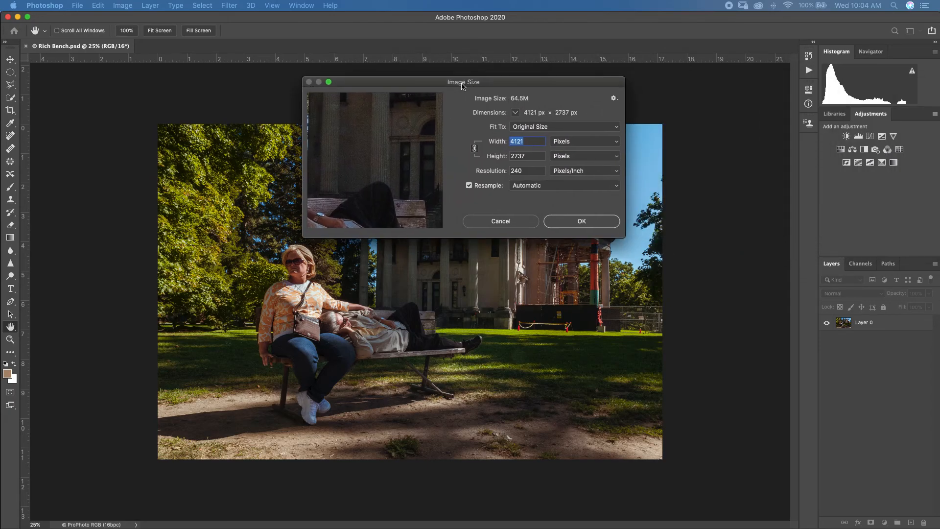
left_click_drag(463, 82, 385, 153)
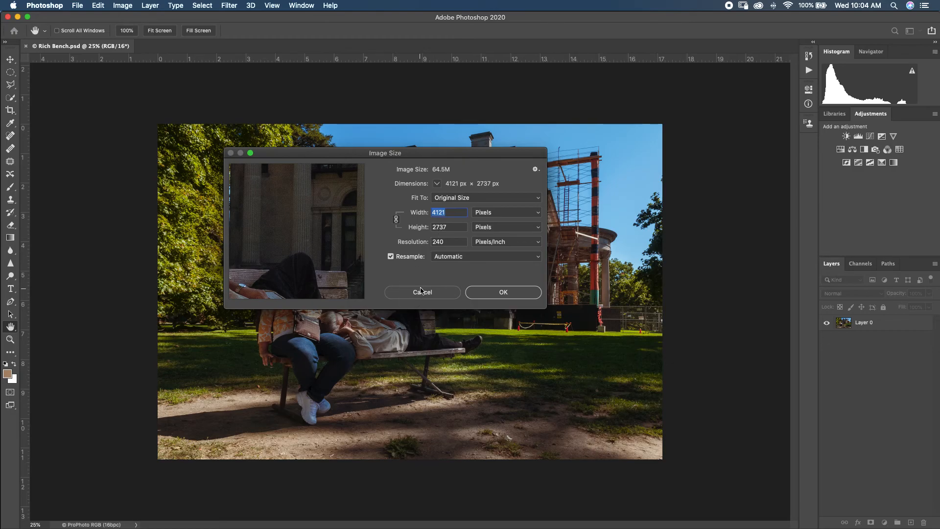
left_click(421, 292)
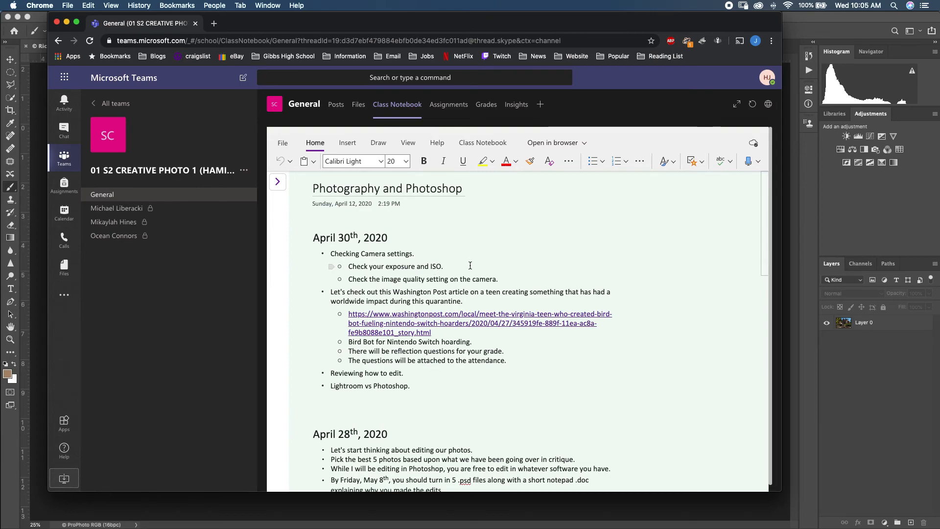
mouse_move(472, 265)
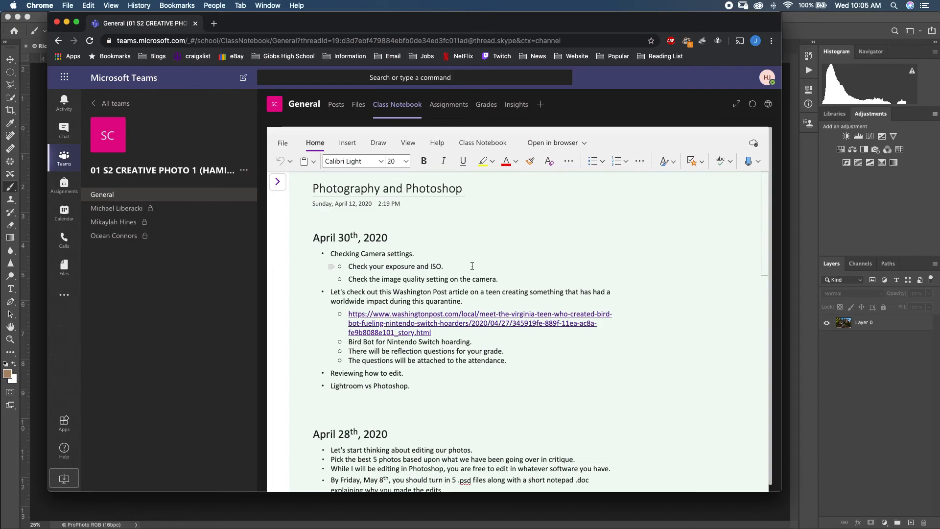
mouse_move(473, 264)
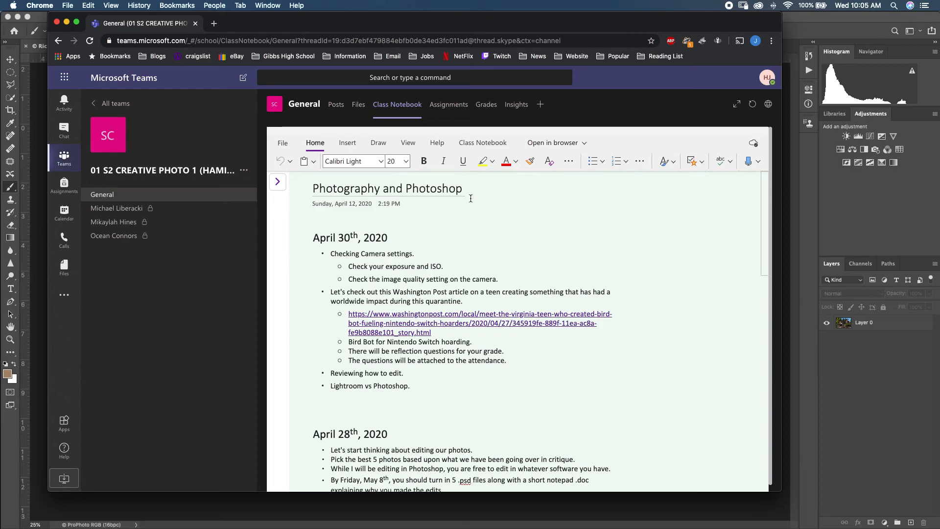
mouse_move(484, 259)
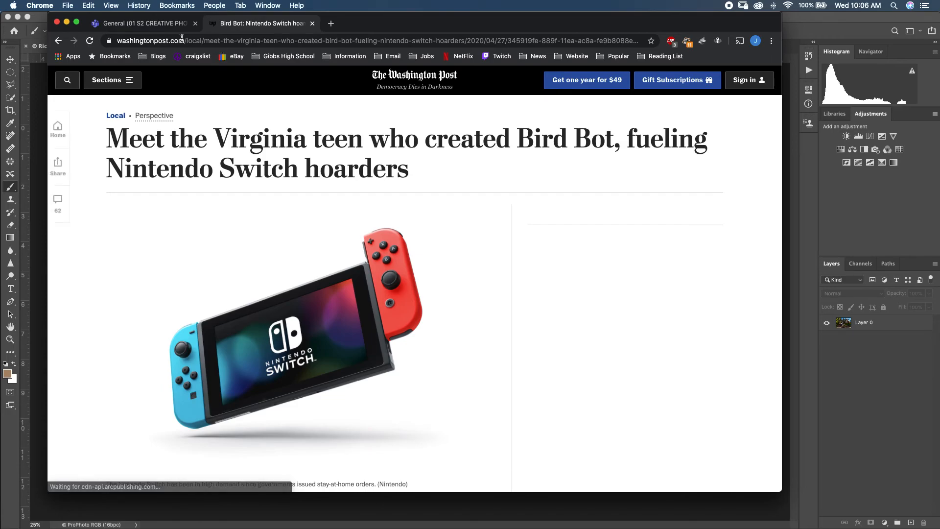
scroll("down", 3)
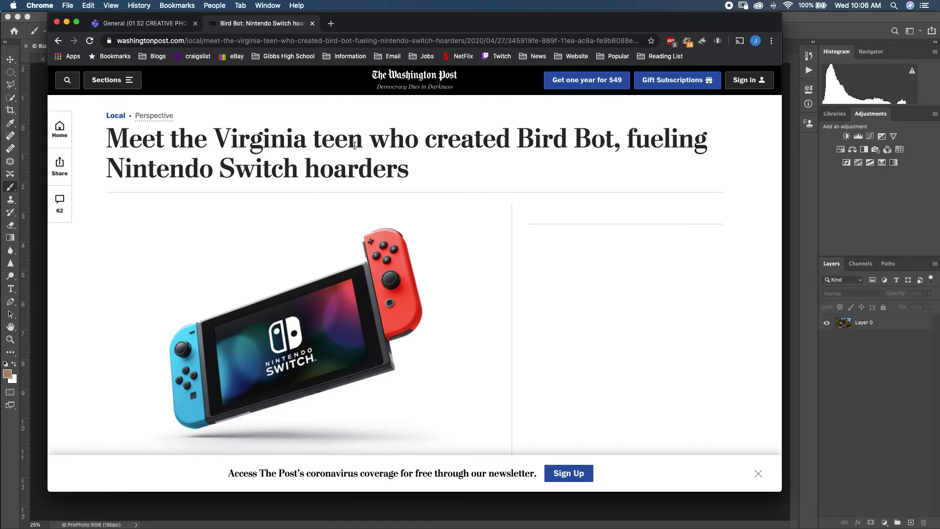
mouse_move(448, 160)
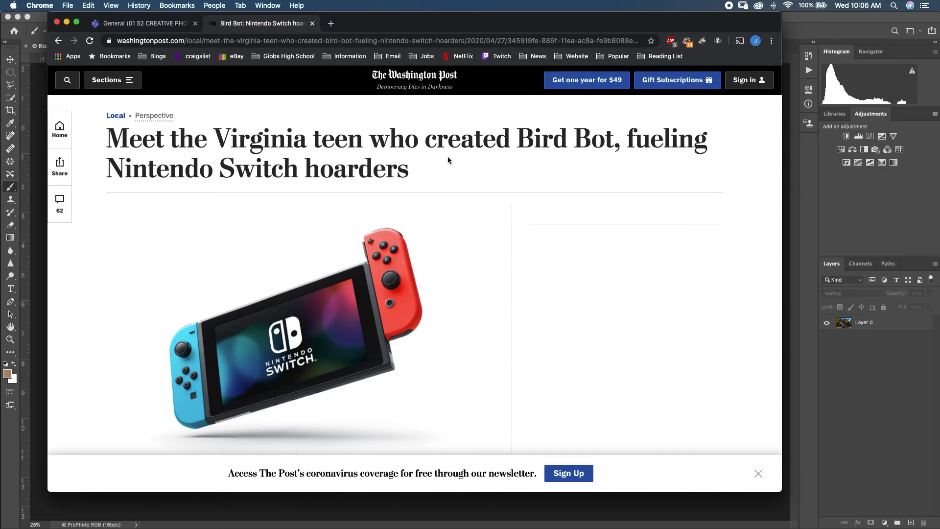
mouse_move(639, 3)
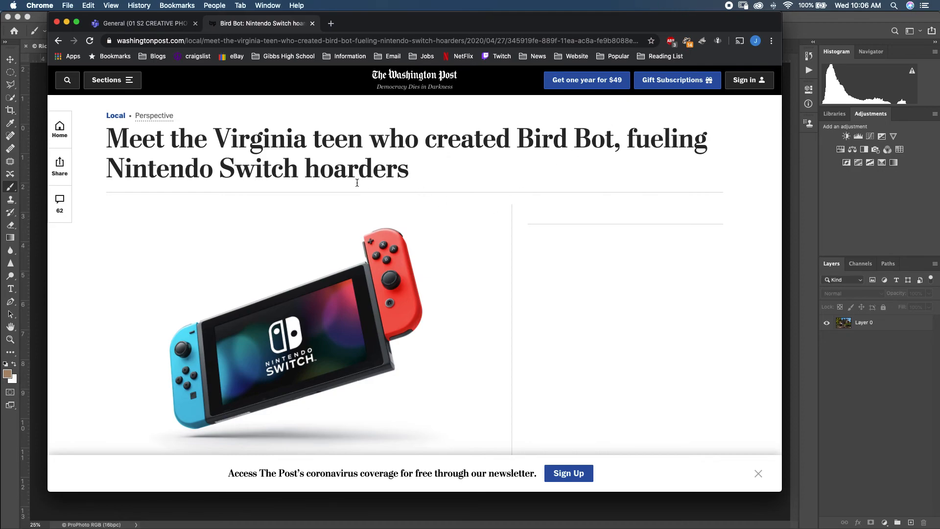
mouse_move(471, 198)
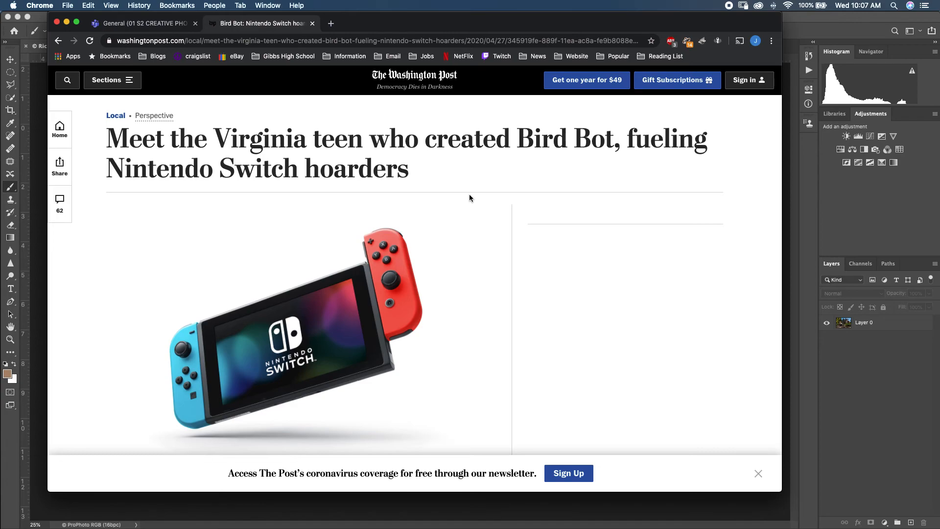
mouse_move(455, 204)
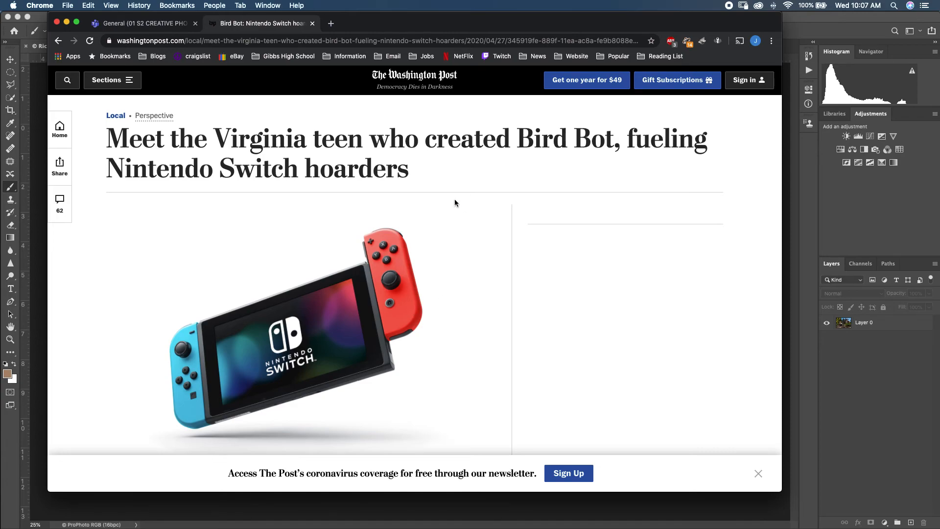
scroll("down", 3)
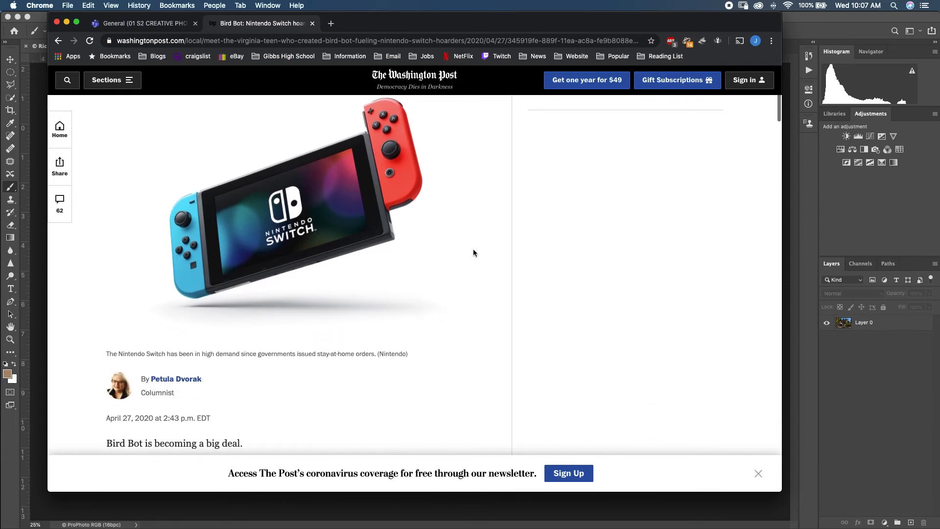
scroll("down", 3)
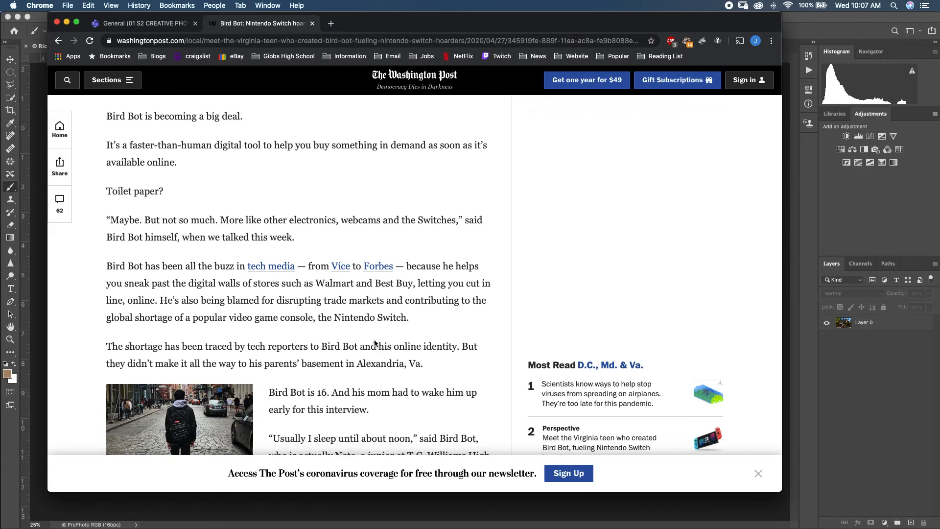
scroll("down", 3)
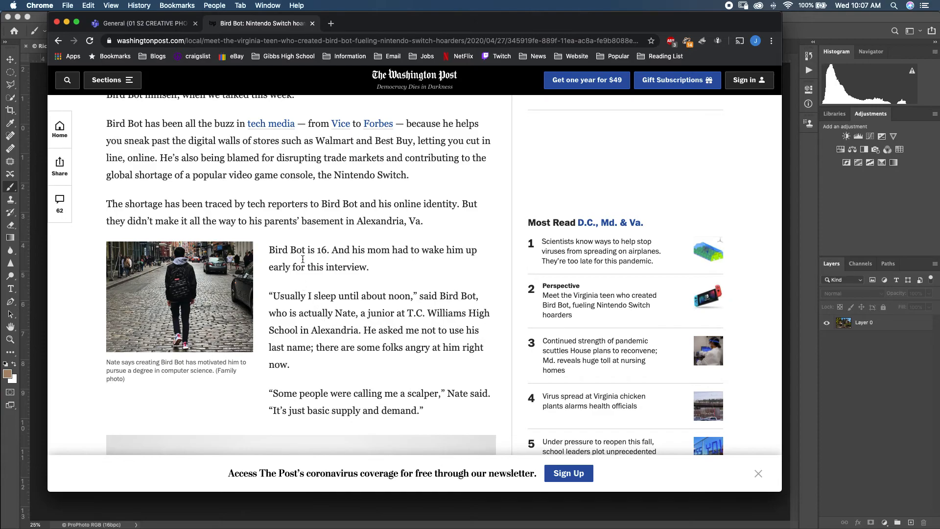
mouse_move(293, 263)
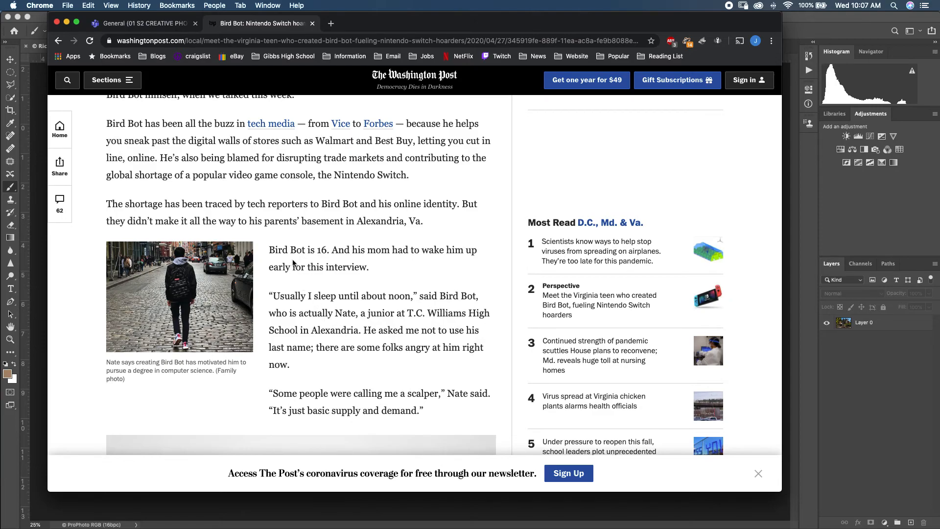
scroll("down", 3)
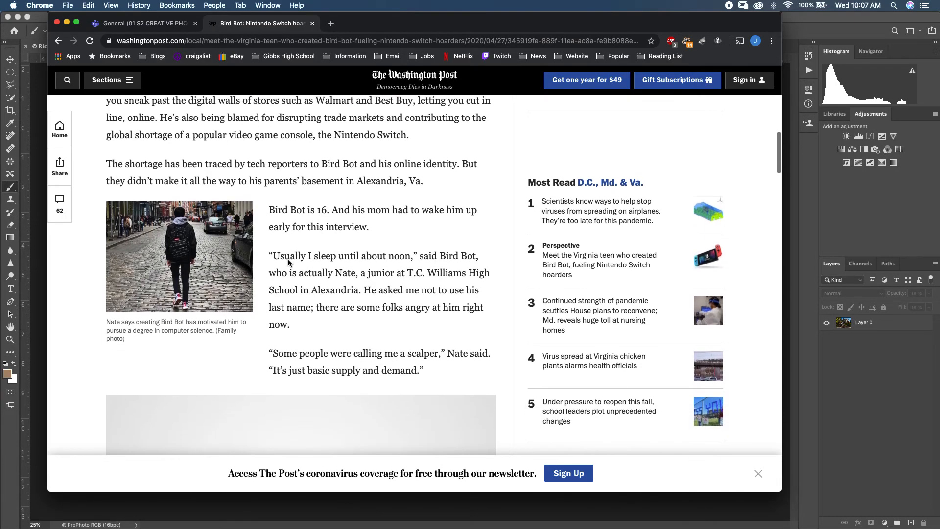
scroll("down", 3)
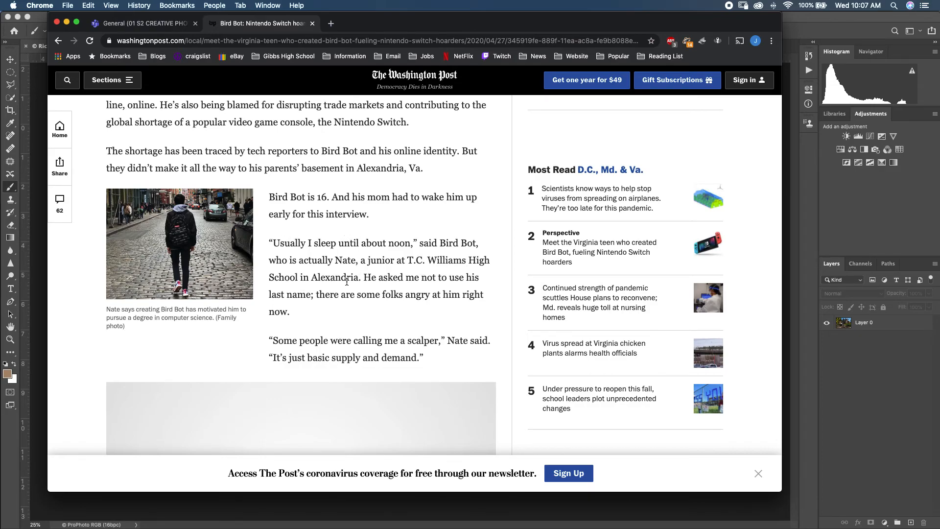
mouse_move(373, 287)
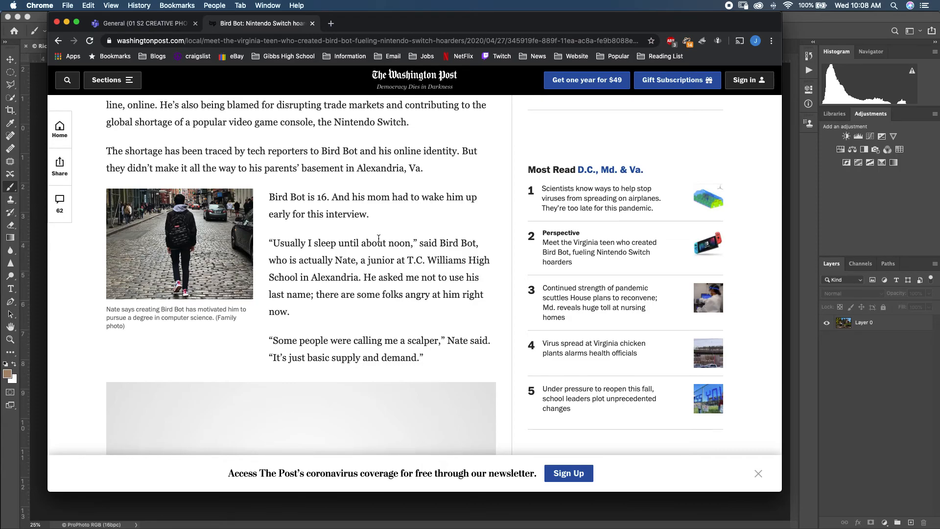
scroll("up", 3)
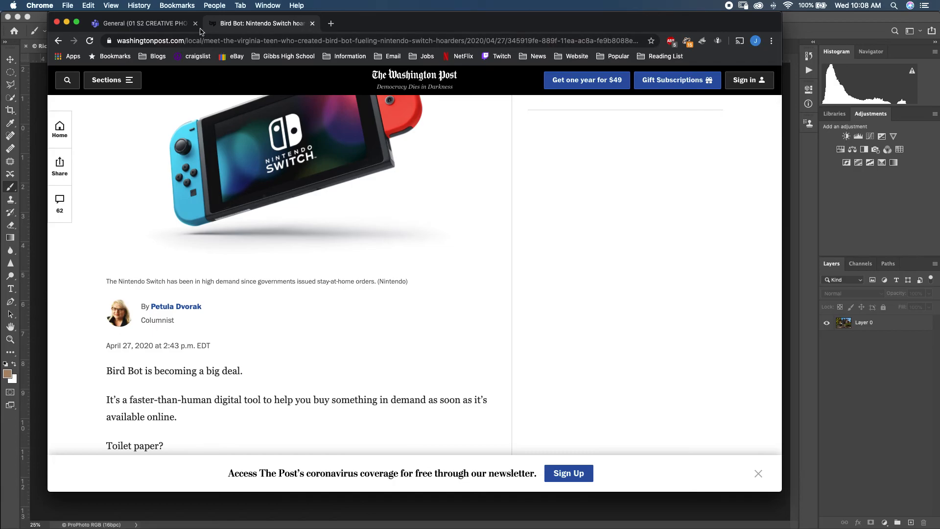
- Bring Lightroom Classic forward showing the edited bench photo in Develop
left_click(144, 23)
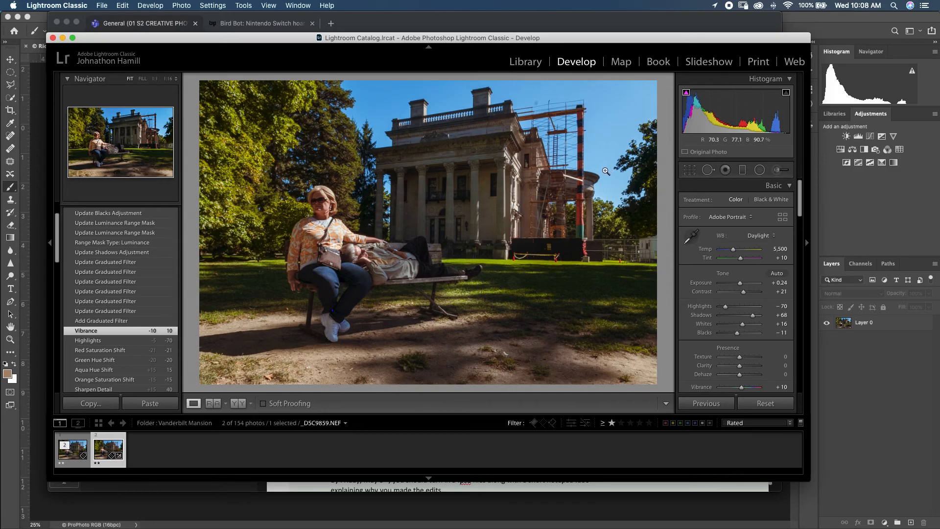
mouse_move(471, 215)
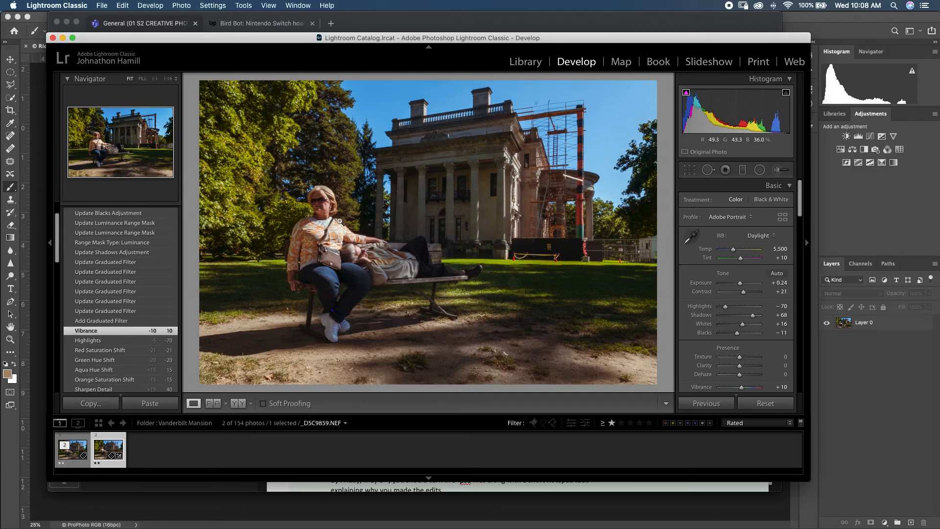
mouse_move(466, 205)
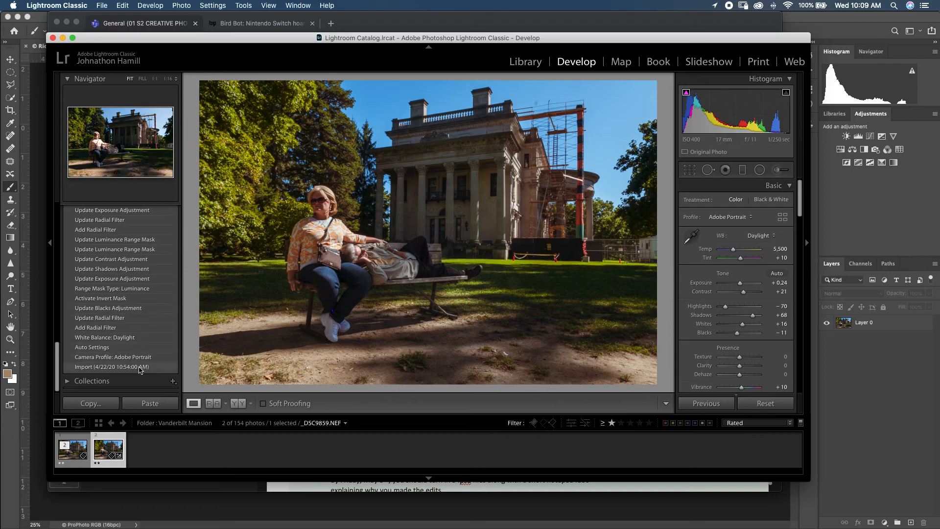
- Revert the bench photo to its original Import state from the History panel
left_click(112, 366)
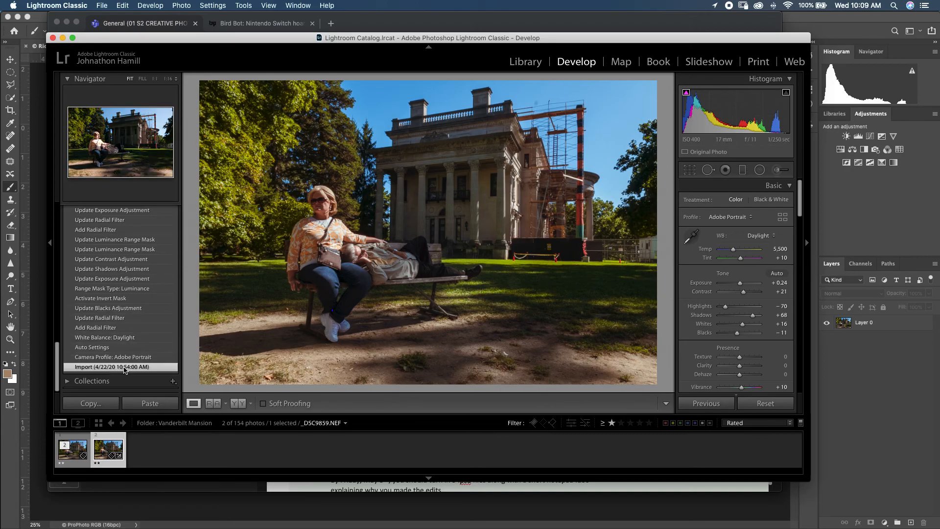
left_click(764, 403)
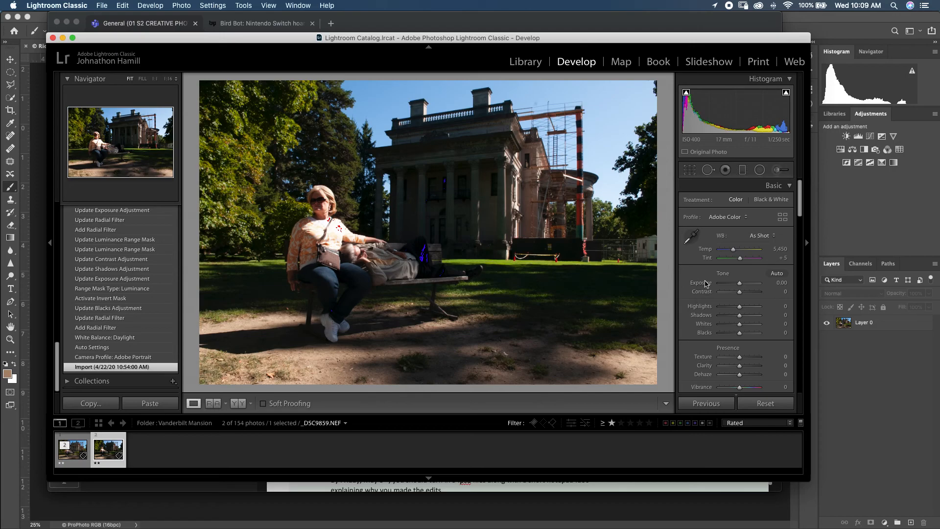
mouse_move(688, 292)
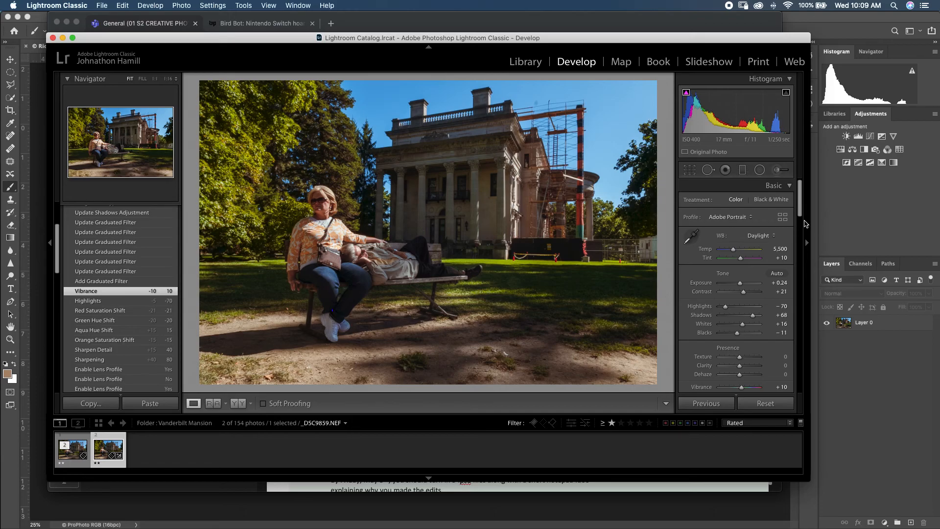
mouse_move(807, 226)
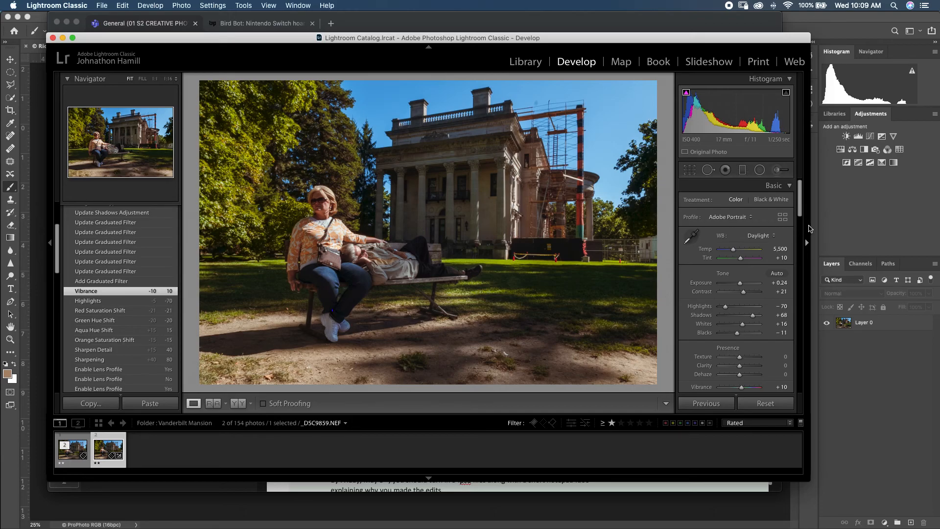
mouse_move(810, 229)
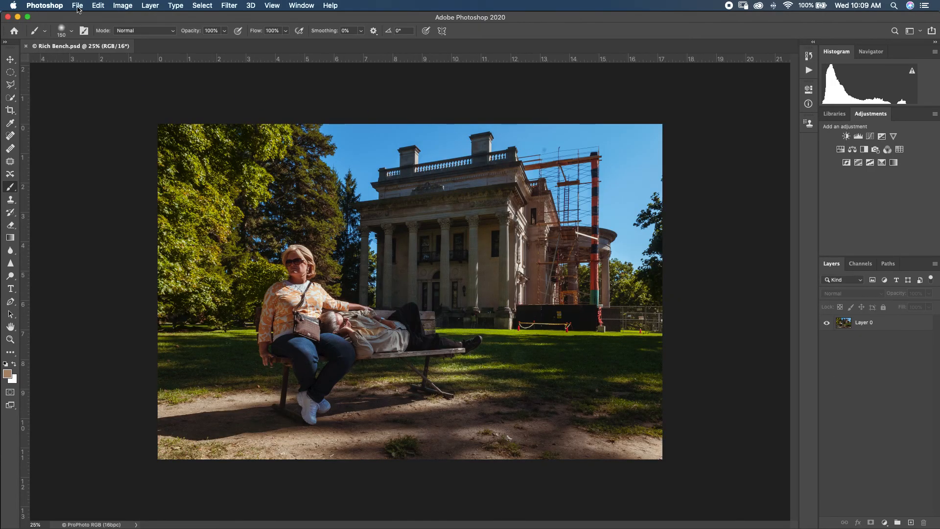
- Bring up Photoshop's File menu to reach the Open command
left_click(78, 6)
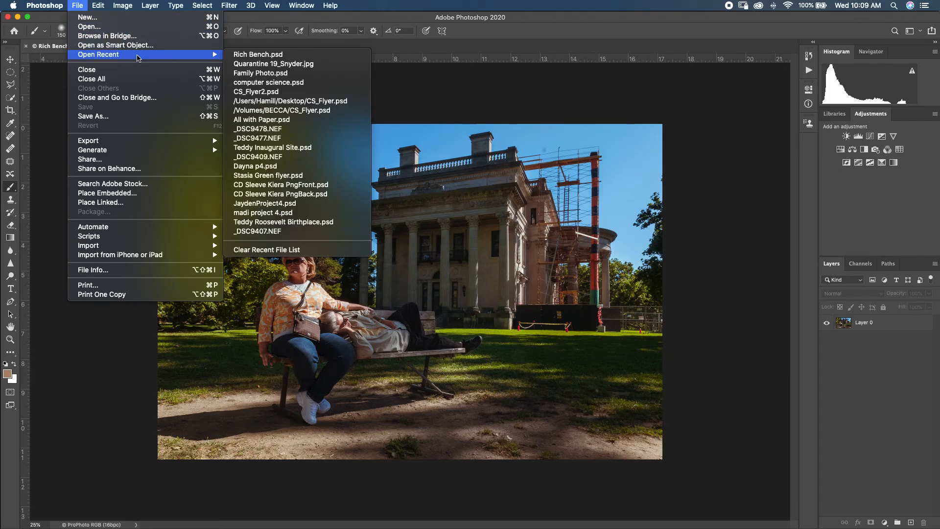
mouse_move(156, 58)
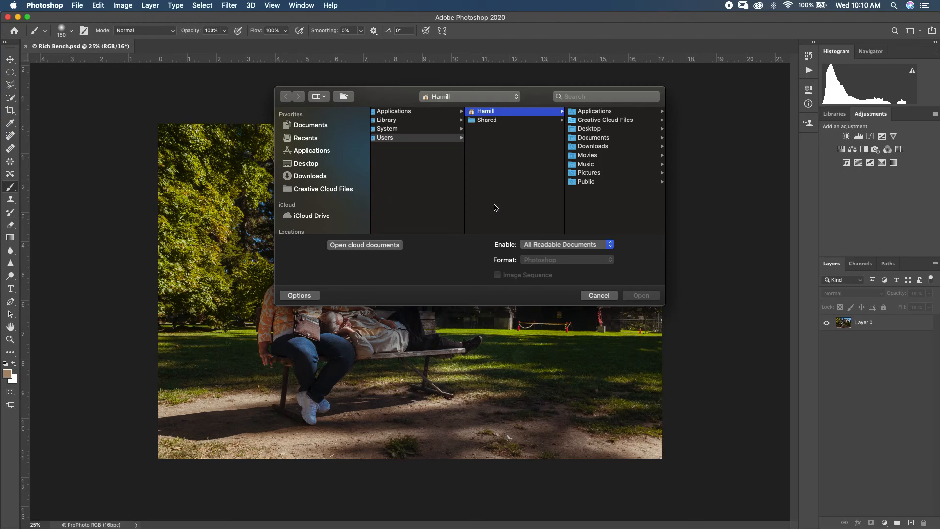
mouse_move(439, 148)
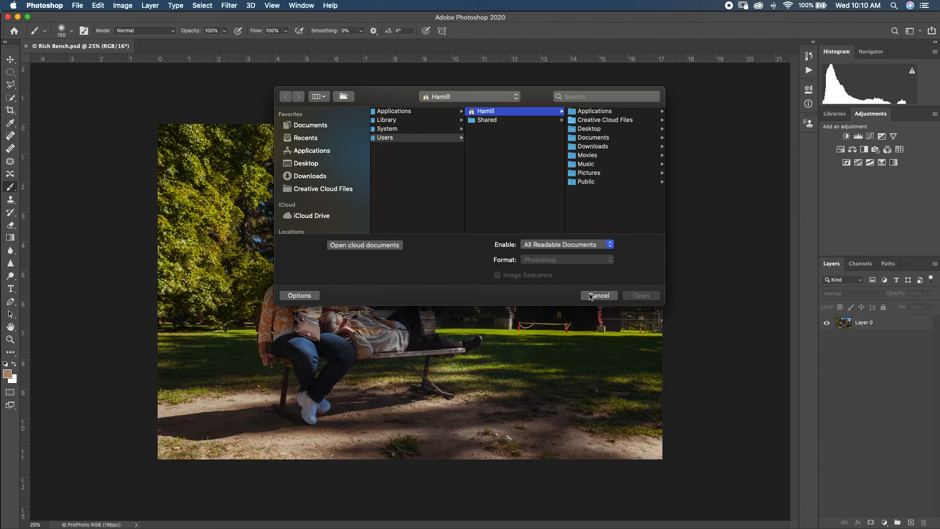
- Cancel the Open dialog and browse Finder to LaCie > Photos > Unedited Photos > Vanderbilt Mansion
left_click(597, 295)
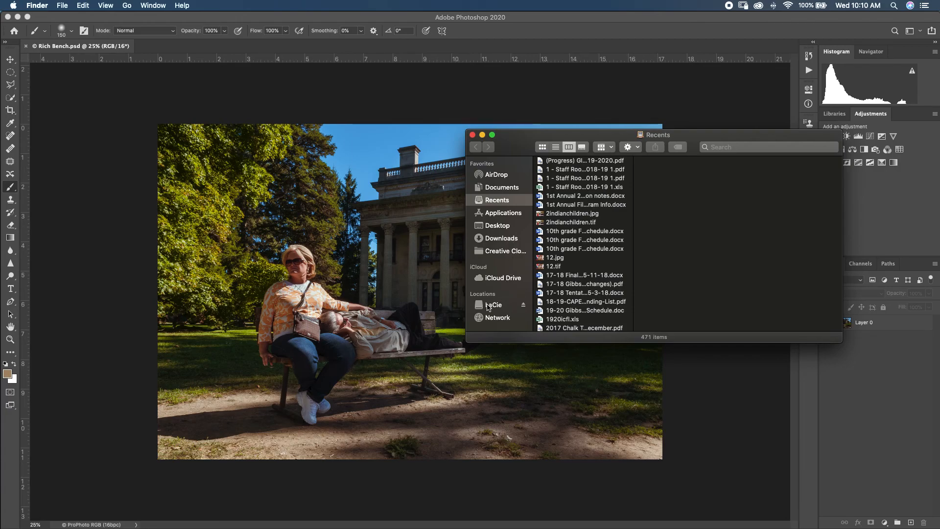
left_click(494, 305)
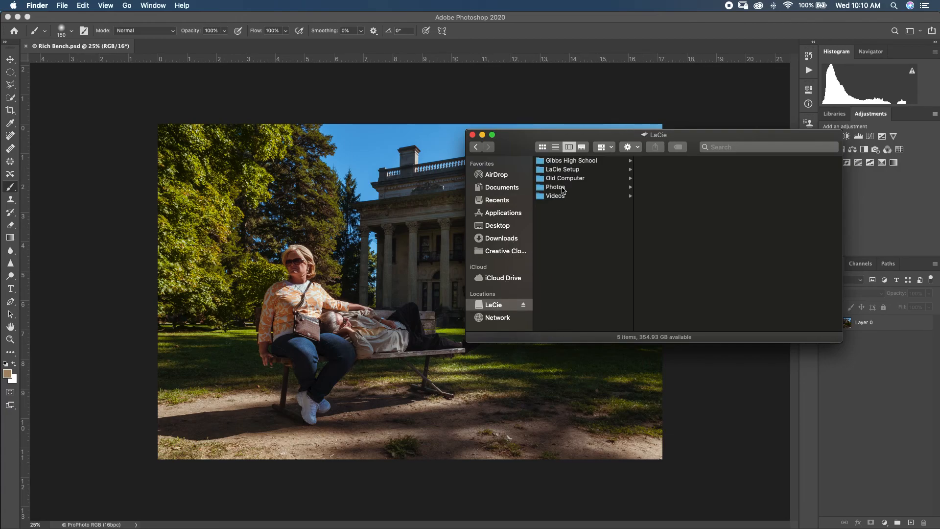
left_click(554, 186)
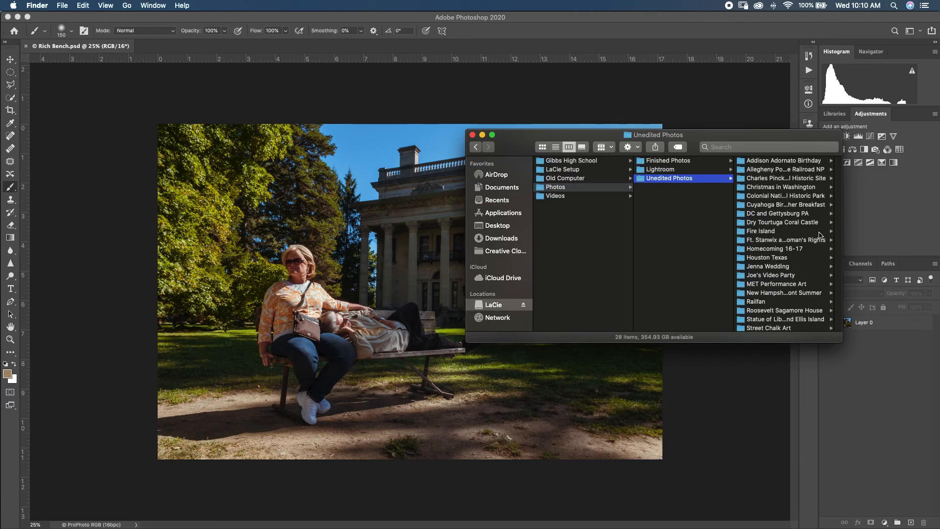
mouse_move(832, 295)
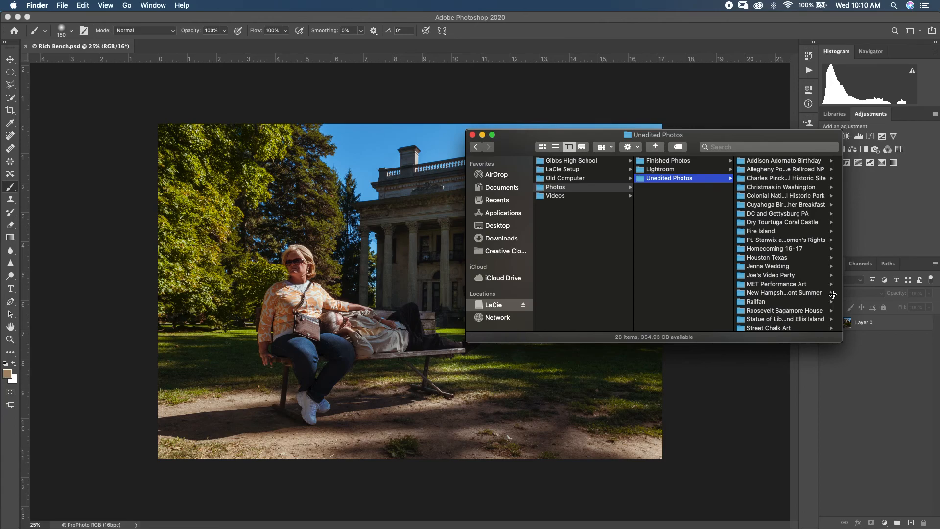
scroll("down", 3)
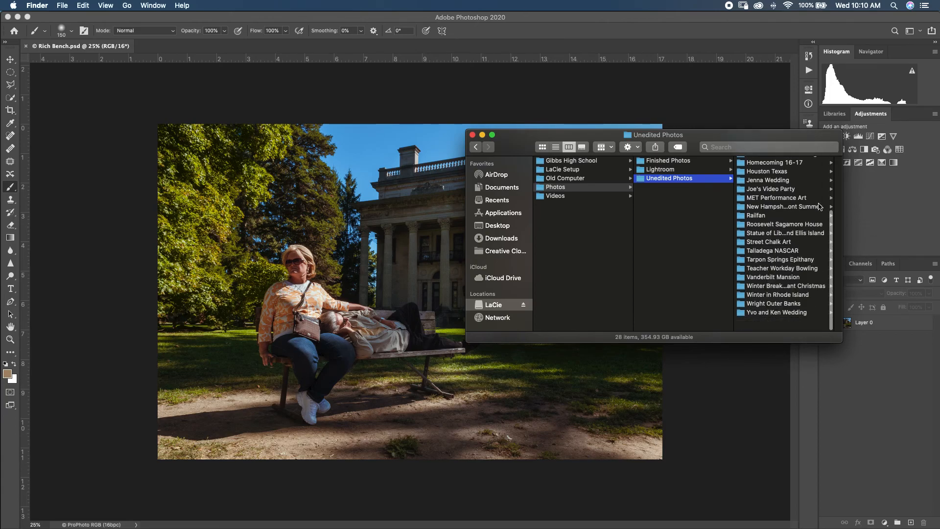
left_click(773, 285)
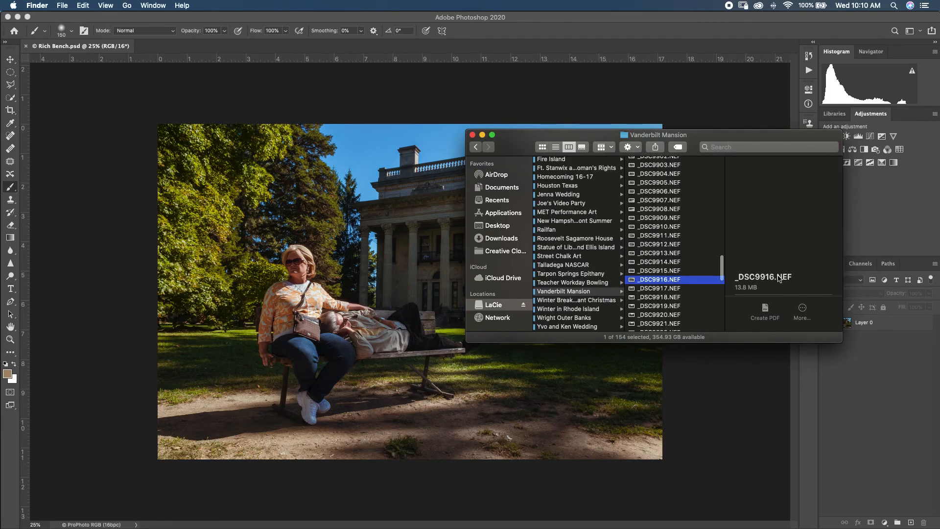
scroll("down", 3)
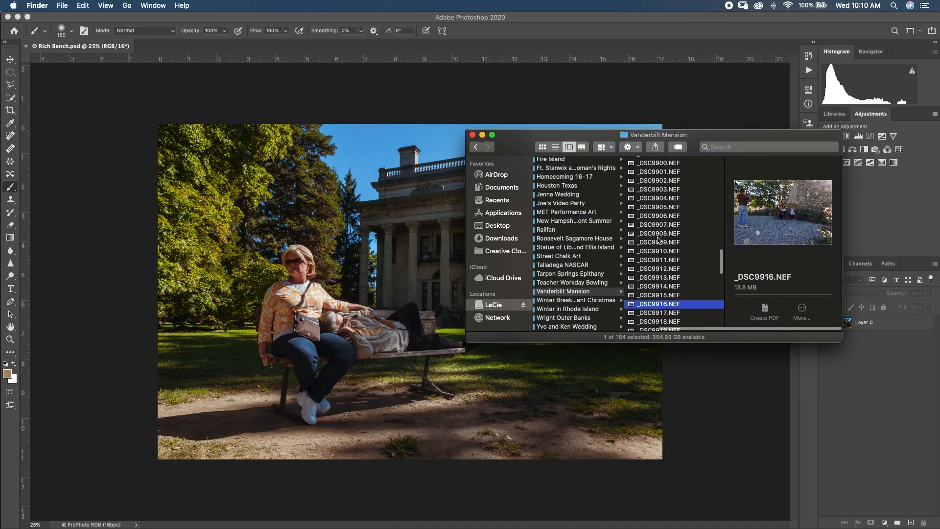
- Preview several NEF shots from the shoot and open the bench photo _DSC9862.NEF into Photoshop
left_click(658, 233)
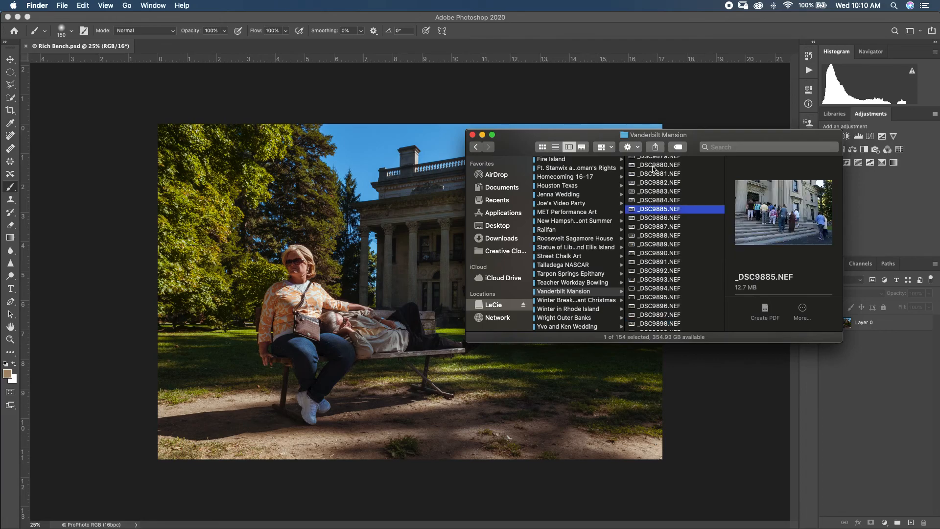
left_click(657, 164)
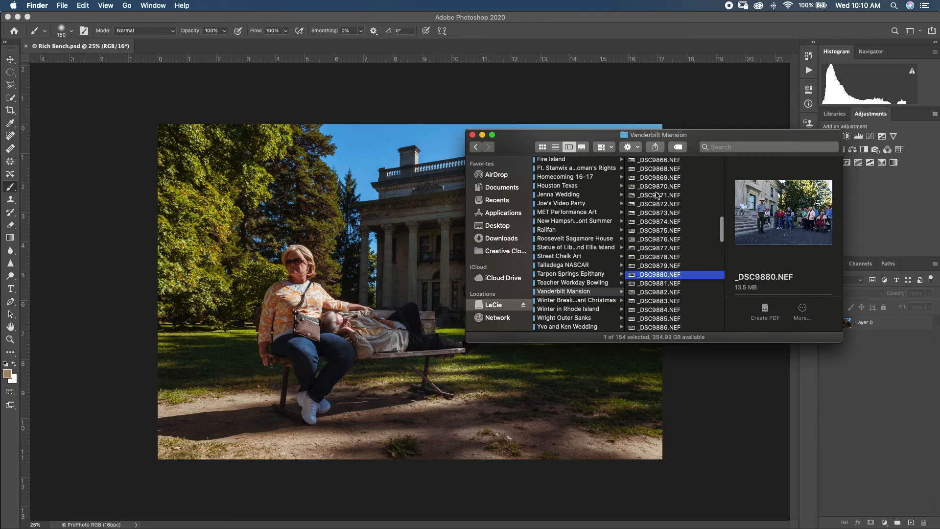
left_click(659, 195)
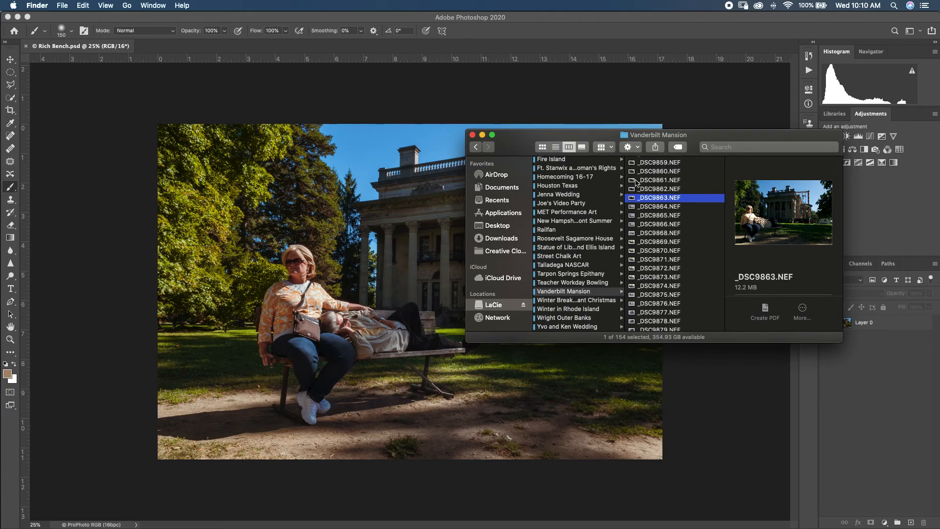
left_click(658, 188)
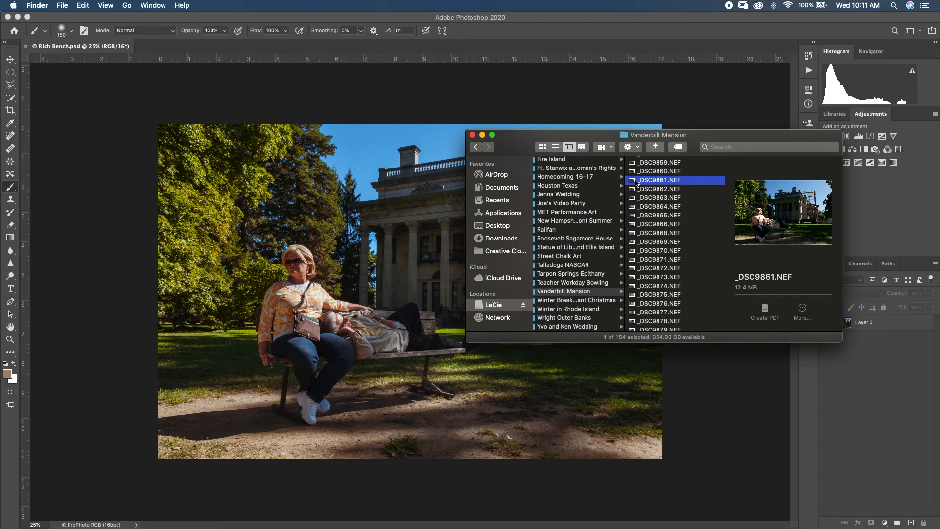
left_click(659, 189)
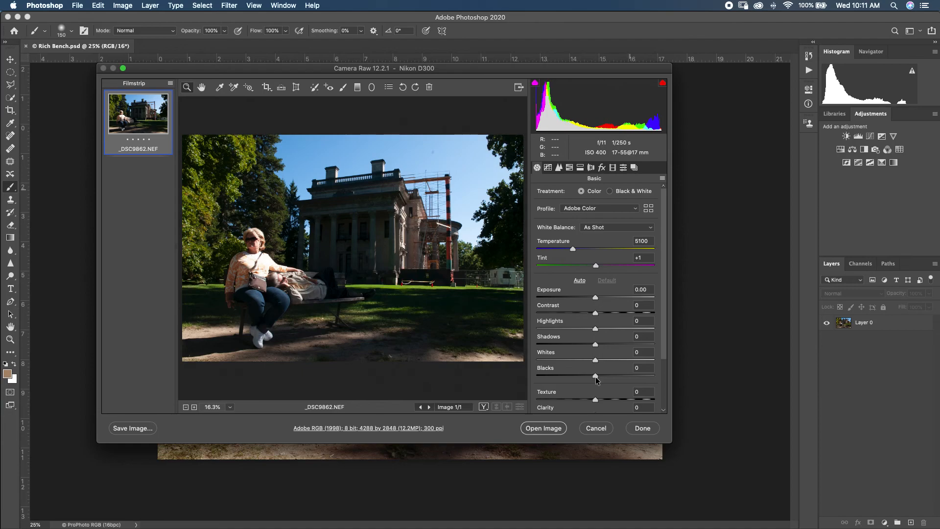
mouse_move(667, 292)
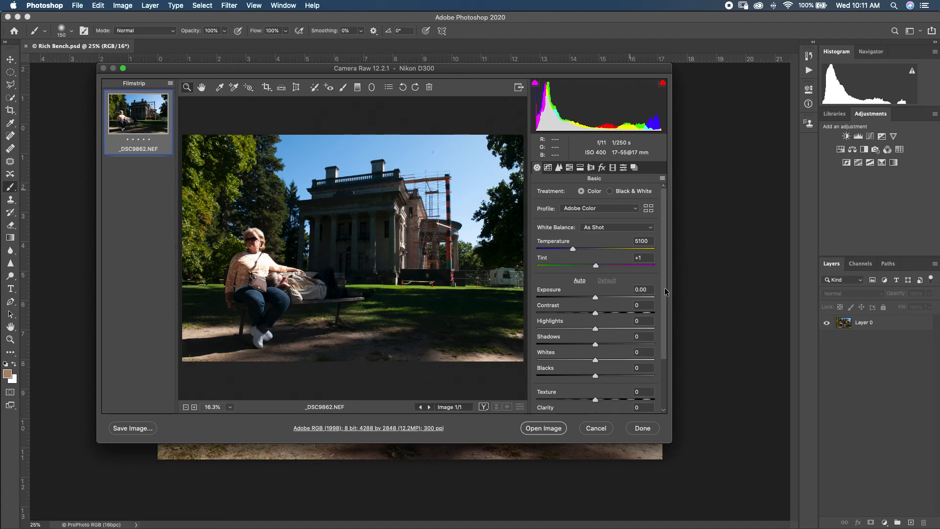
- Scroll Camera Raw's Basic panel down to the Vibrance and Saturation settings for _DSC9862.NEF
scroll("down", 3)
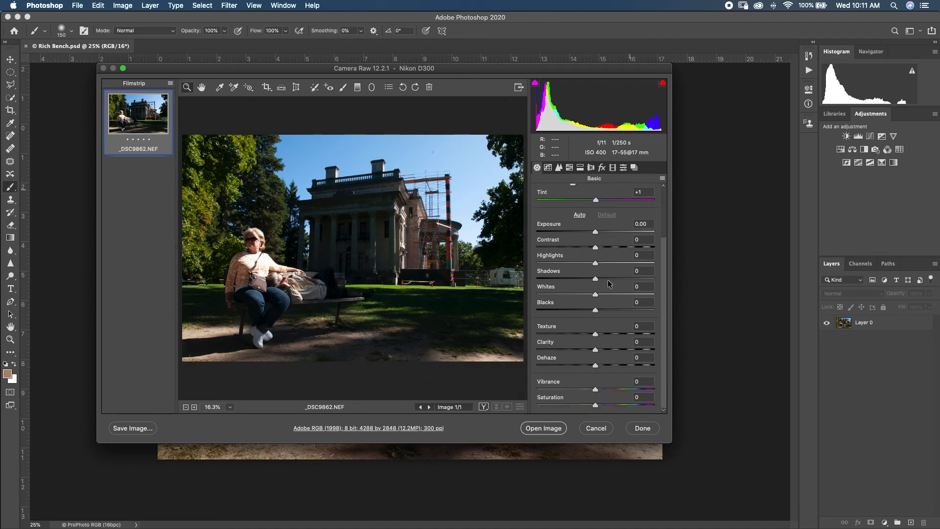
mouse_move(642, 394)
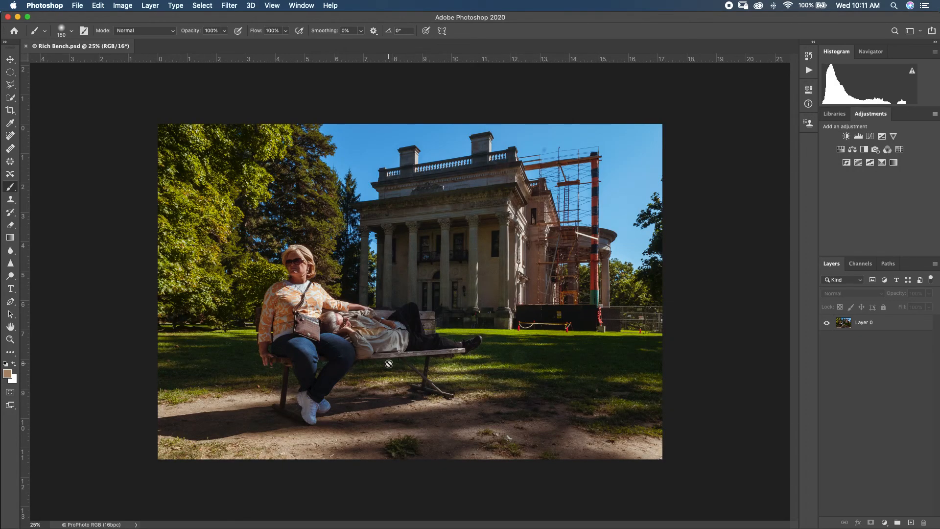
mouse_move(494, 262)
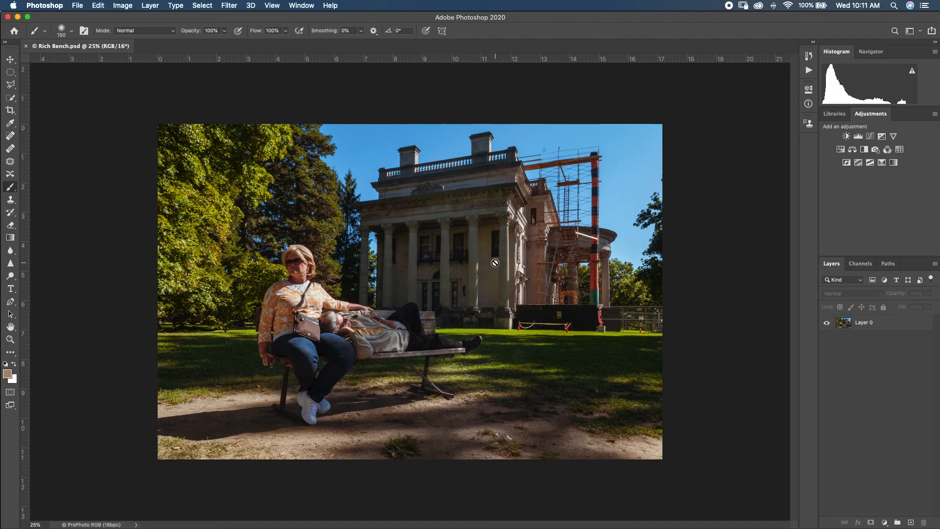
mouse_move(511, 217)
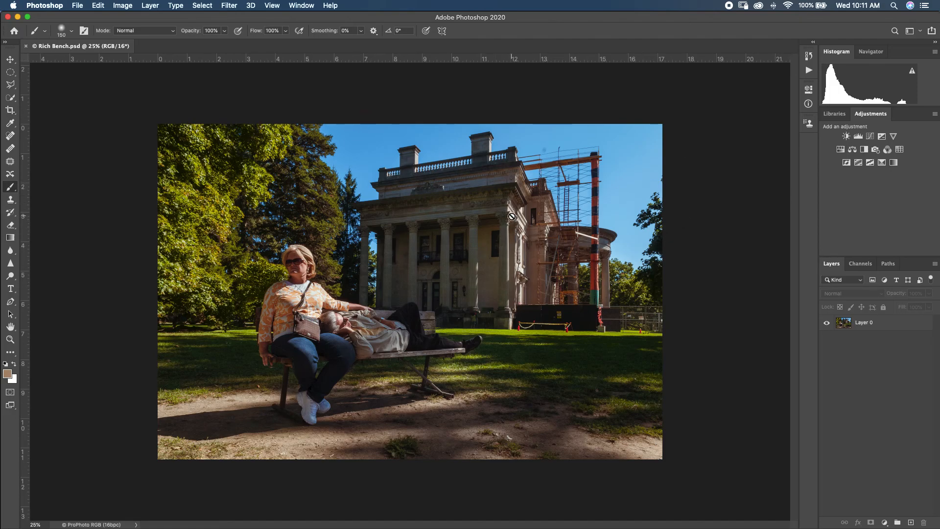
mouse_move(474, 325)
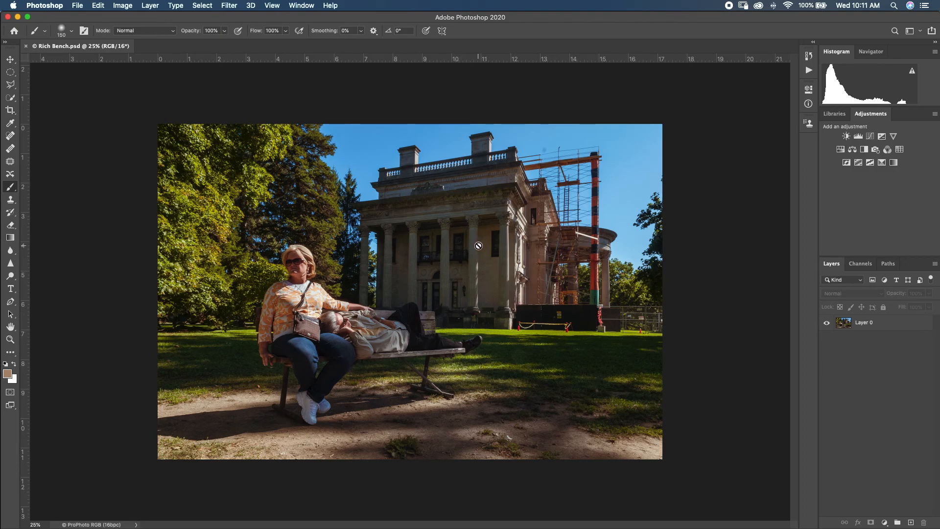
mouse_move(474, 252)
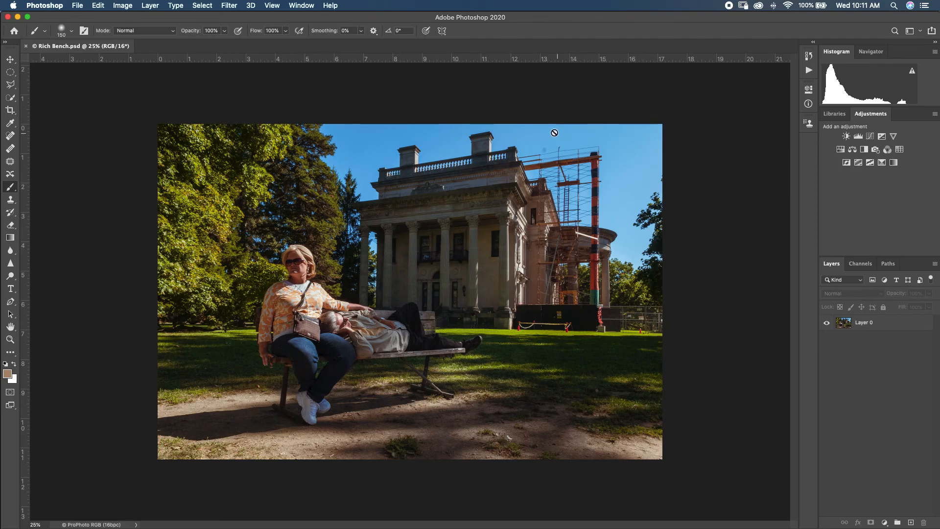
mouse_move(543, 141)
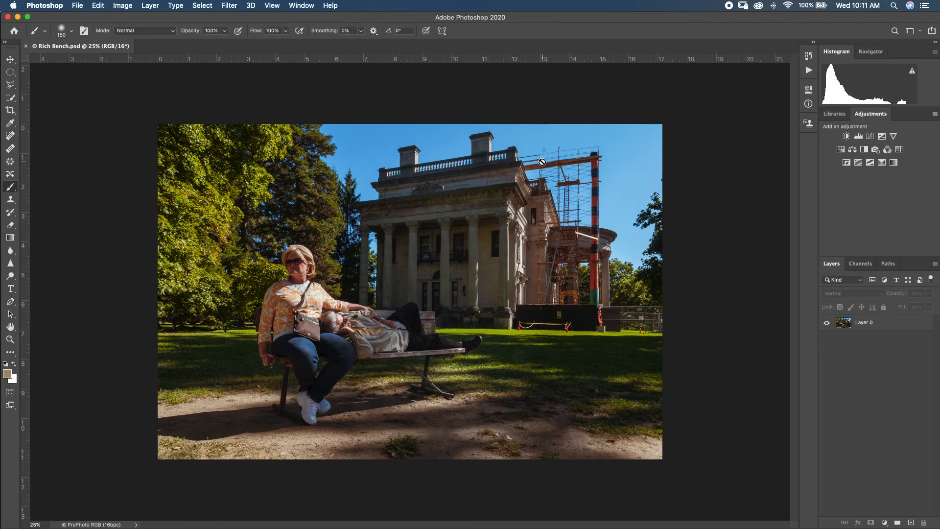
mouse_move(544, 163)
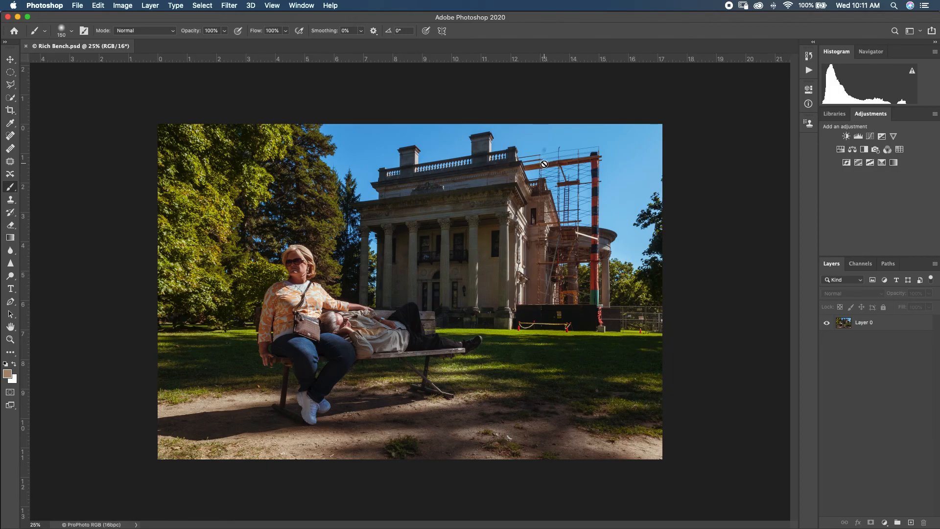
mouse_move(546, 160)
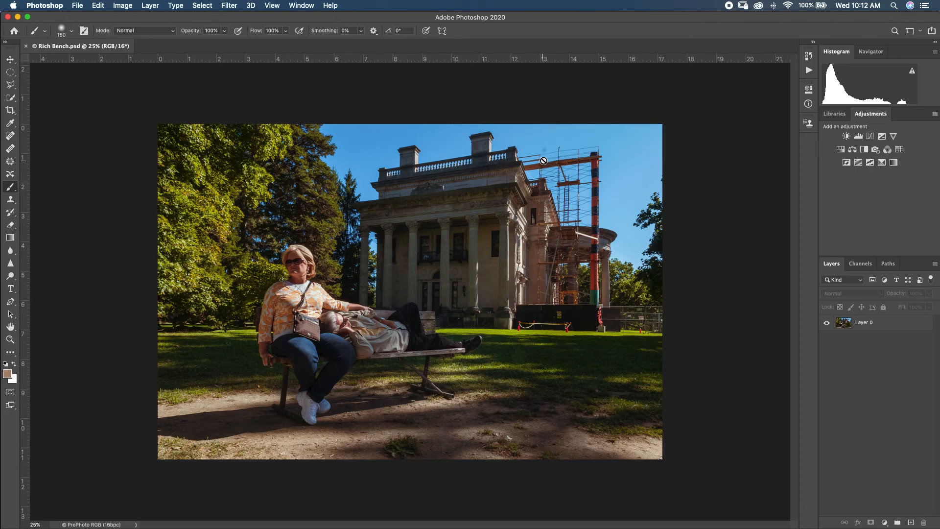
mouse_move(546, 163)
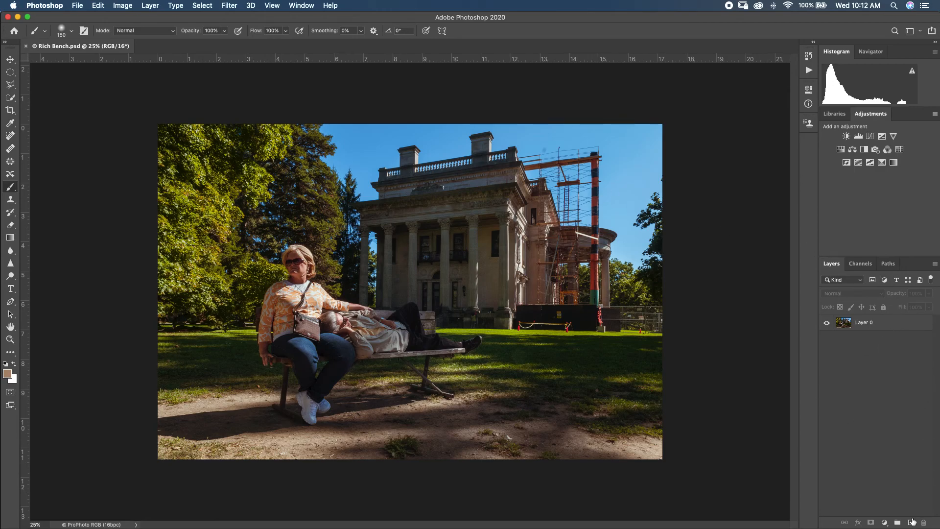
- Create a layer named 'Retouch' and remove the sky dust spot with Content-Aware spot healing sampling all layers
left_click(911, 522)
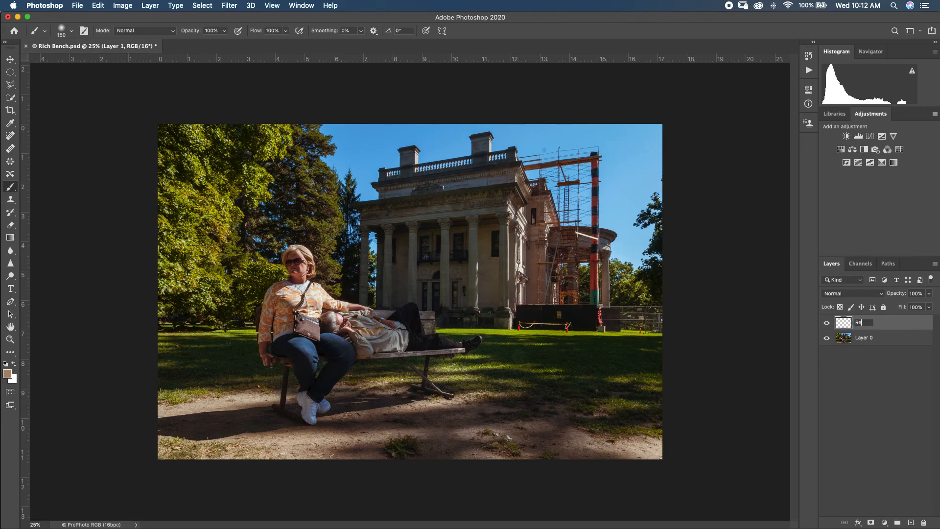
type("Retouch")
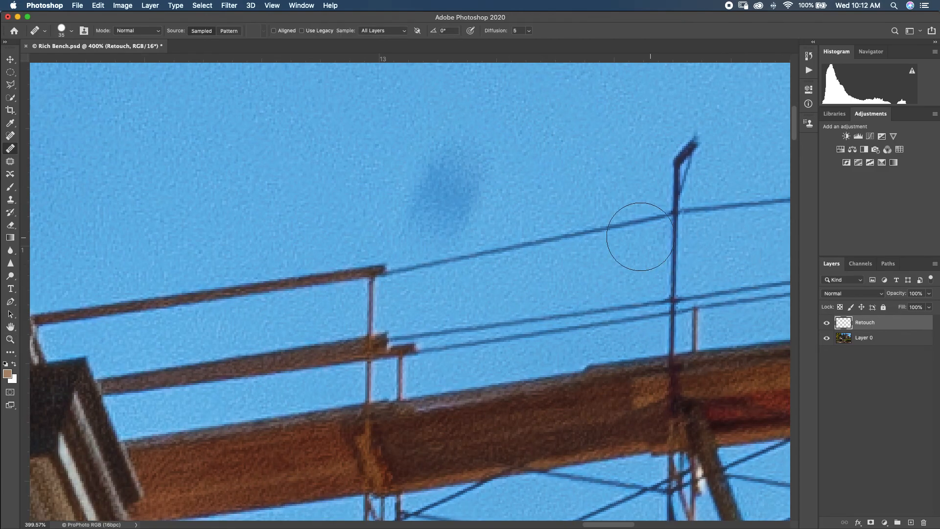
mouse_move(441, 203)
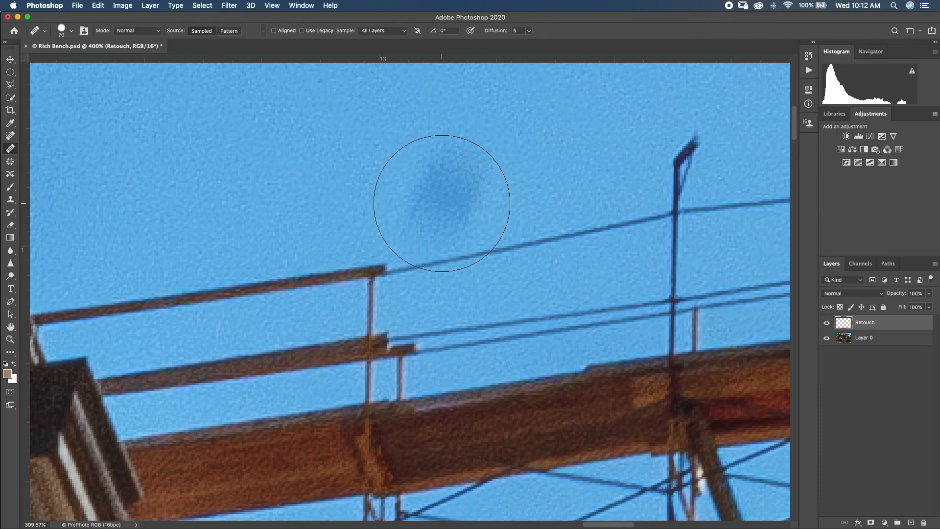
mouse_move(432, 192)
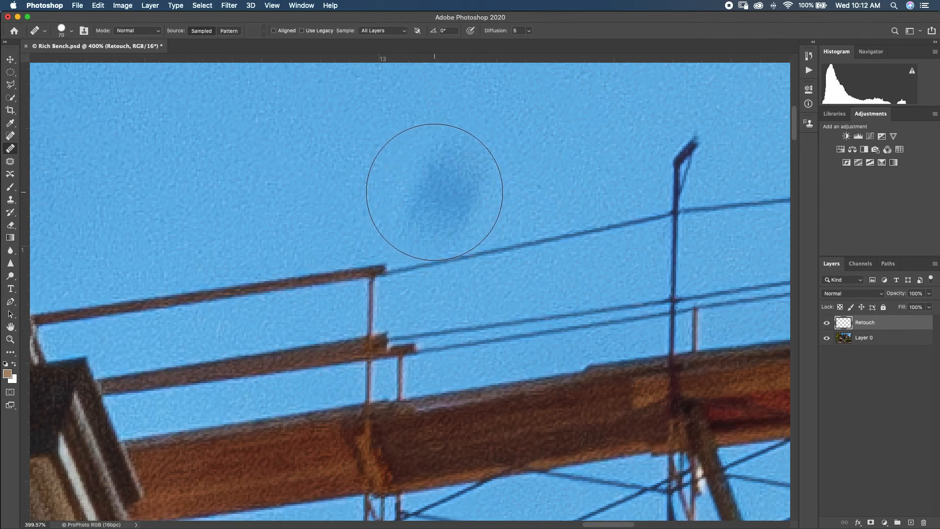
left_click(435, 192)
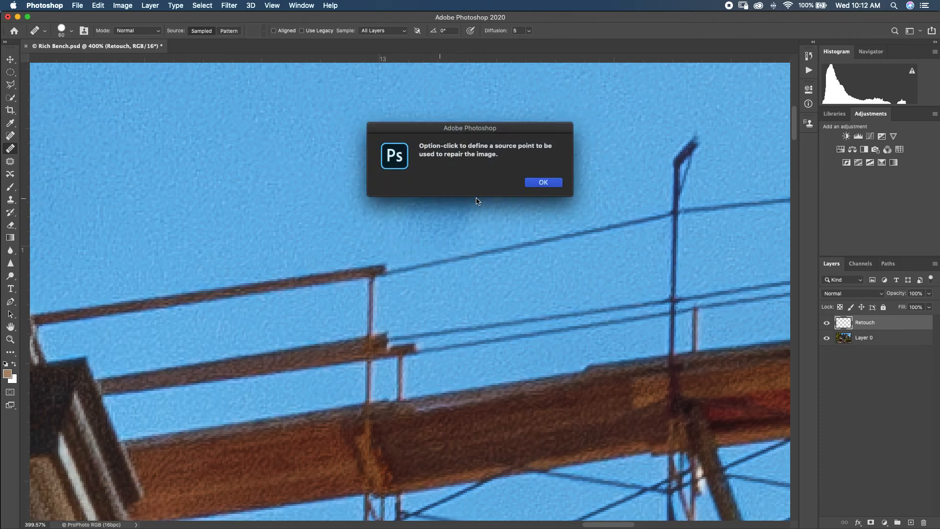
left_click(543, 182)
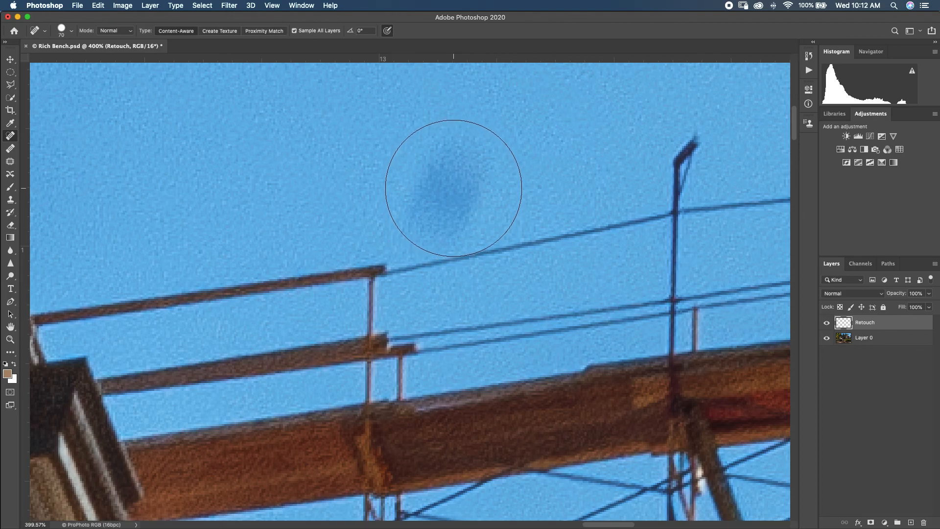
left_click(452, 187)
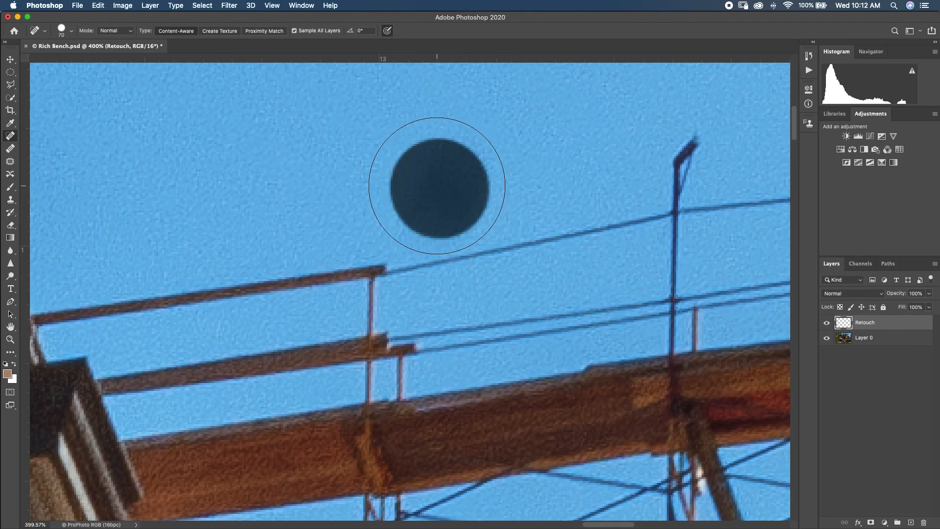
left_click_drag(436, 184, 445, 163)
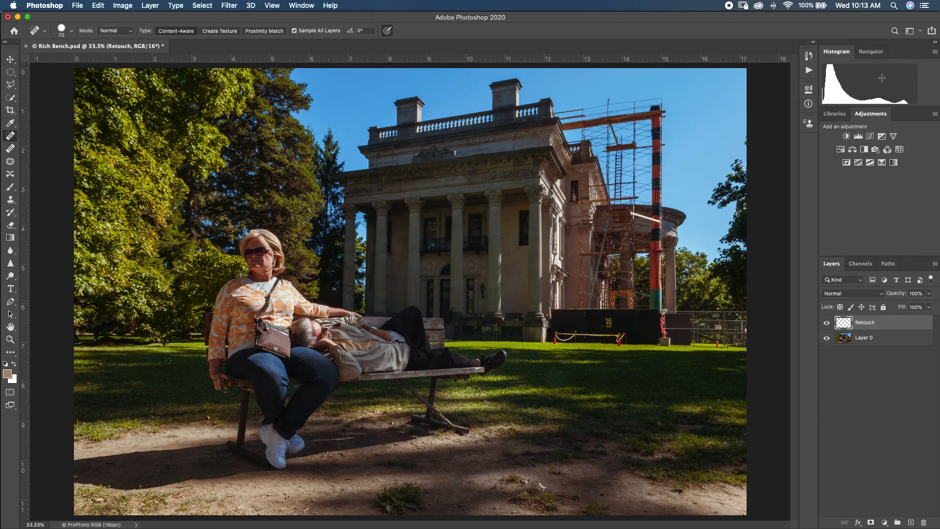
- Add a Levels adjustment above Retouch and lower its white input level to 235
key("cmd+-")
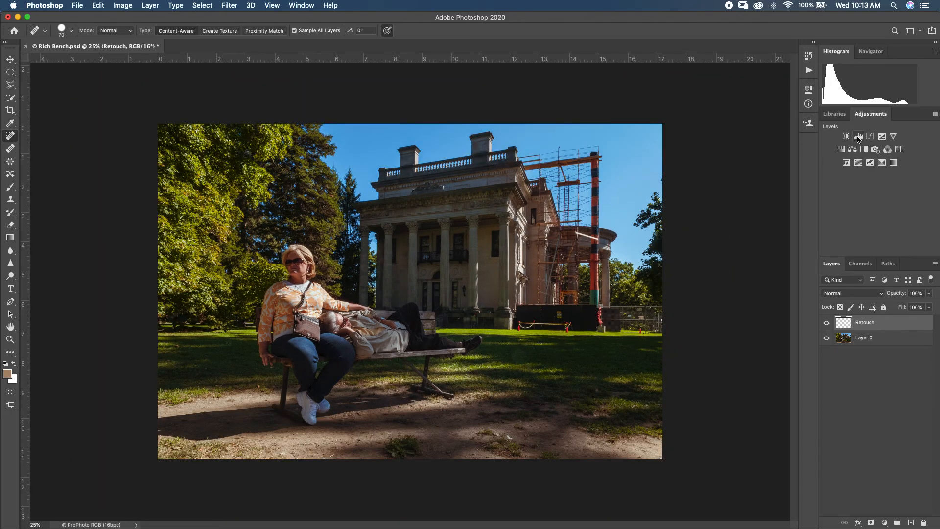
left_click(857, 136)
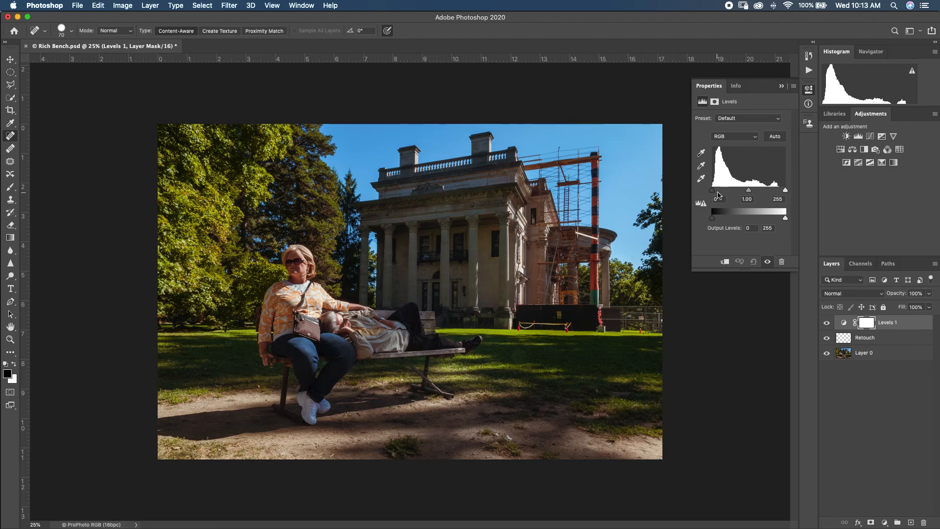
left_click_drag(785, 199, 780, 199)
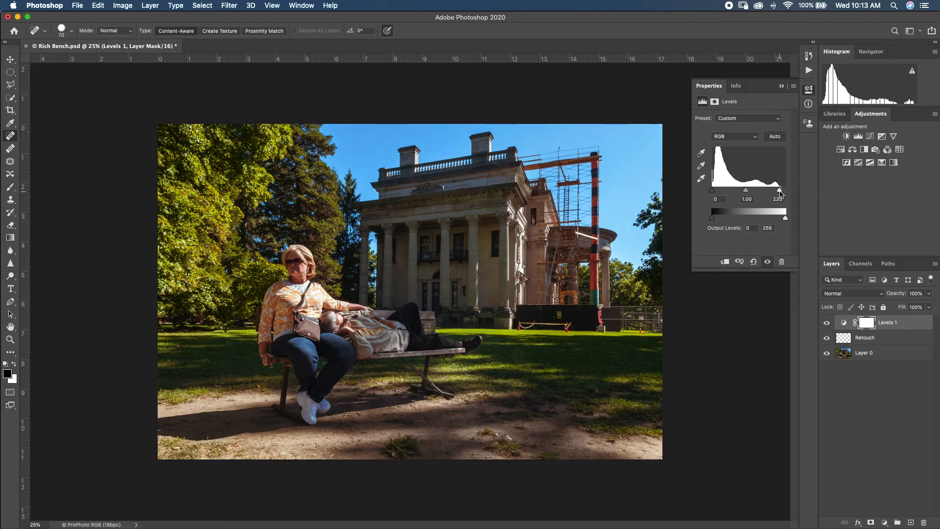
left_click_drag(781, 192, 785, 207)
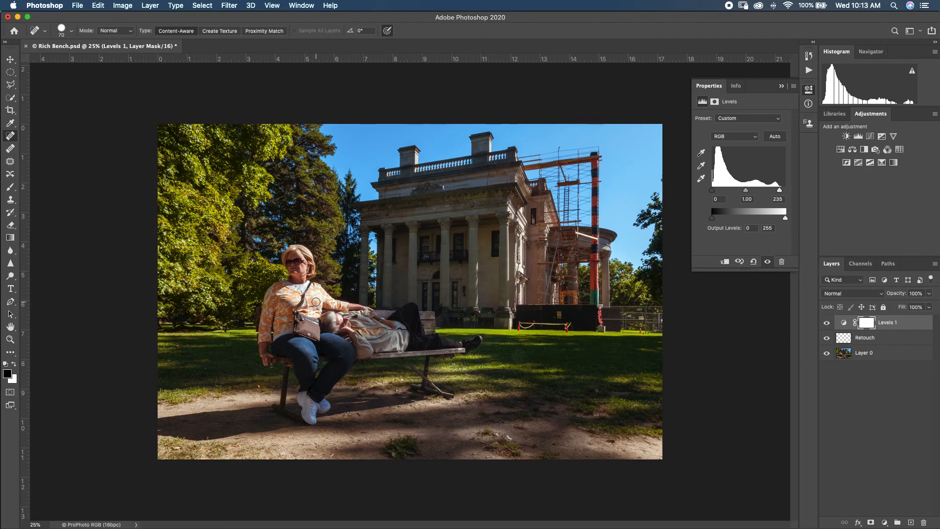
mouse_move(787, 93)
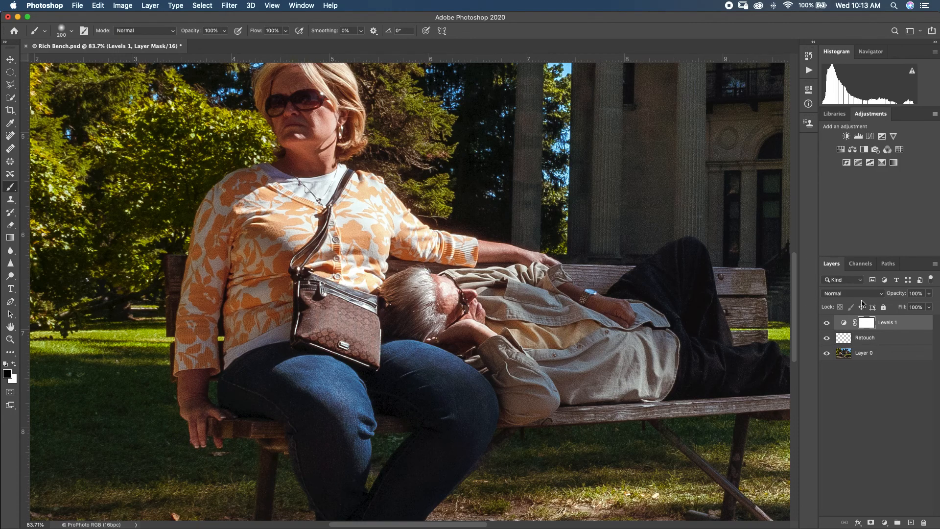
double_click(887, 322)
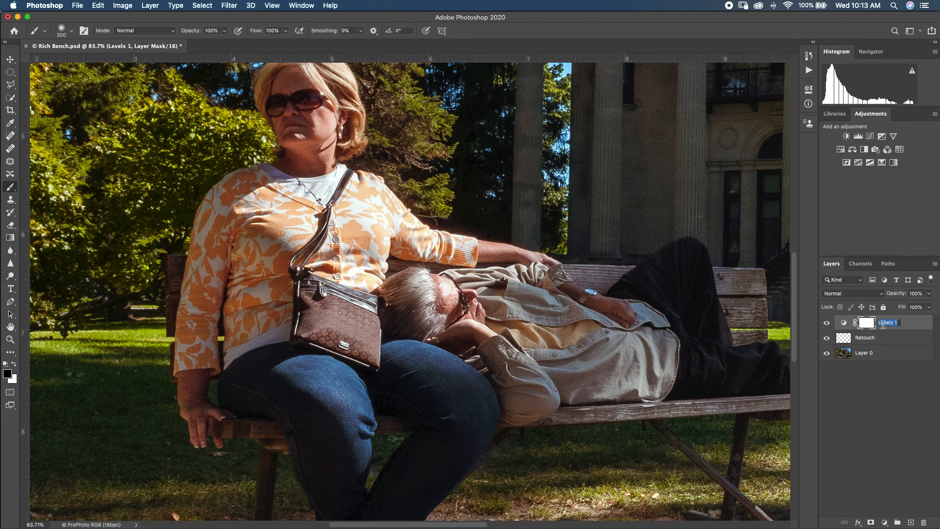
- Name the Levels adjustment layer 'Overall'
type("Overall")
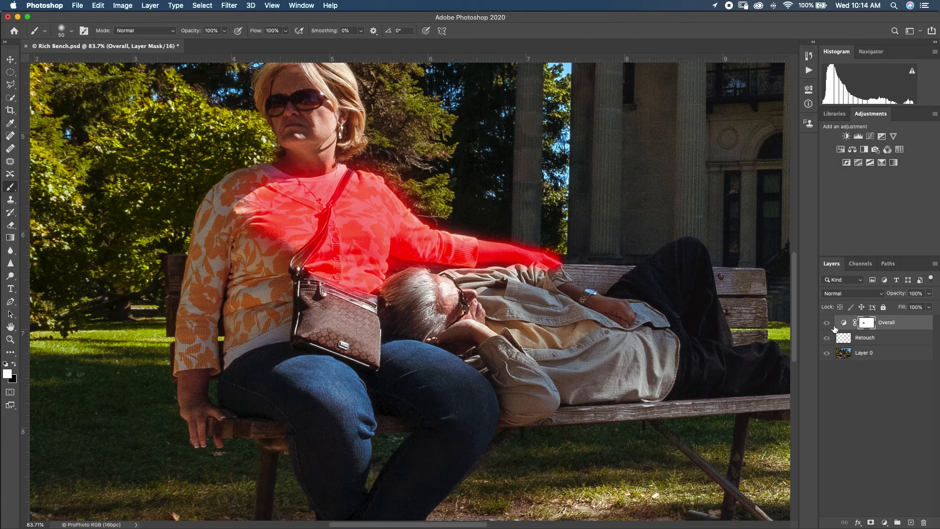
mouse_move(438, 287)
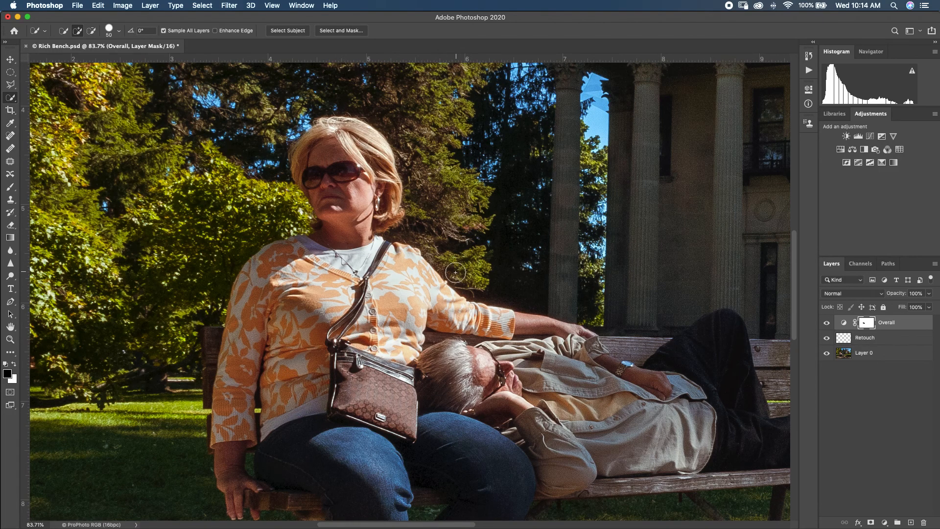
mouse_move(375, 317)
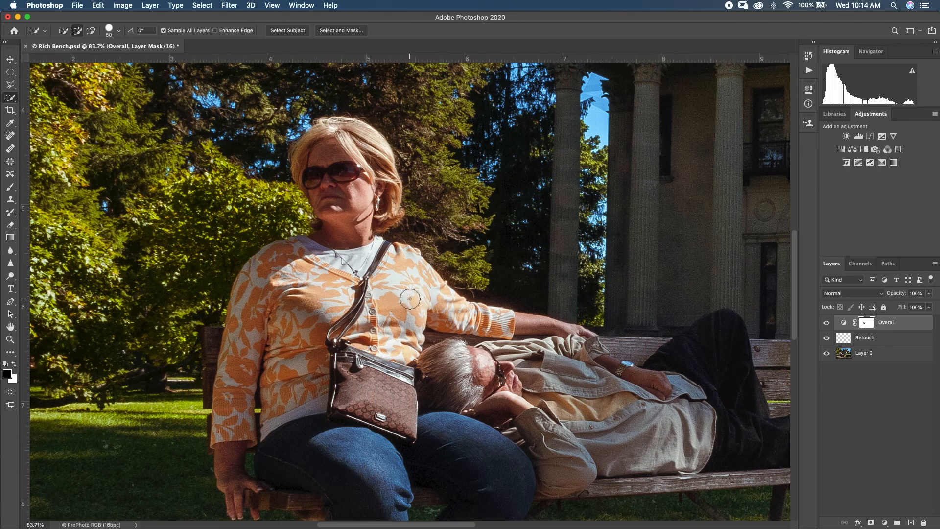
mouse_move(311, 206)
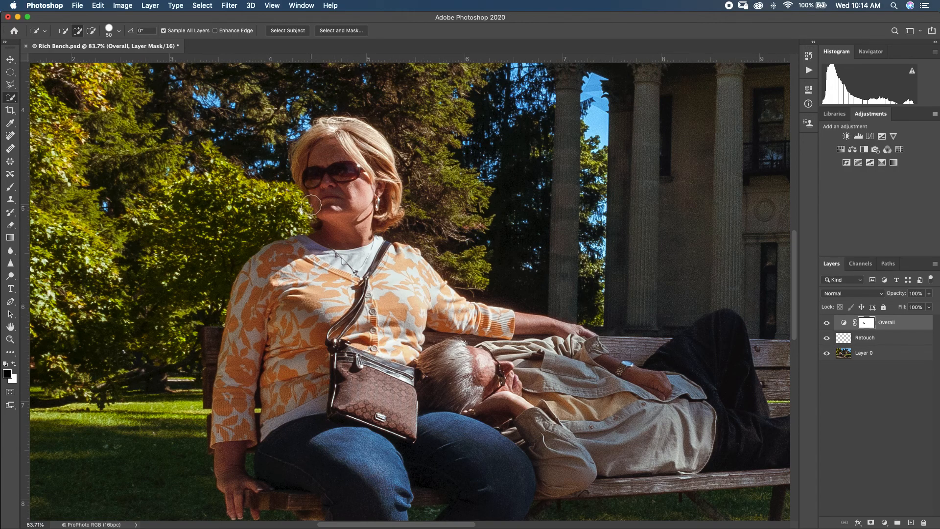
mouse_move(338, 175)
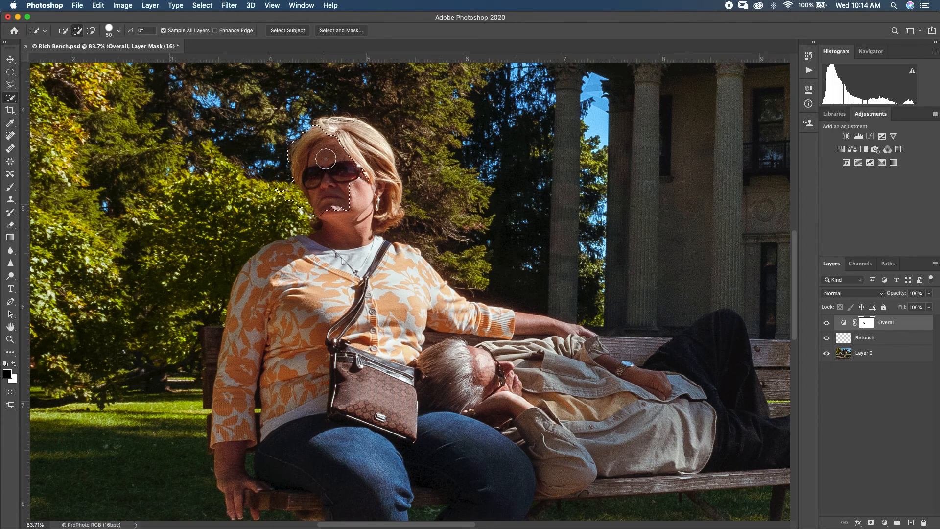
- Select the woman's sunlit face so the Overall brightening can be masked off it
left_click_drag(325, 159, 346, 229)
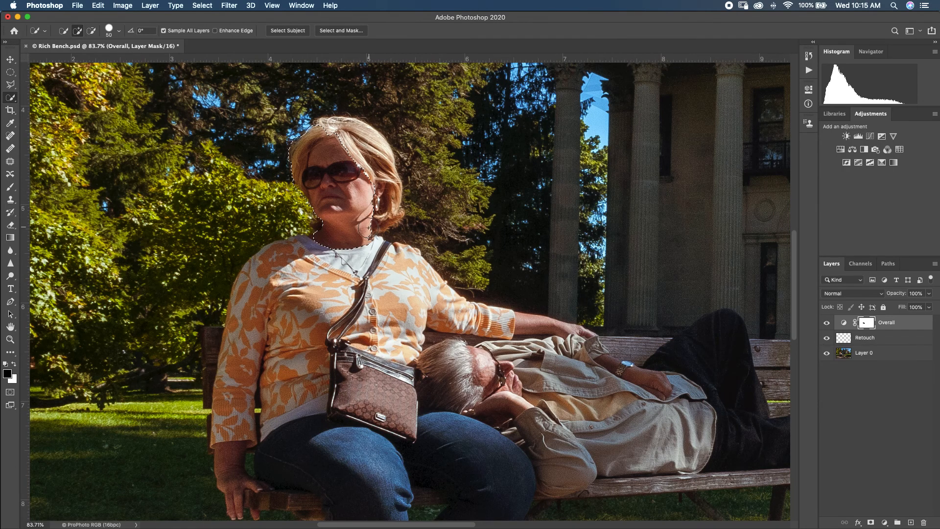
- Add a Levels adjustment above Overall with lowered white input and rename it Woman Face
left_click(858, 136)
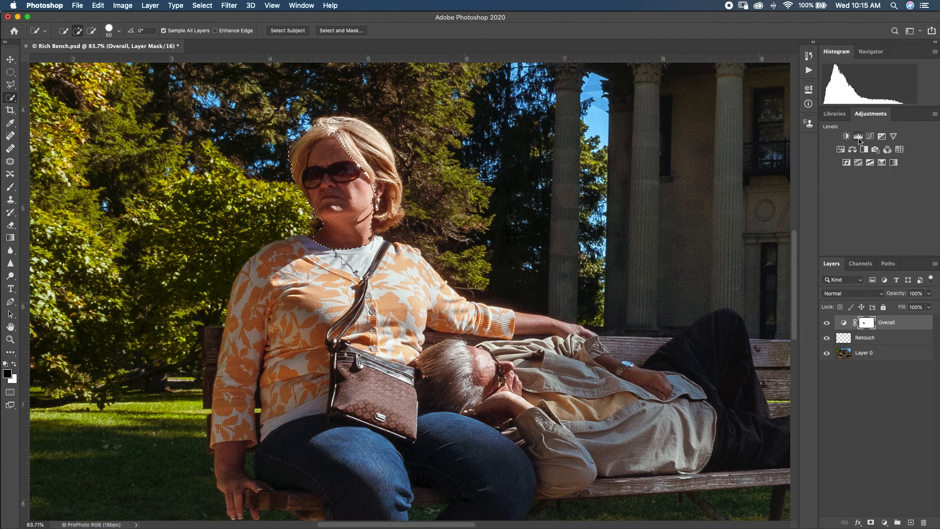
left_click(846, 136)
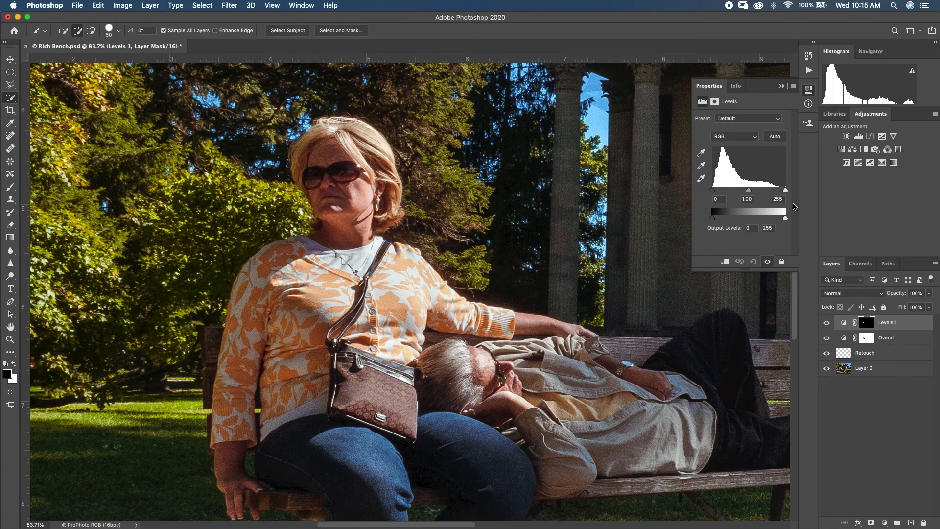
left_click_drag(785, 190, 782, 190)
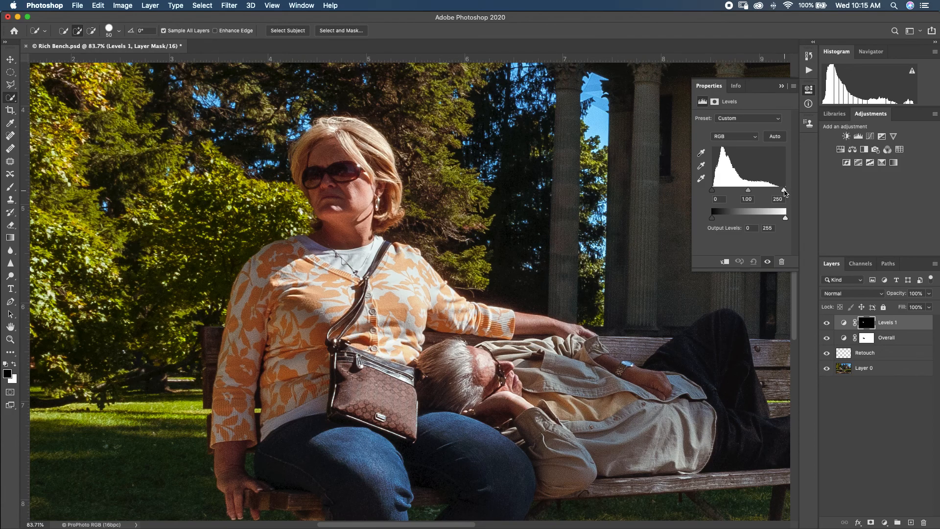
left_click_drag(783, 191, 770, 191)
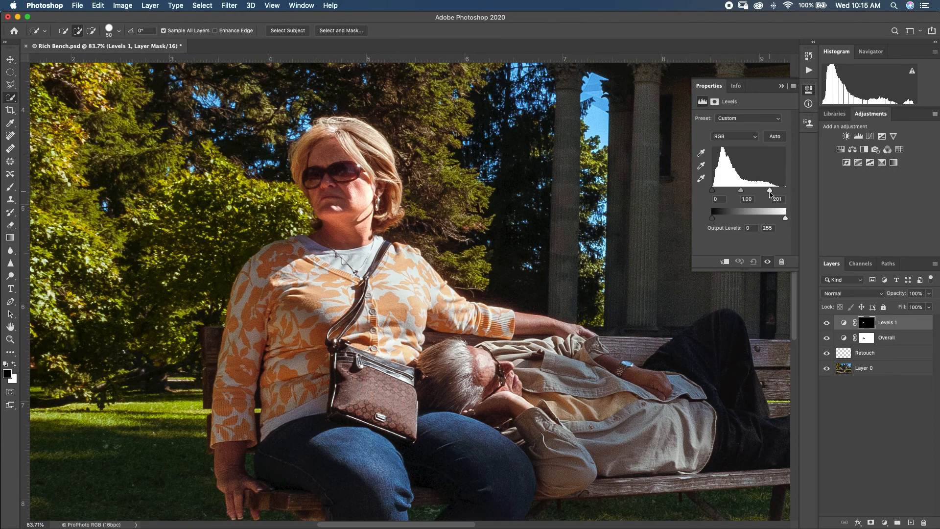
mouse_move(799, 213)
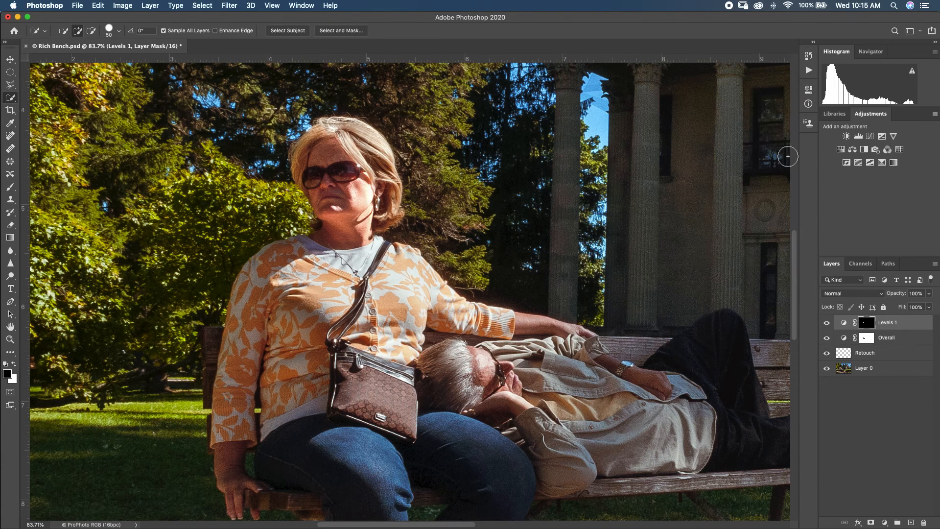
double_click(887, 322)
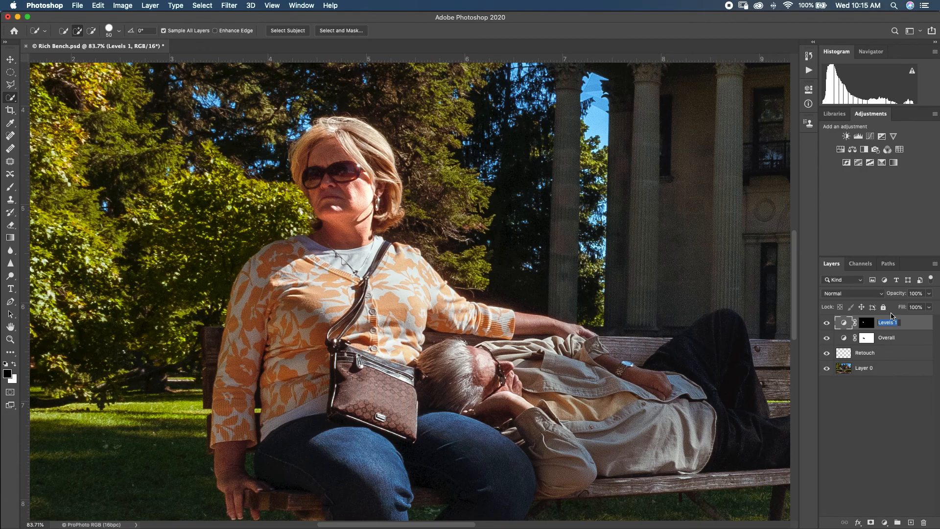
type("Woman Face")
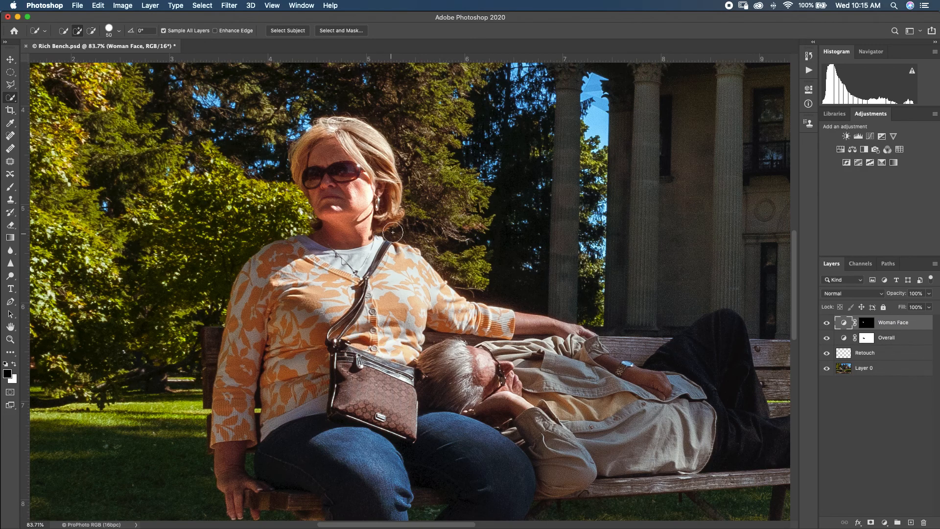
- Brush white onto the Woman Face mask, compare earlier History states, then keep the last stroke
left_click(10, 173)
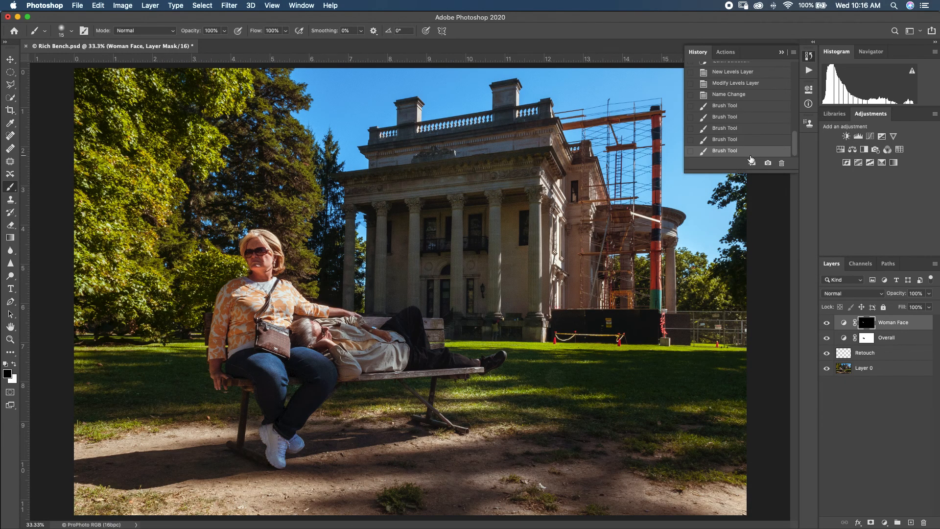
left_click(726, 139)
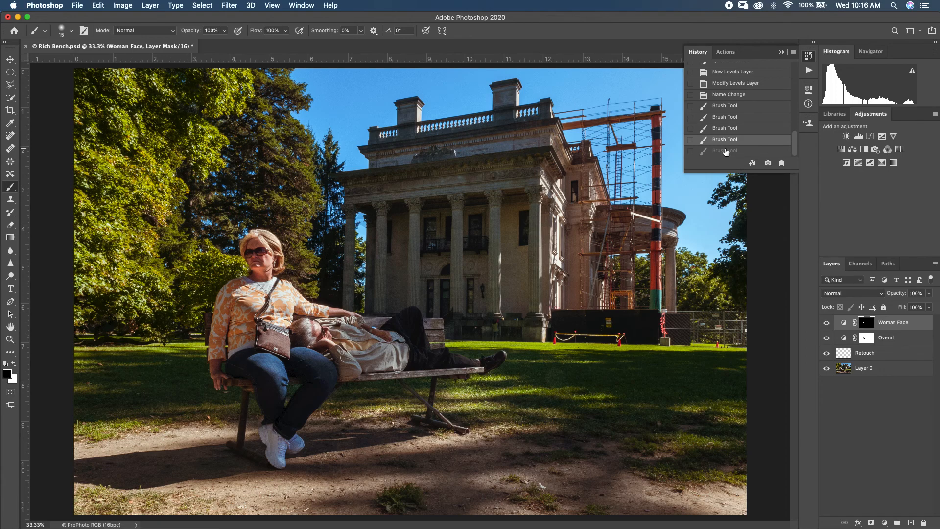
left_click(725, 150)
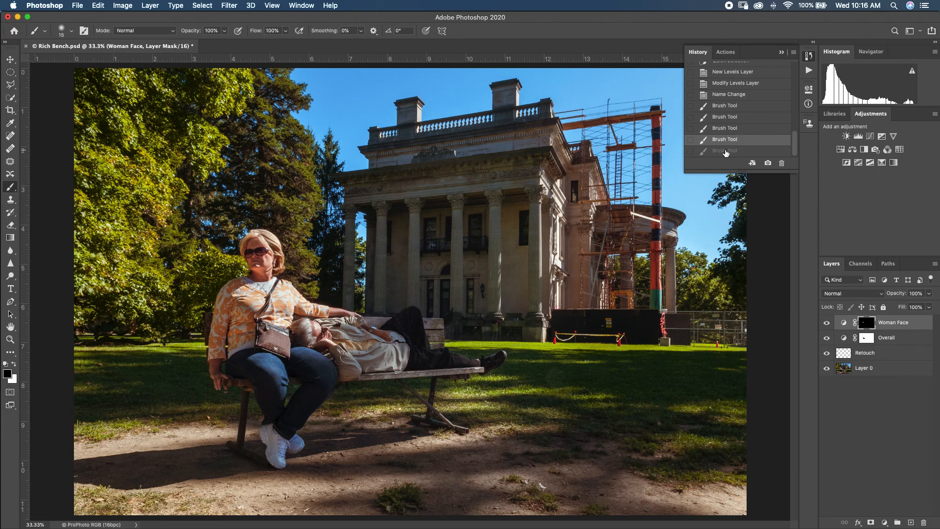
left_click(737, 149)
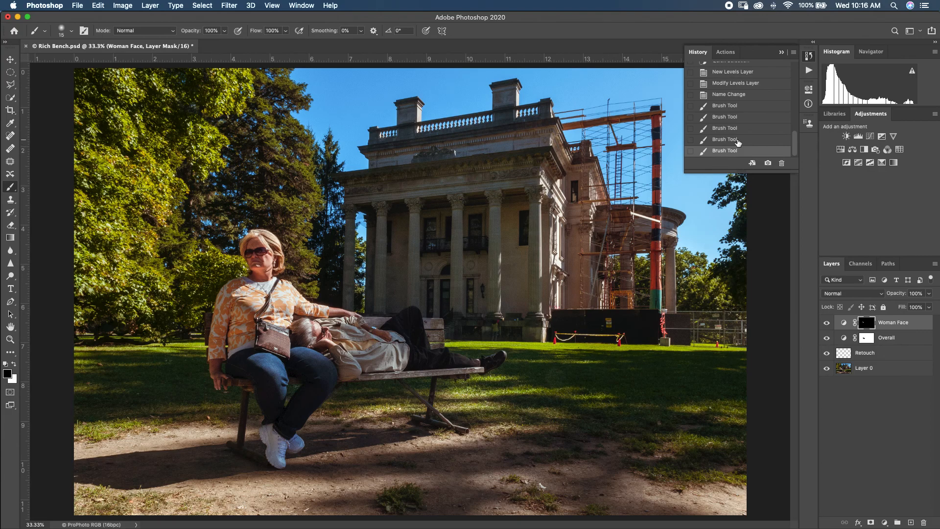
mouse_move(784, 146)
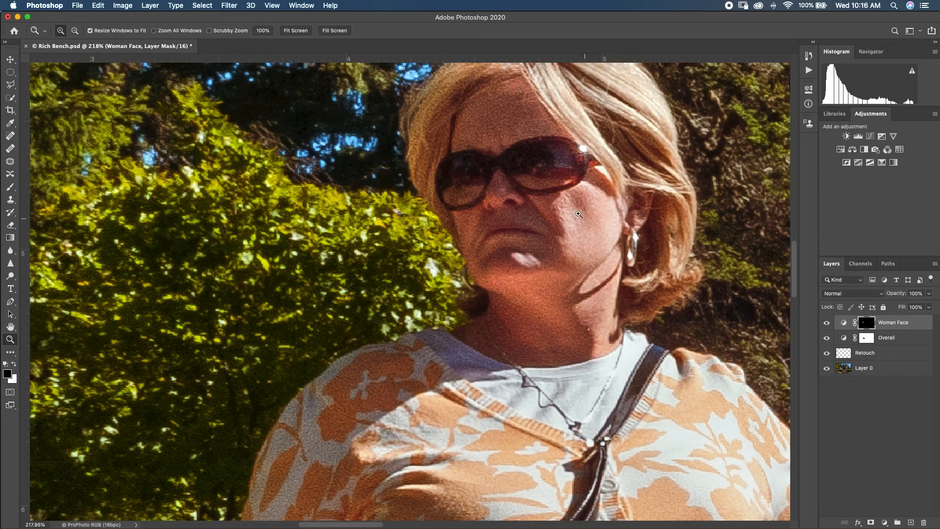
mouse_move(584, 208)
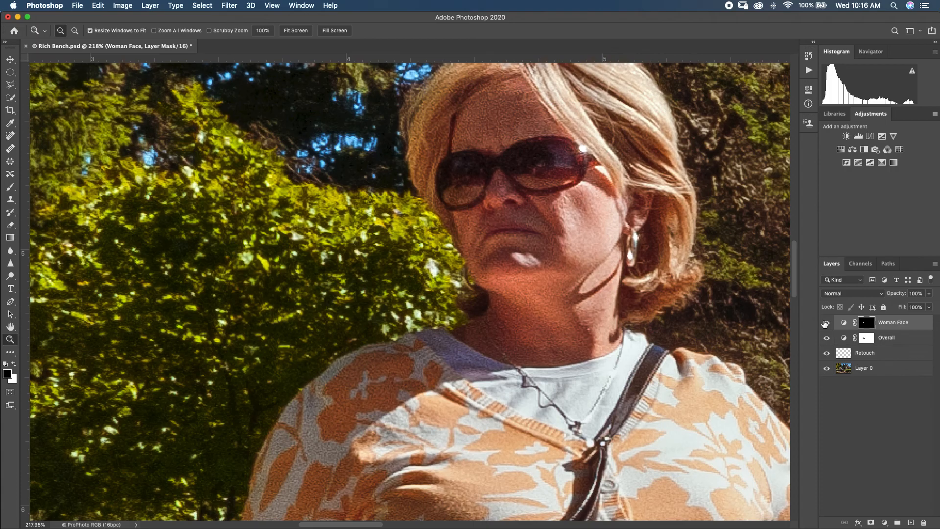
left_click(826, 322)
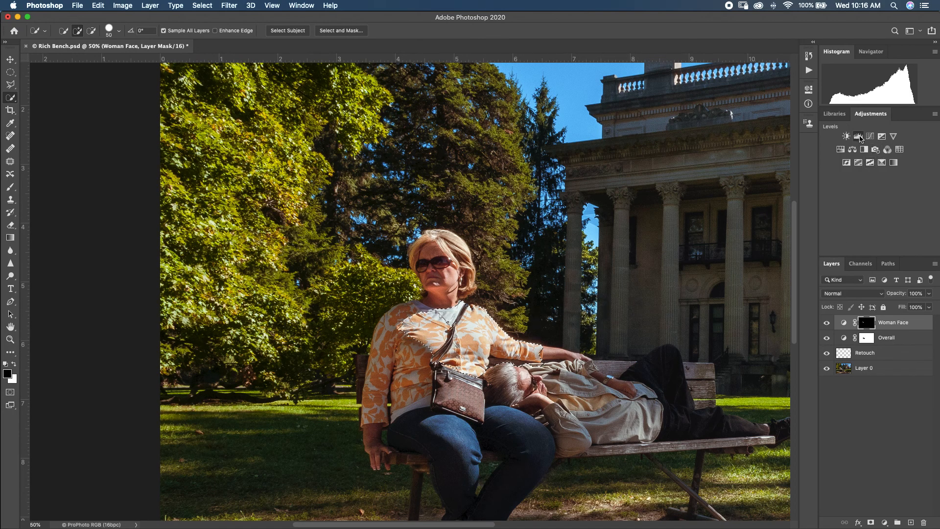
- Add a third Levels adjustment above Woman Face with the black input raised to deepen shadows
left_click(858, 137)
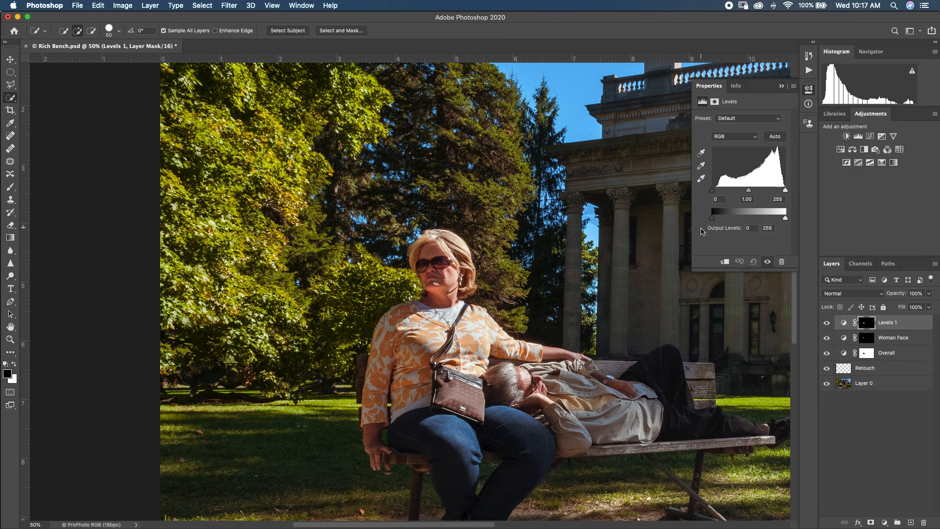
left_click_drag(712, 190, 718, 191)
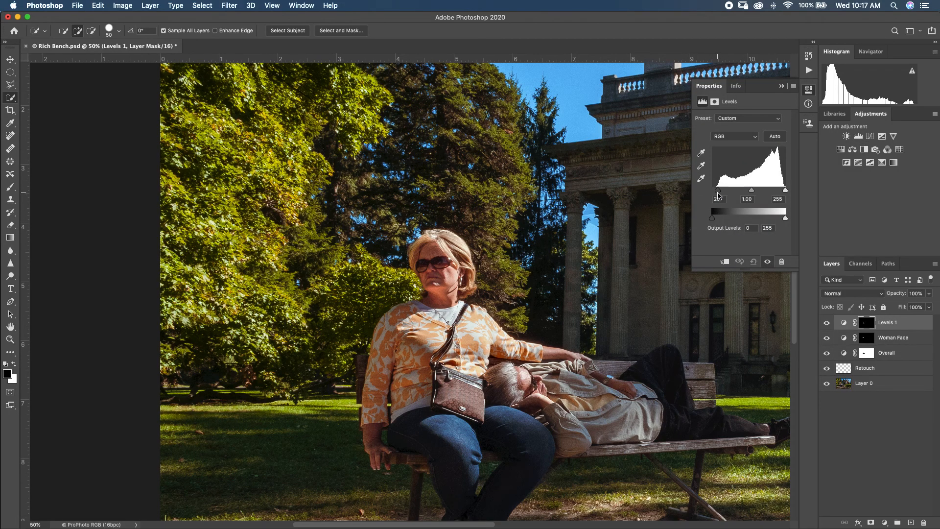
left_click_drag(726, 190, 712, 190)
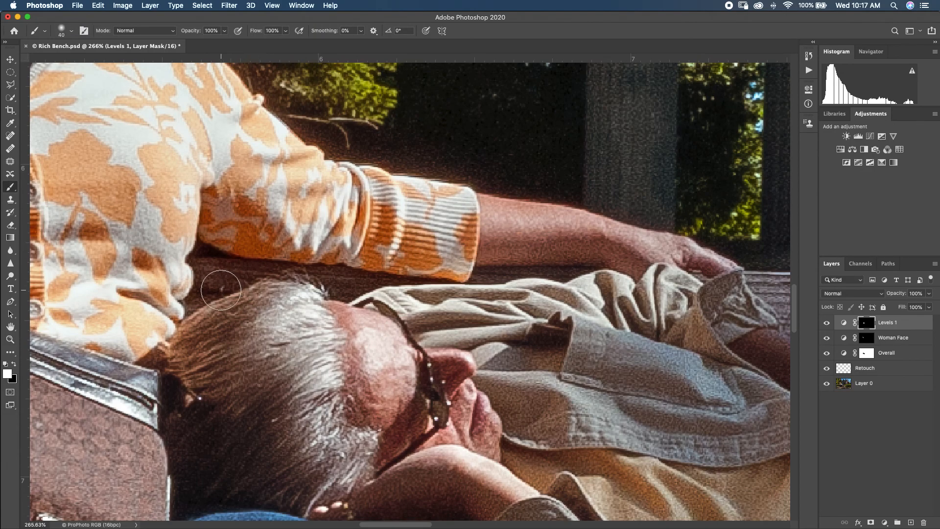
mouse_move(779, 328)
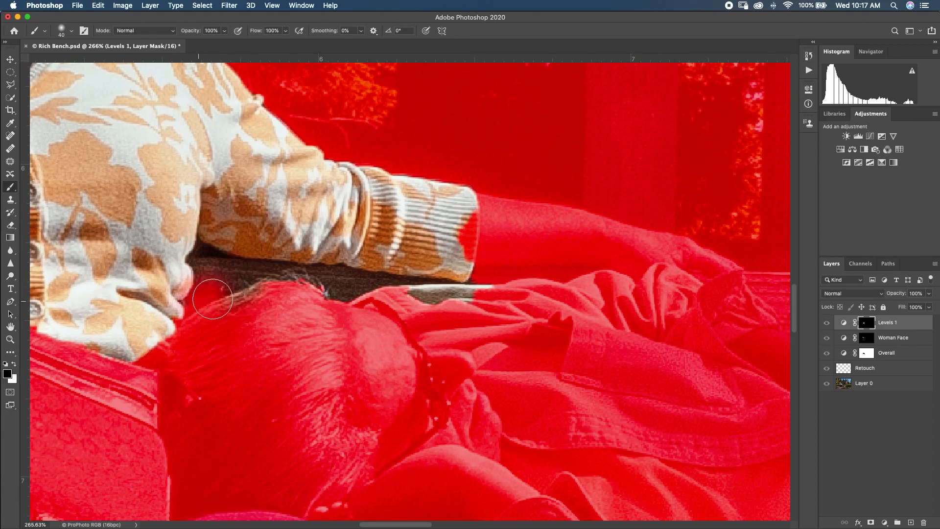
- Paint the Levels 1 mask white across the cardigan sleeve and front, cleaning the edge by the strap
left_click_drag(212, 298, 322, 288)
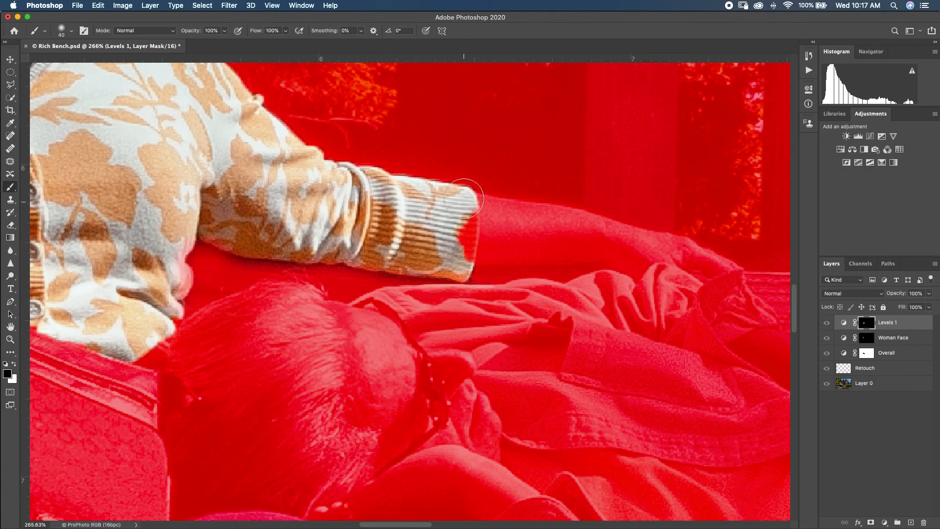
mouse_move(319, 117)
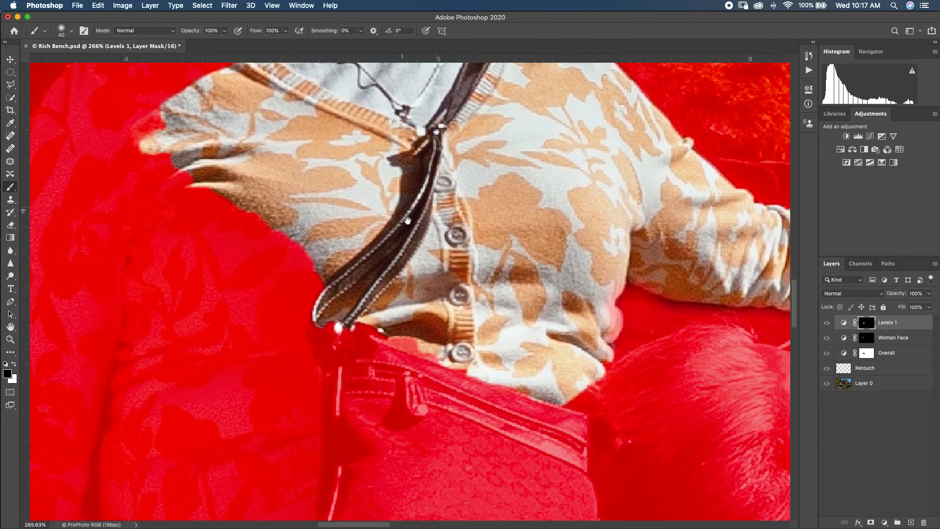
left_click_drag(407, 219, 260, 215)
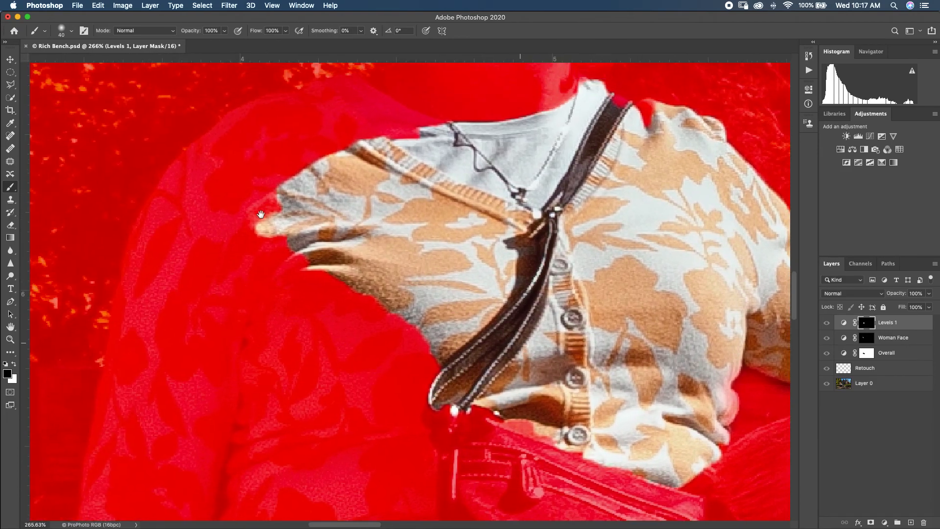
left_click_drag(260, 214, 350, 243)
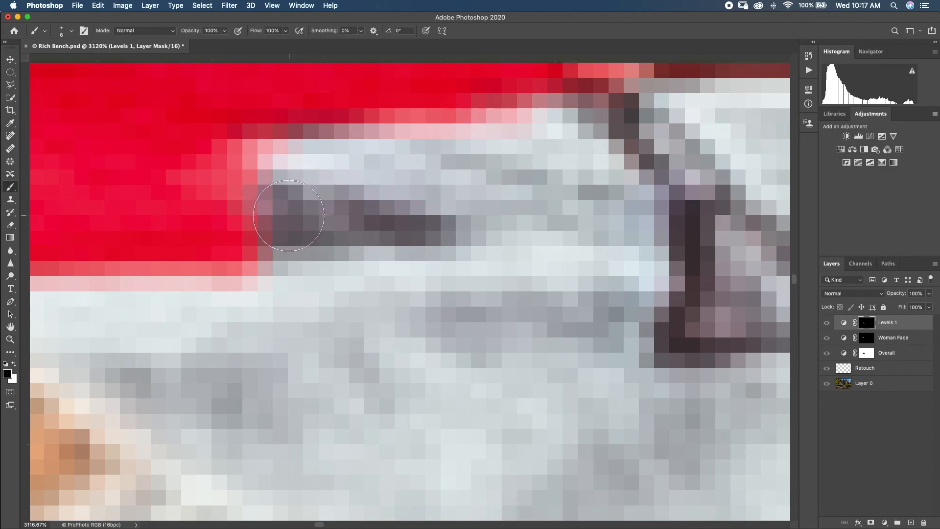
left_click_drag(288, 215, 197, 215)
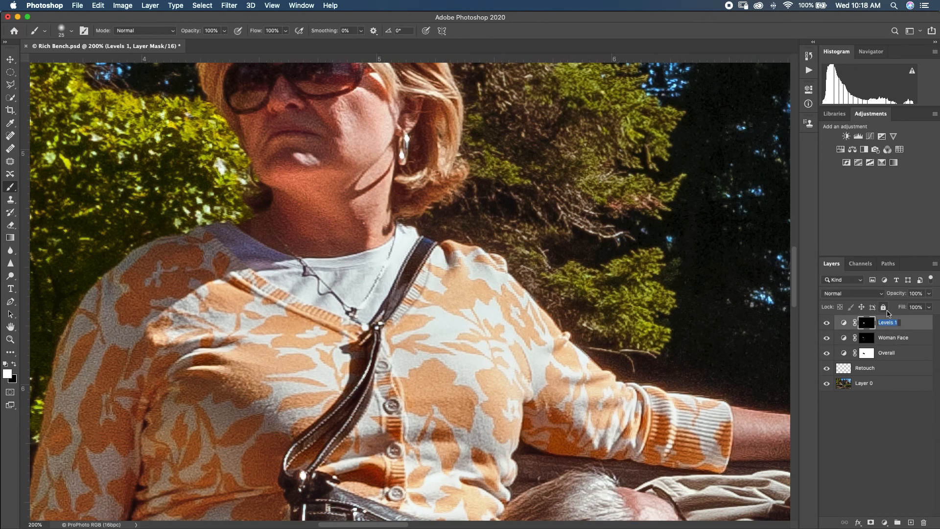
- Name the cardigan adjustment layer Woman Shirt and view its effect on the scene
type("Woman Shirt")
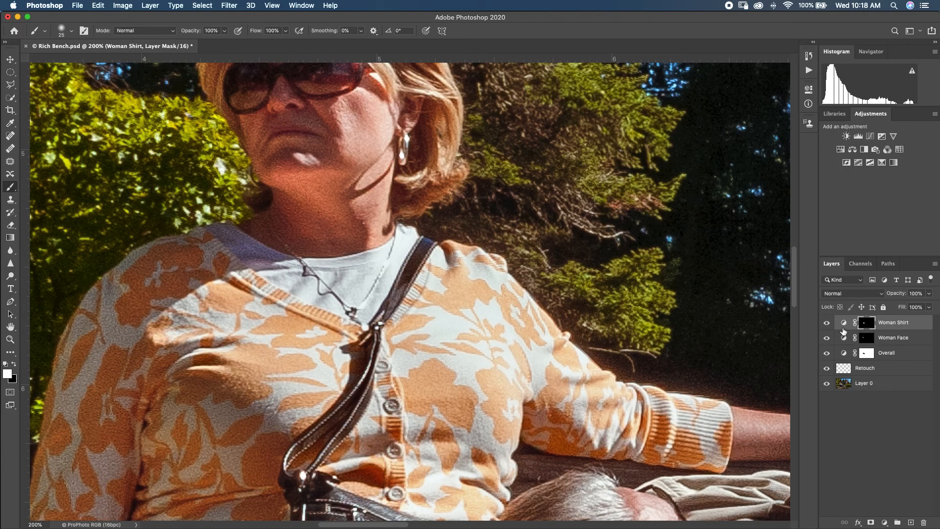
left_click(843, 322)
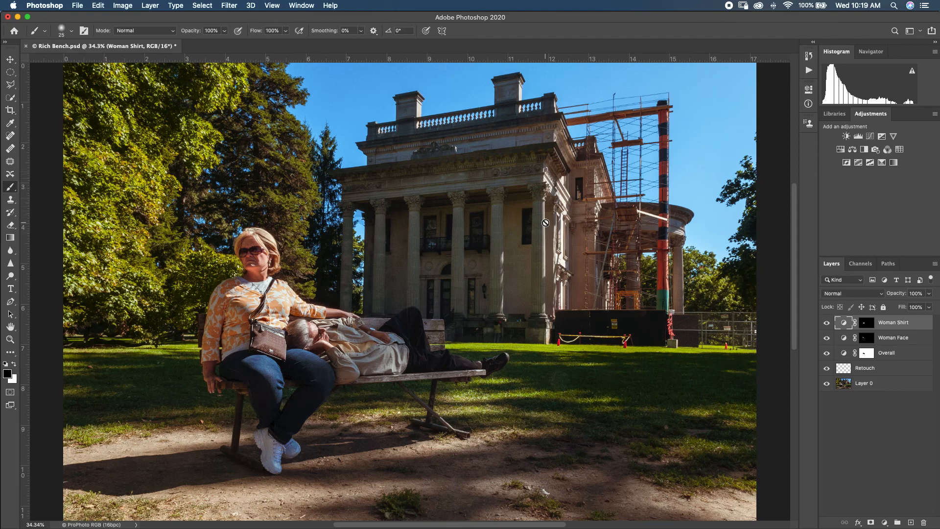
mouse_move(523, 283)
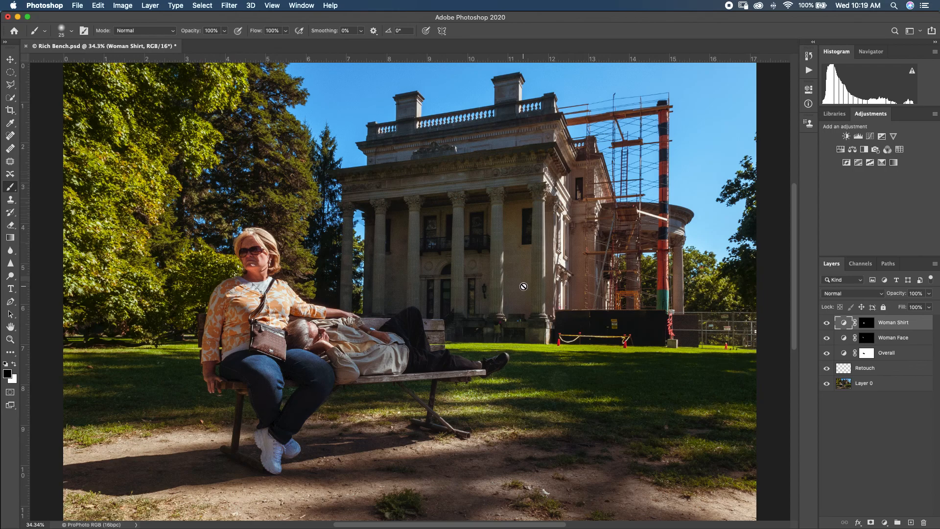
mouse_move(528, 280)
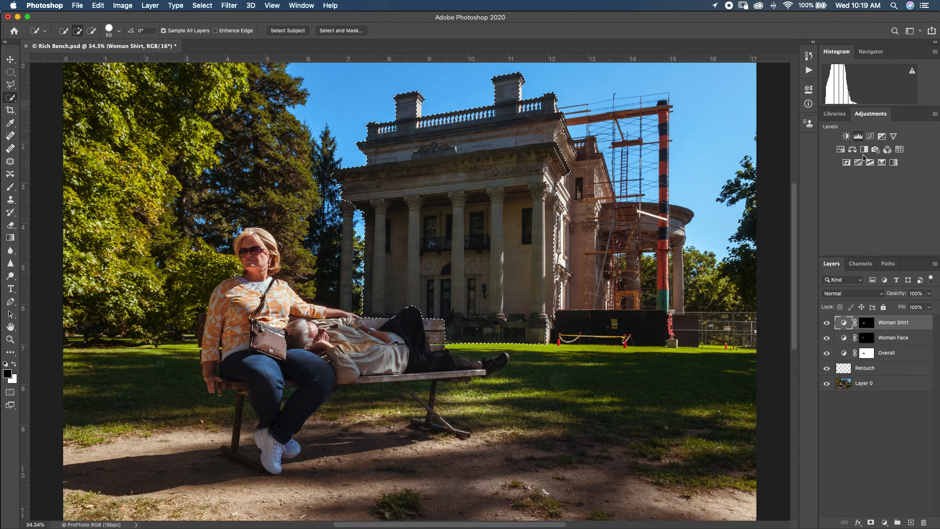
- Add a Levels adjustment masked to the quick-selected mansion above Woman Shirt
left_click(846, 136)
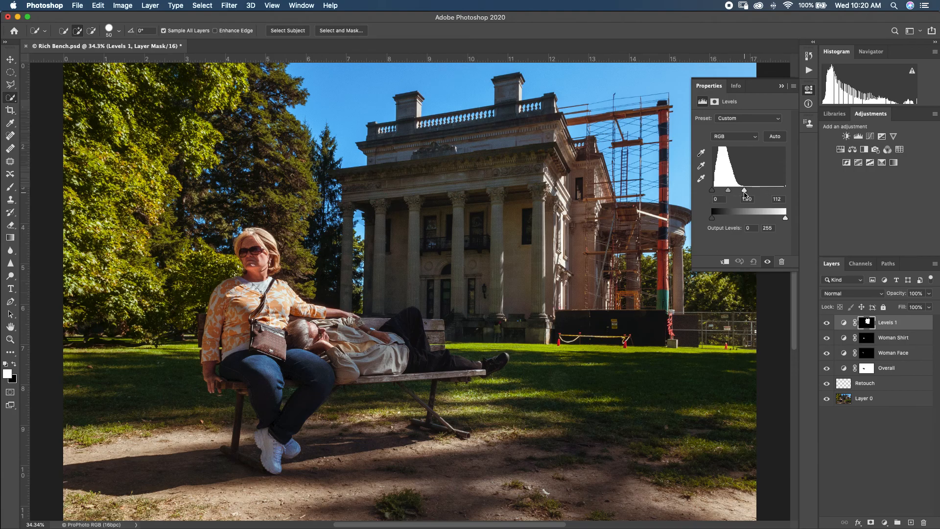
- Try white input levels between about 109 and 240, then return the white point to 255
left_click_drag(746, 191, 747, 191)
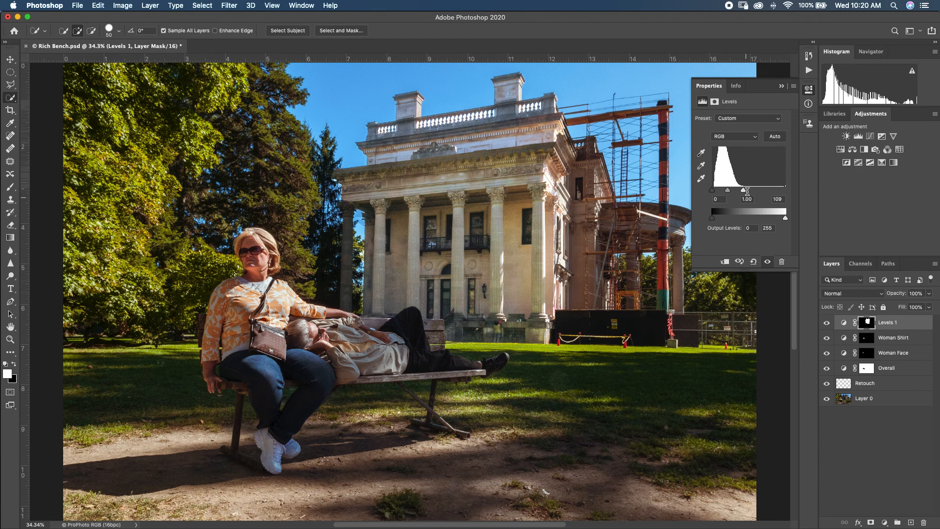
left_click_drag(747, 191, 760, 191)
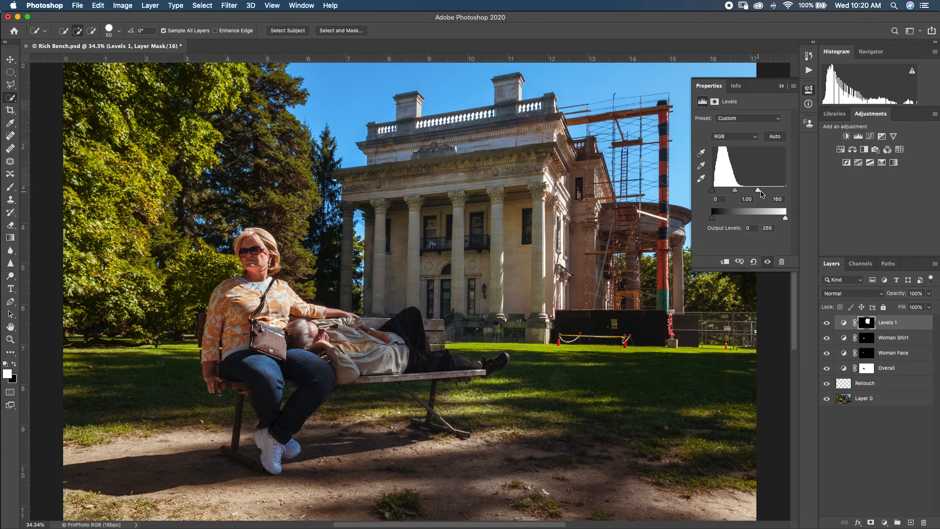
left_click_drag(762, 189, 773, 189)
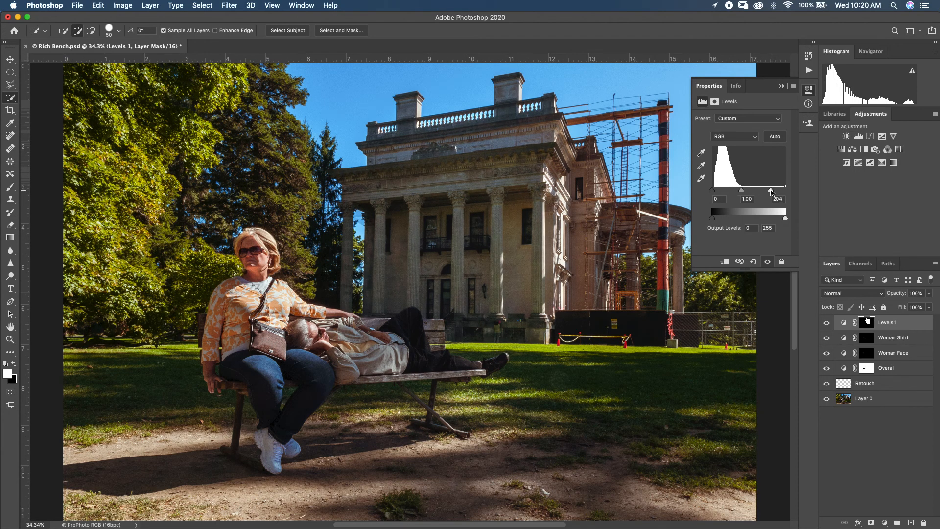
left_click_drag(770, 189, 762, 189)
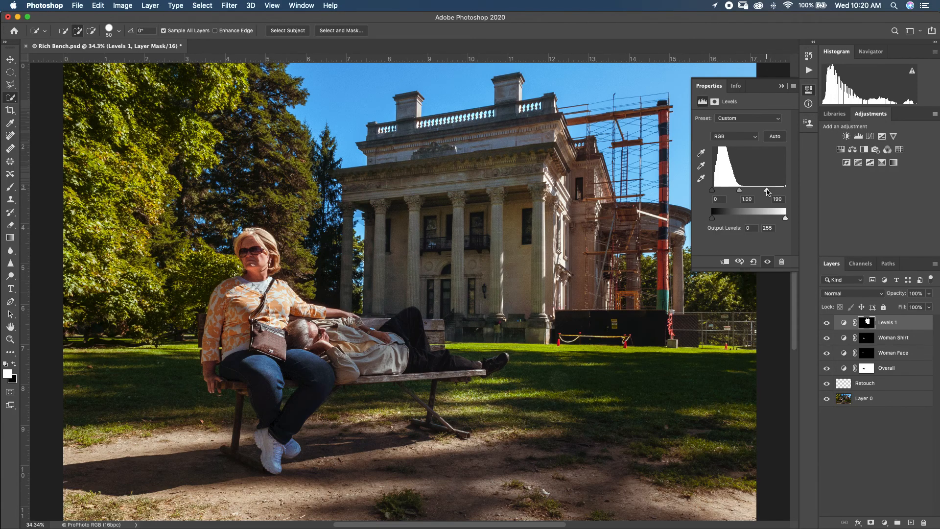
left_click_drag(770, 188, 744, 188)
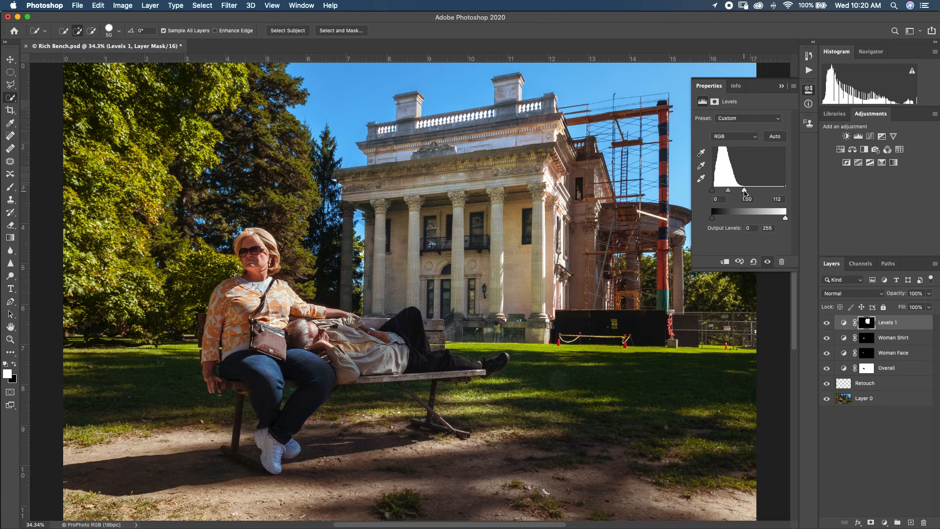
left_click_drag(743, 191, 780, 191)
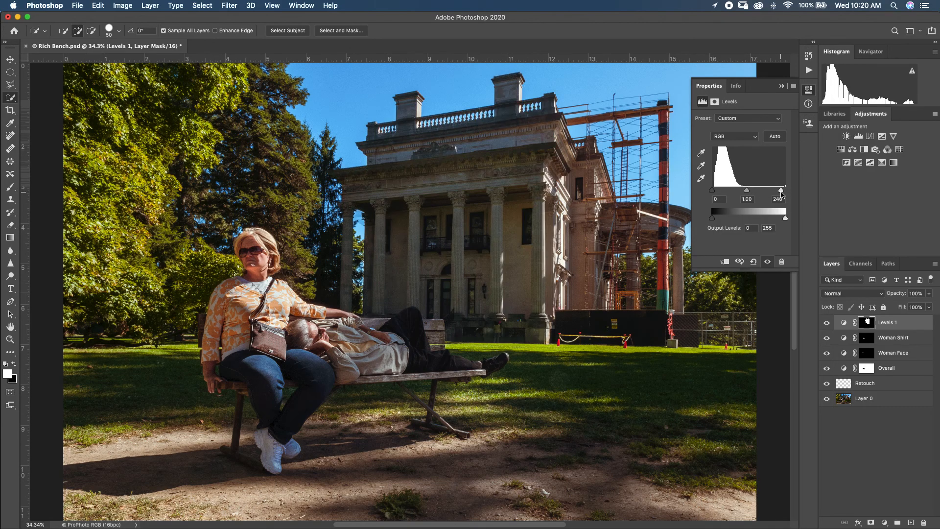
left_click_drag(781, 190, 769, 190)
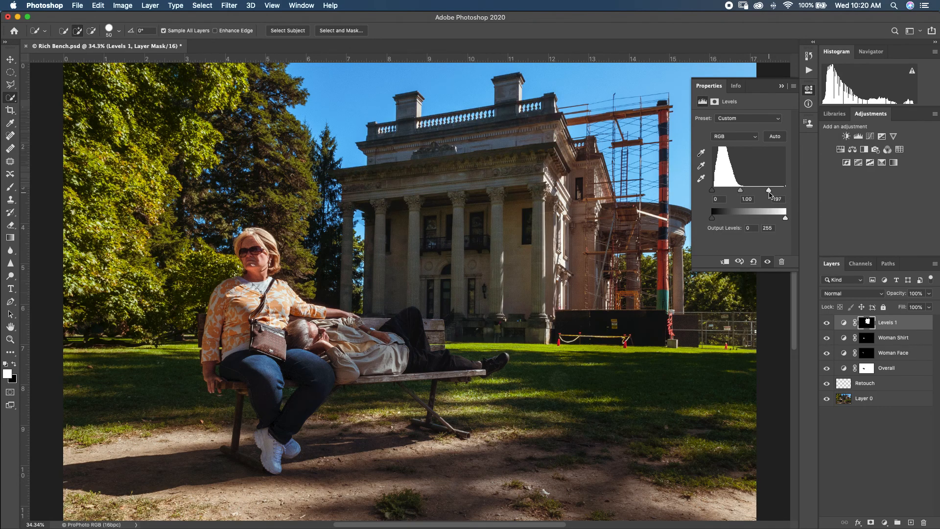
left_click_drag(770, 189, 765, 189)
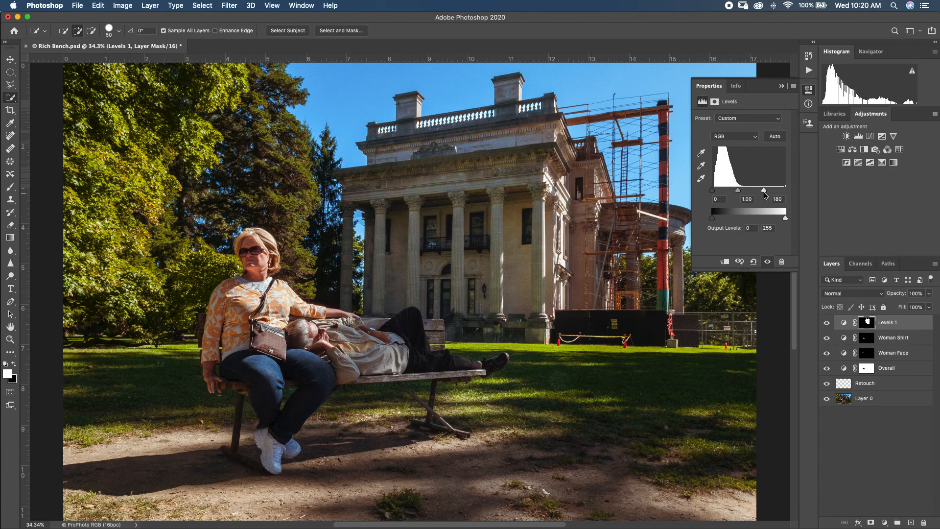
left_click_drag(766, 193, 758, 193)
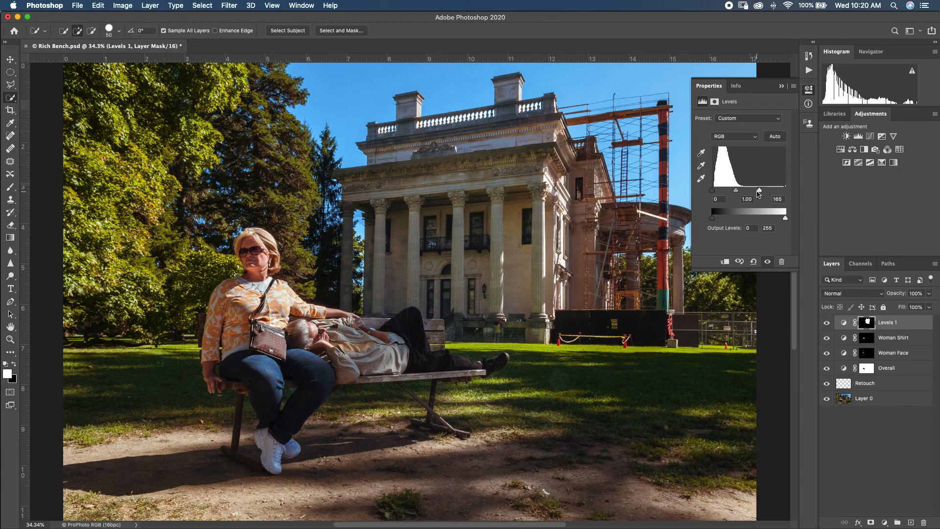
mouse_move(760, 196)
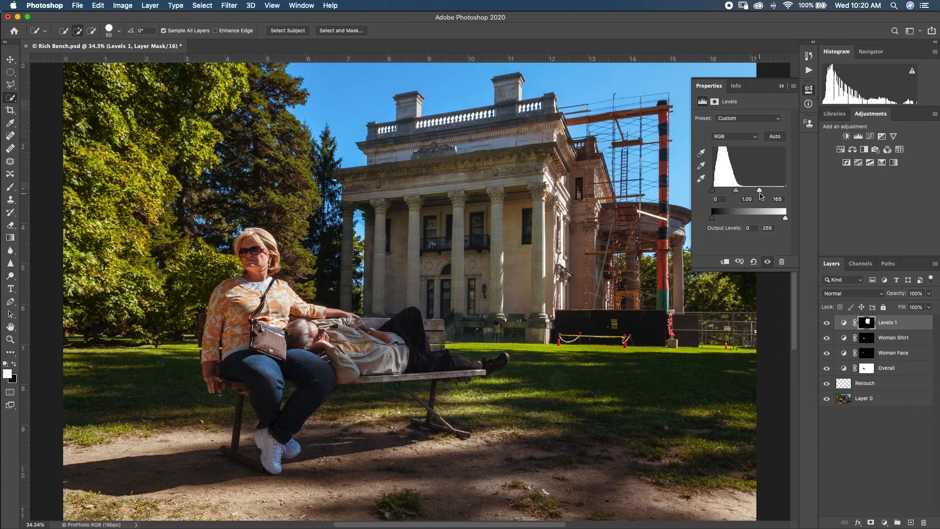
left_click_drag(760, 190, 784, 191)
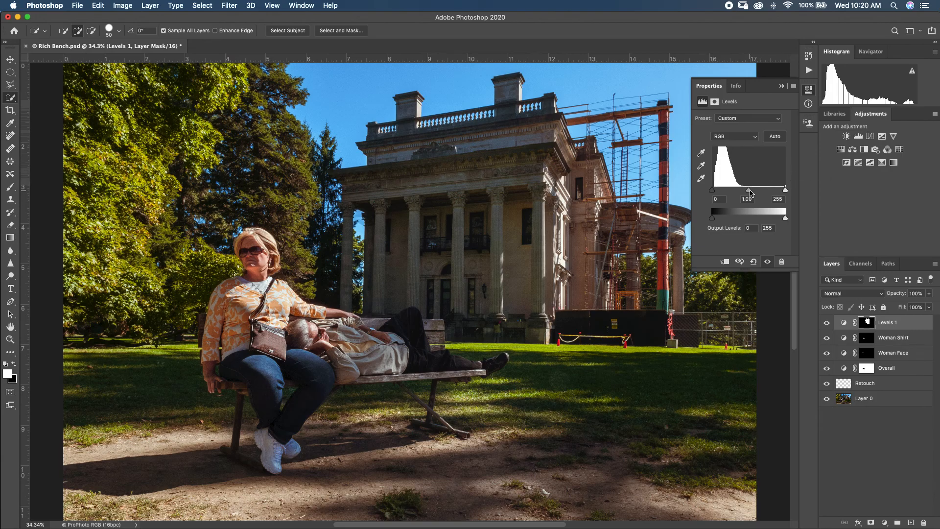
- Try midtone gammas from 1.54 to 0.80 and settle on a mild brightening of 1.10
left_click_drag(749, 189, 740, 189)
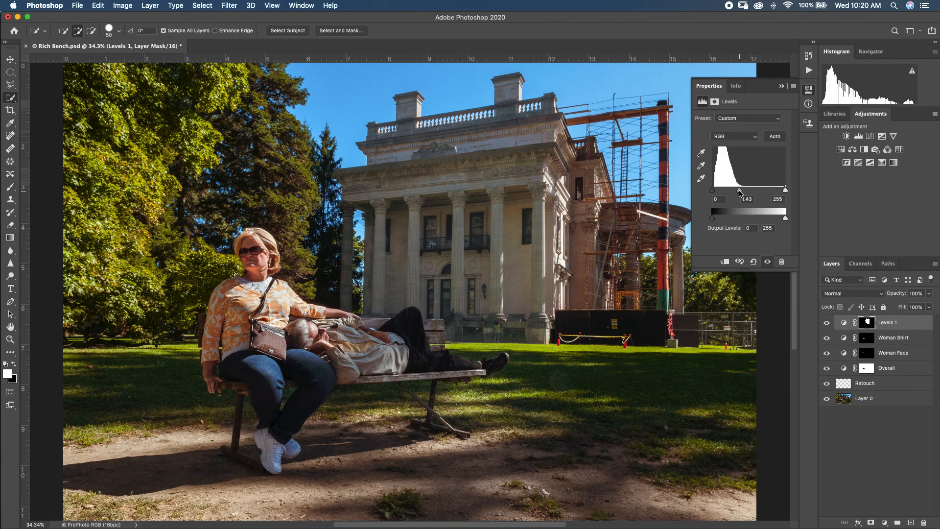
left_click_drag(740, 191, 752, 191)
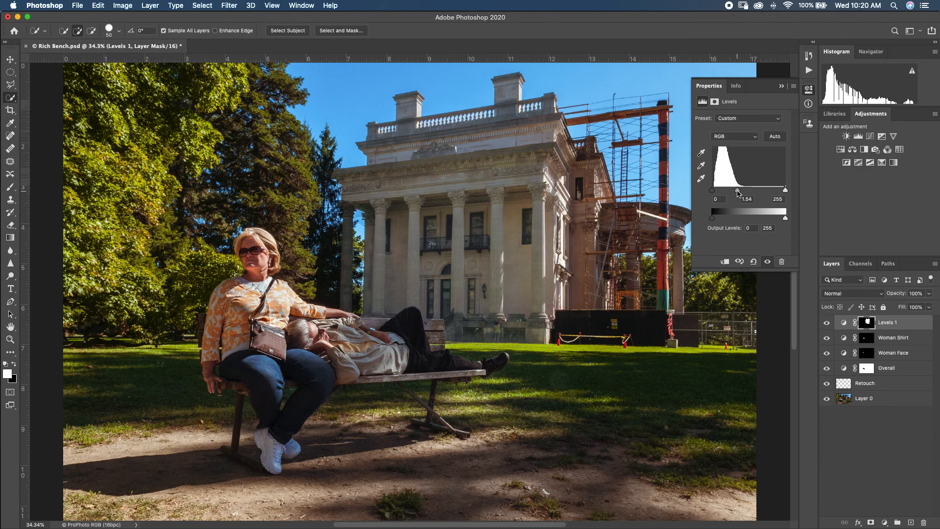
left_click_drag(736, 190, 754, 190)
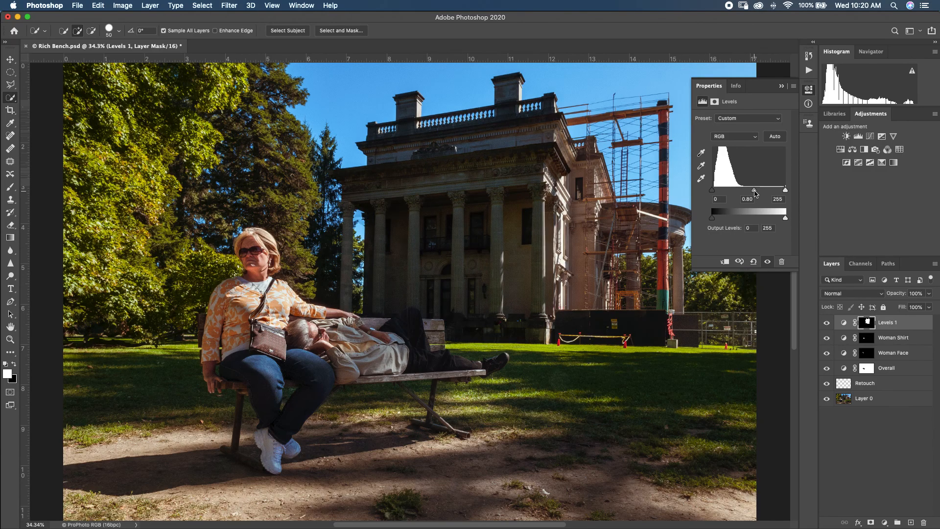
left_click_drag(755, 189, 747, 189)
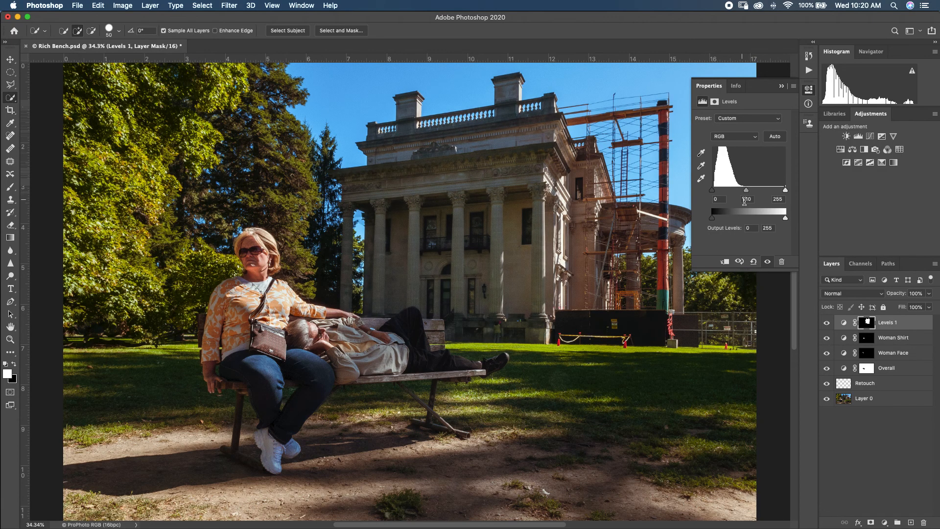
left_click_drag(746, 194, 773, 194)
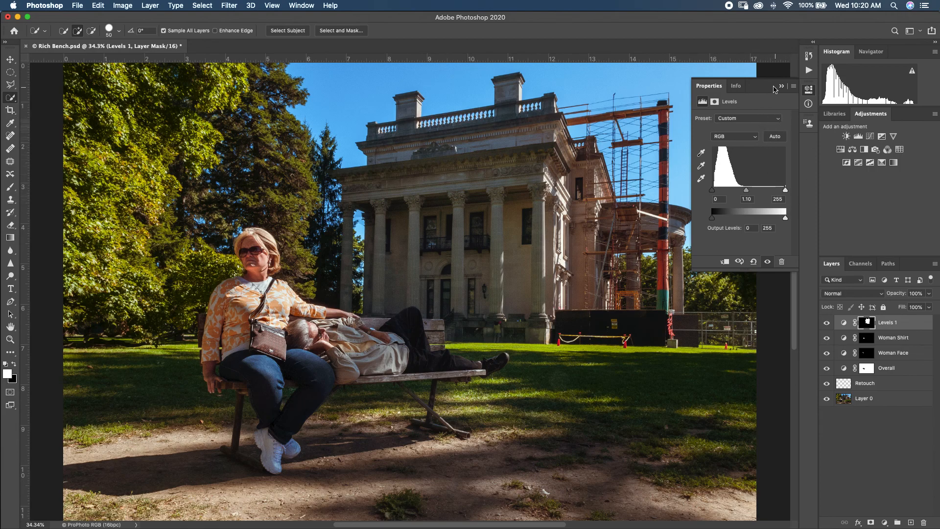
- Close the Levels properties and step History back so the mansion selection is active without the layer
left_click(780, 86)
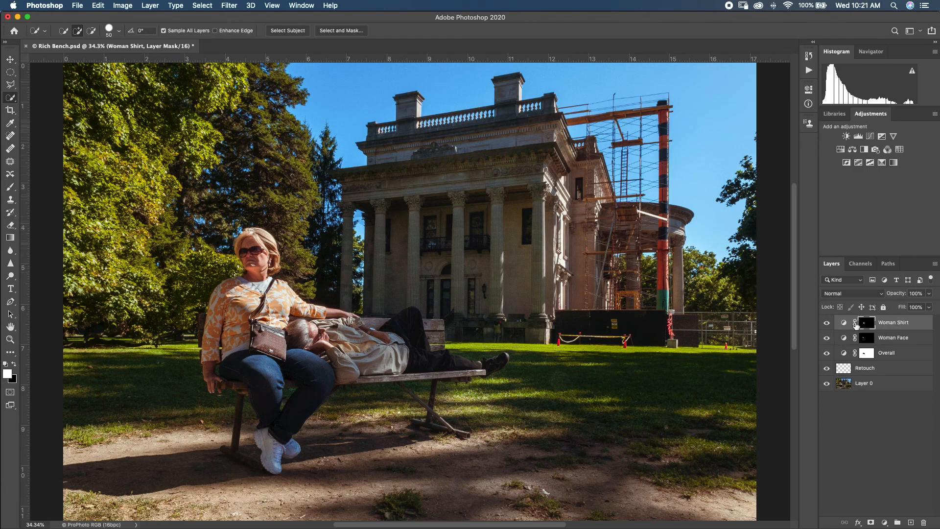
mouse_move(849, 307)
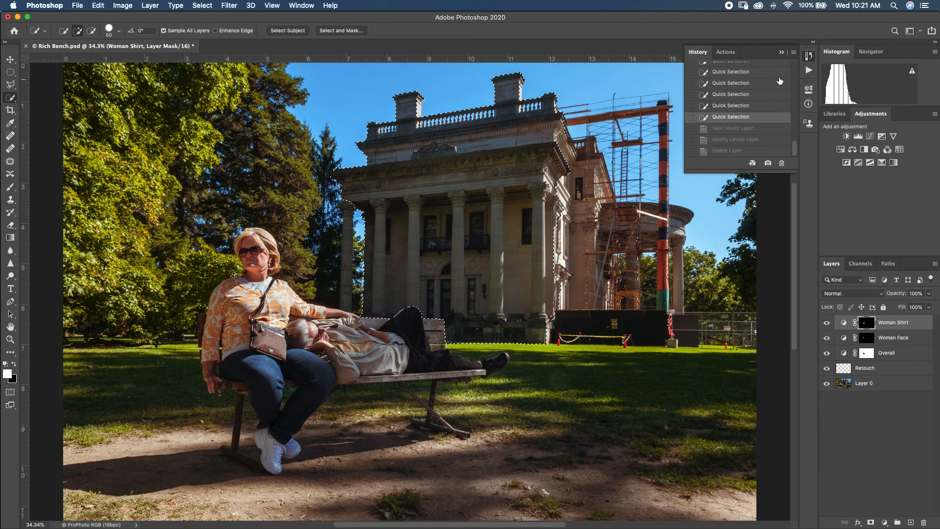
left_click(872, 136)
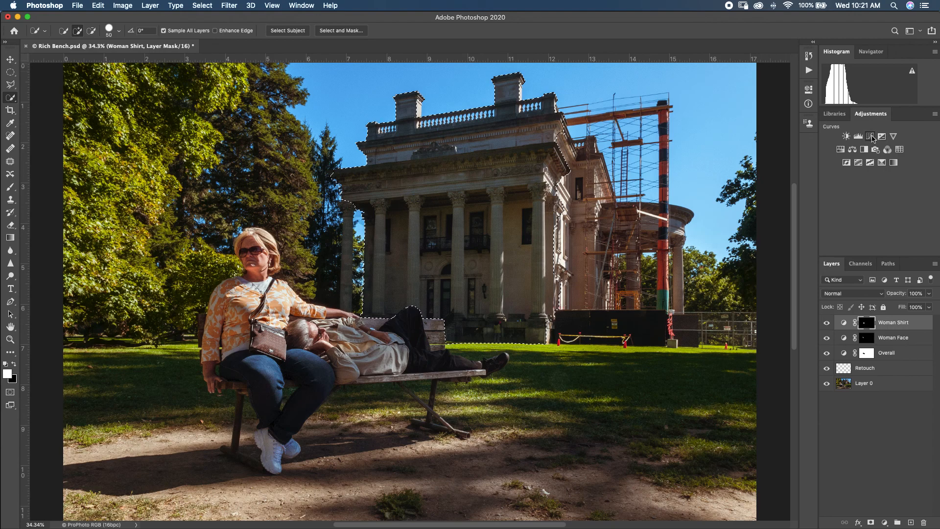
- Add a Curves adjustment for the selection and bend a gentle two-point curve upward to brighten it
left_click(872, 136)
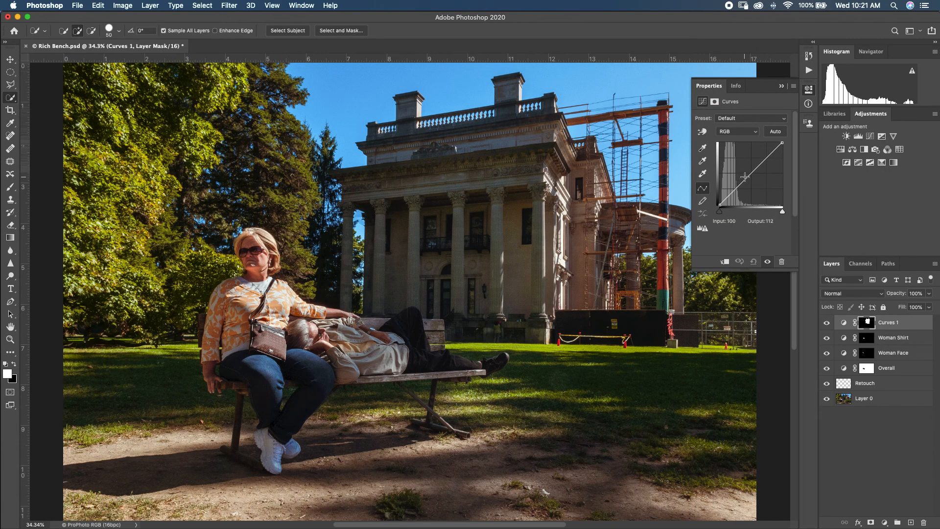
left_click_drag(747, 176, 762, 167)
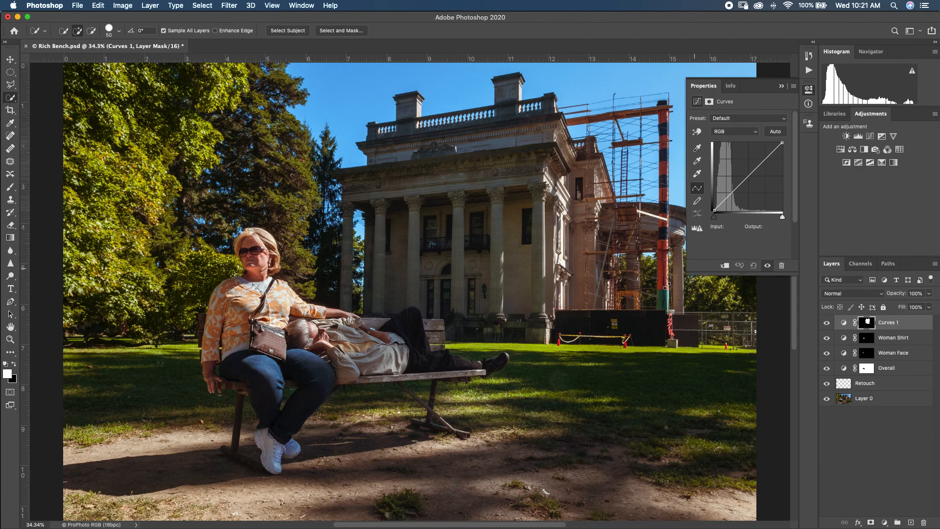
left_click_drag(703, 86, 606, 85)
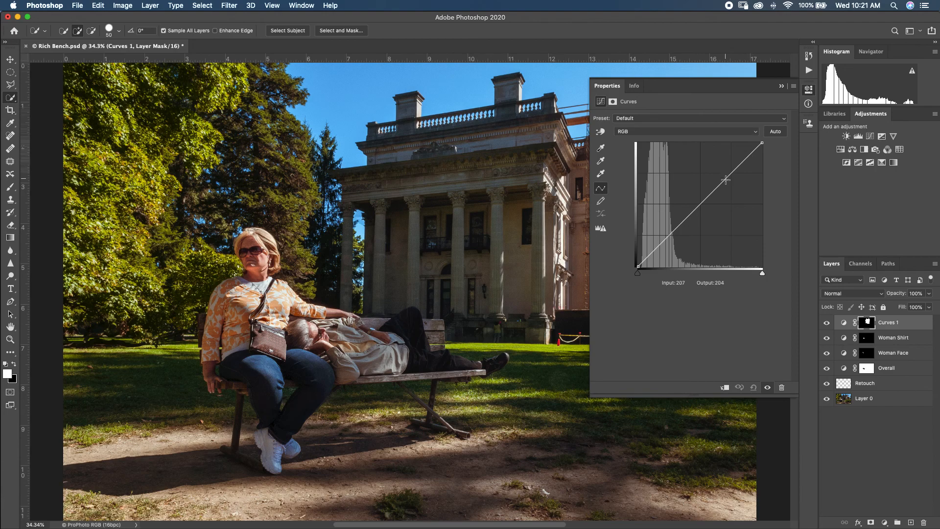
left_click_drag(726, 180, 727, 177)
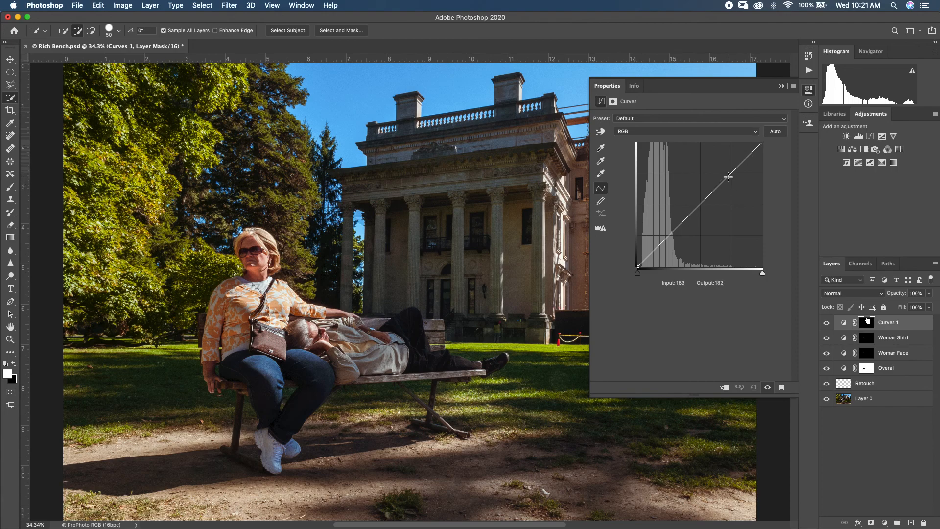
left_click_drag(729, 177, 727, 173)
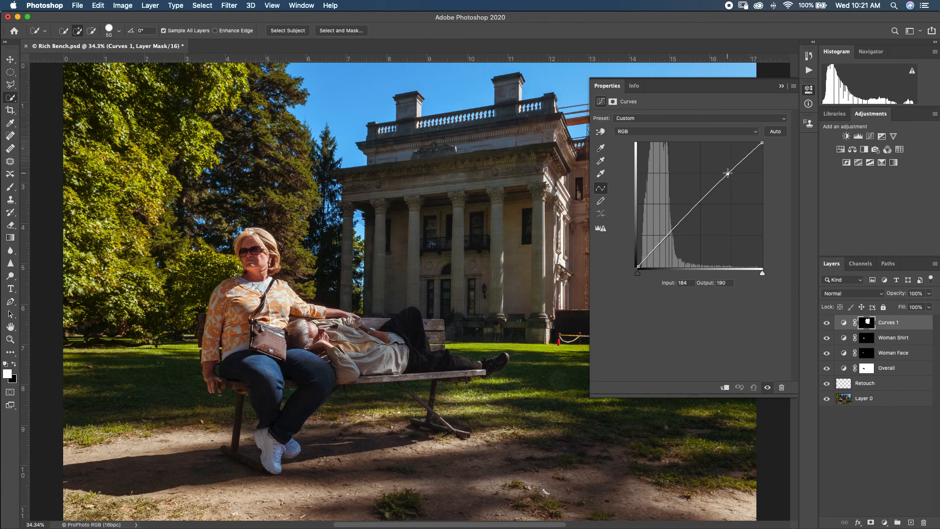
left_click_drag(728, 175, 723, 172)
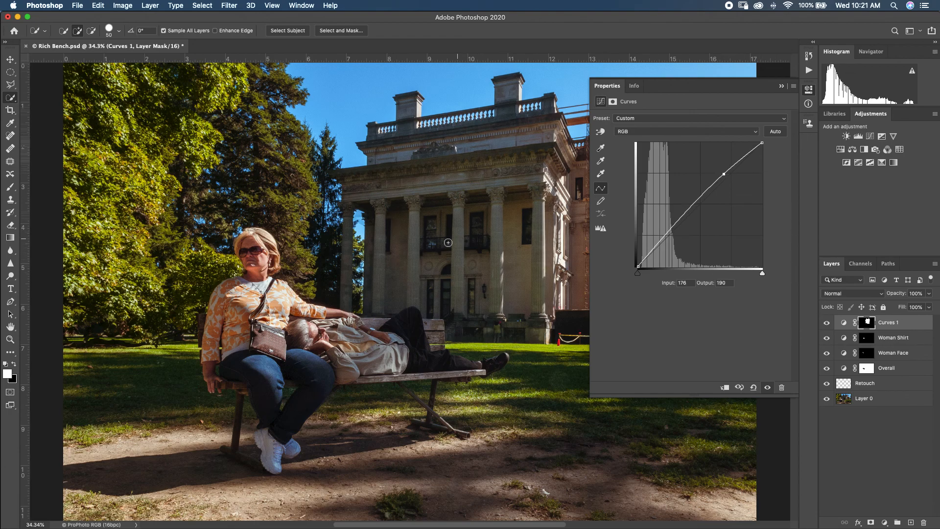
mouse_move(734, 351)
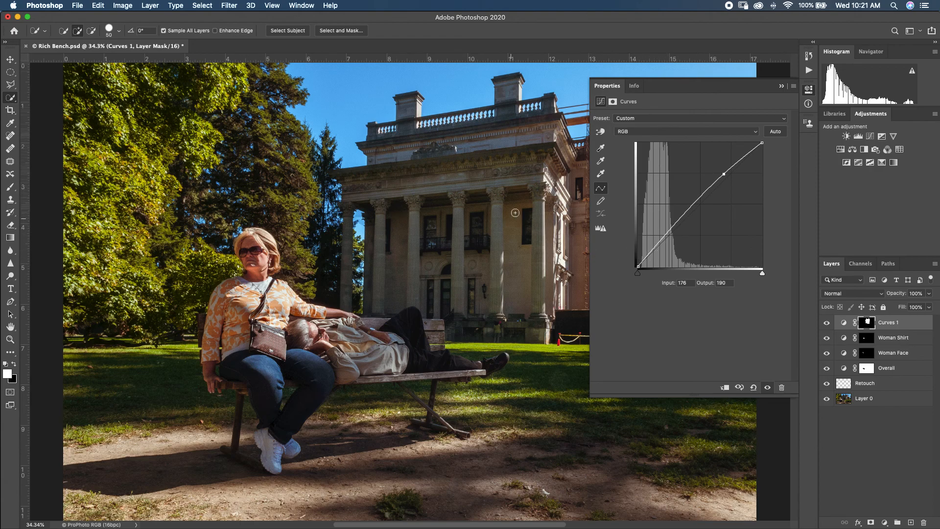
mouse_move(501, 196)
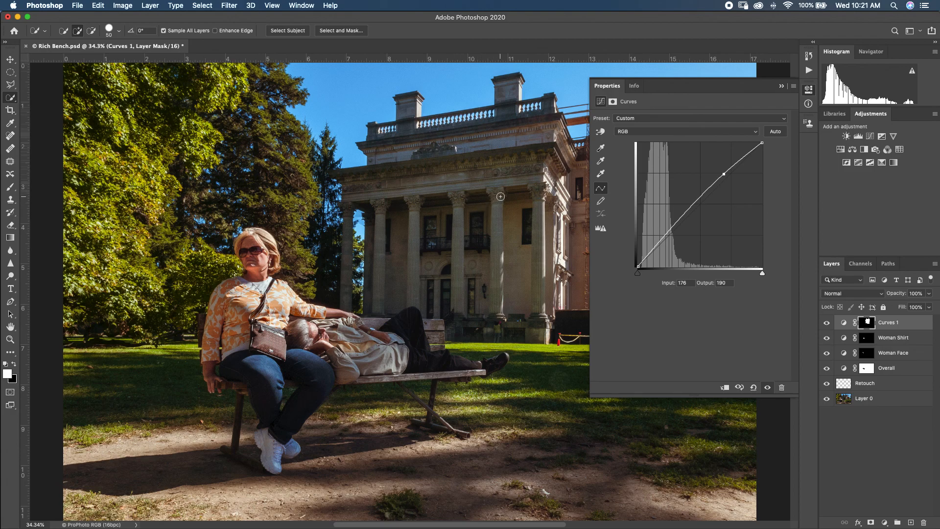
mouse_move(790, 193)
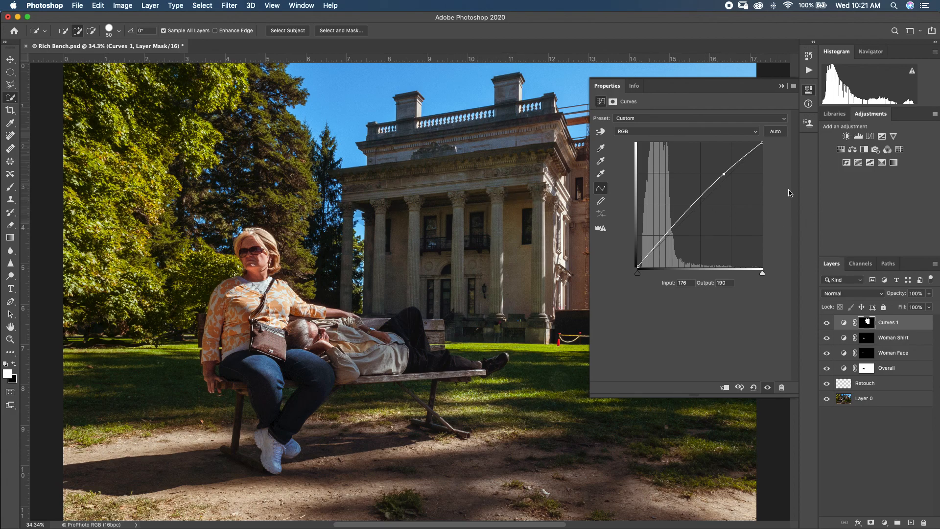
mouse_move(722, 174)
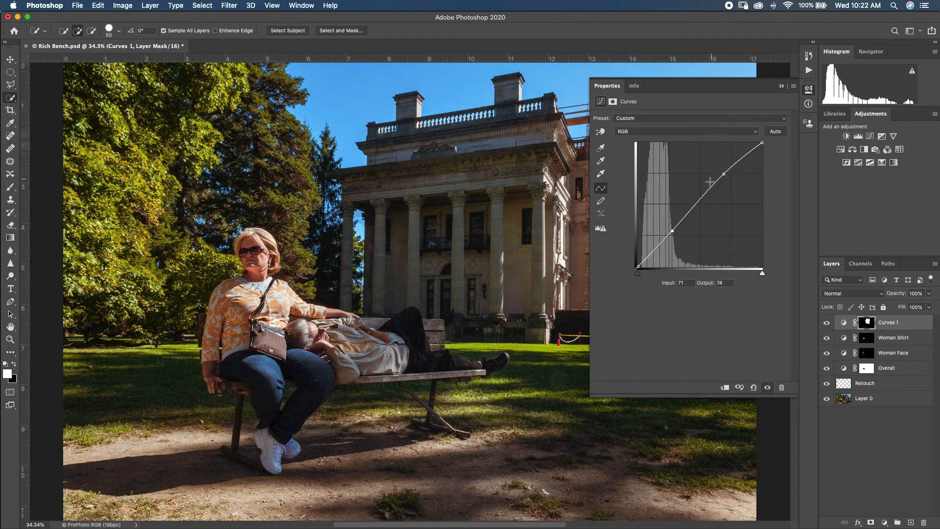
mouse_move(616, 247)
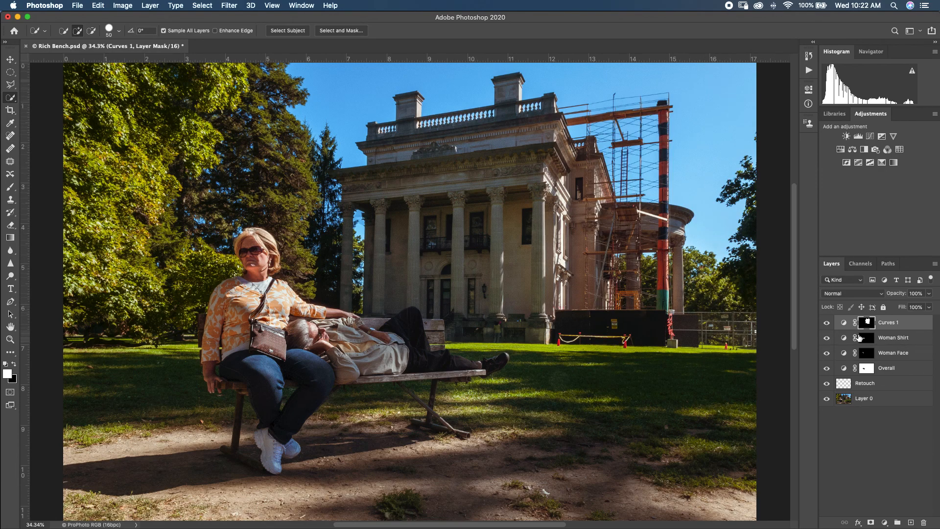
- Rename the Curves 1 adjustment layer to Mansion
double_click(892, 322)
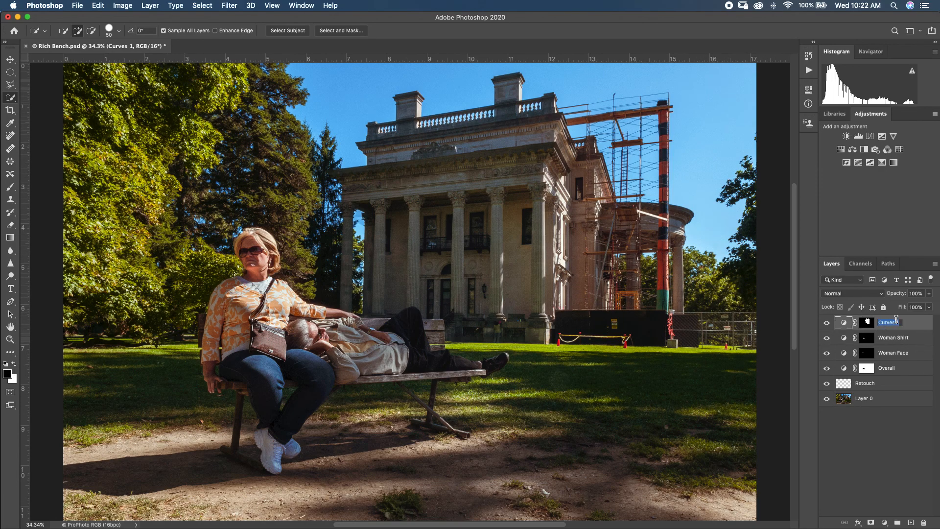
type("Mansion")
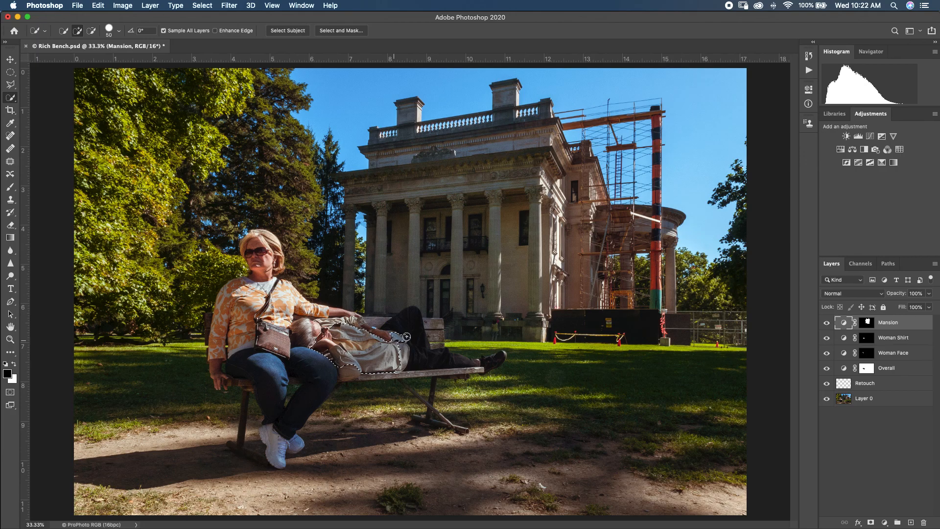
- Quick-select the man lying on the bench and add a Levels adjustment masked to him
left_click_drag(406, 336, 484, 363)
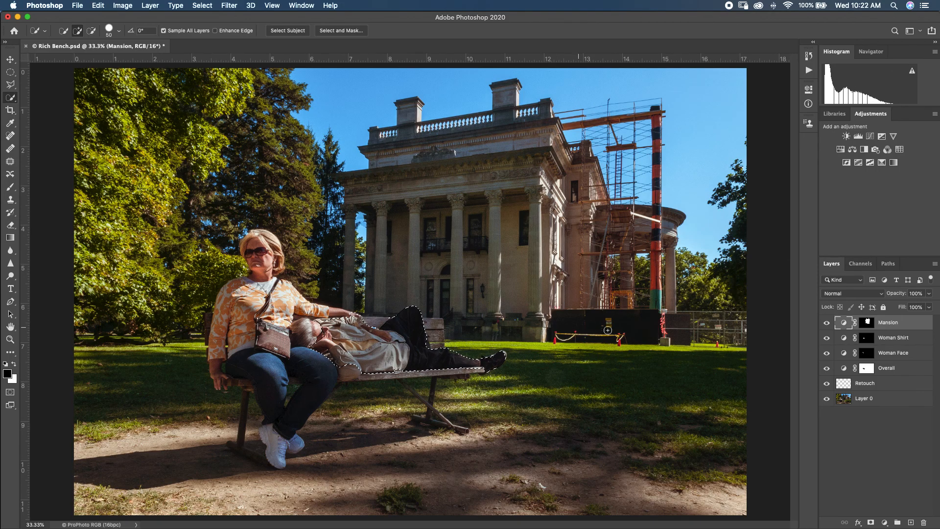
left_click(846, 136)
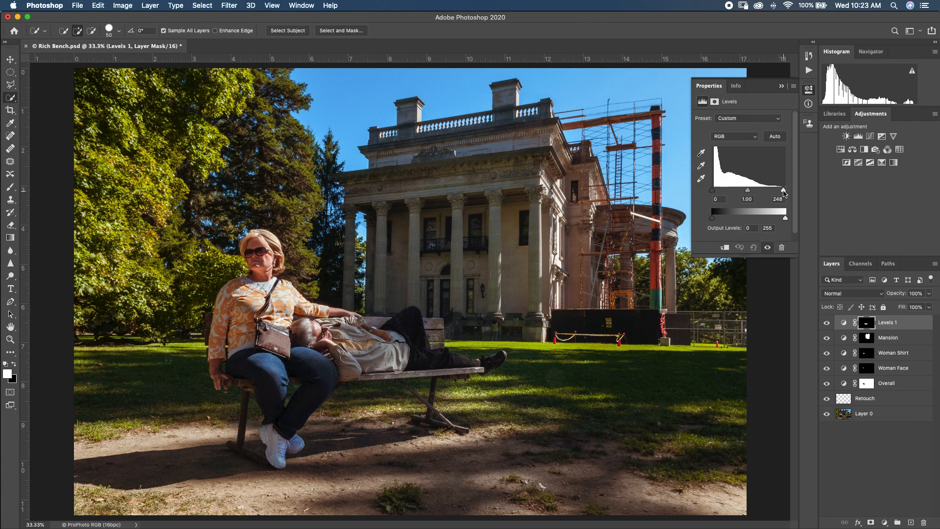
- Lower the Levels 1 white input to about 196-198 to brighten the man's highlights
left_click_drag(784, 191, 765, 191)
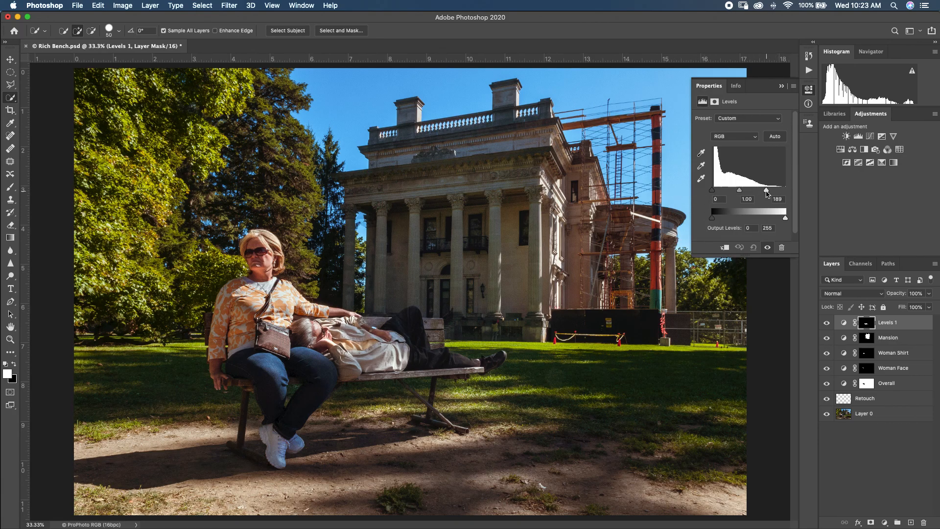
left_click_drag(769, 190, 766, 190)
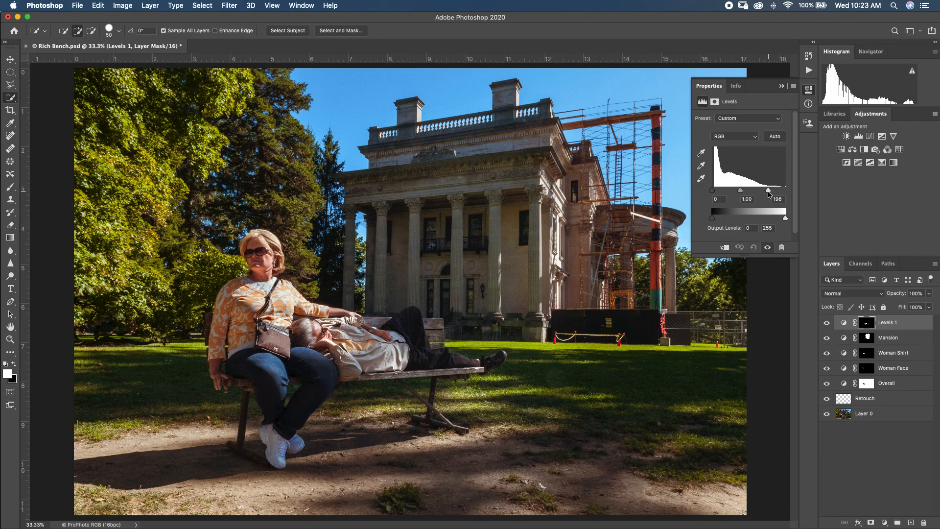
left_click_drag(768, 190, 762, 190)
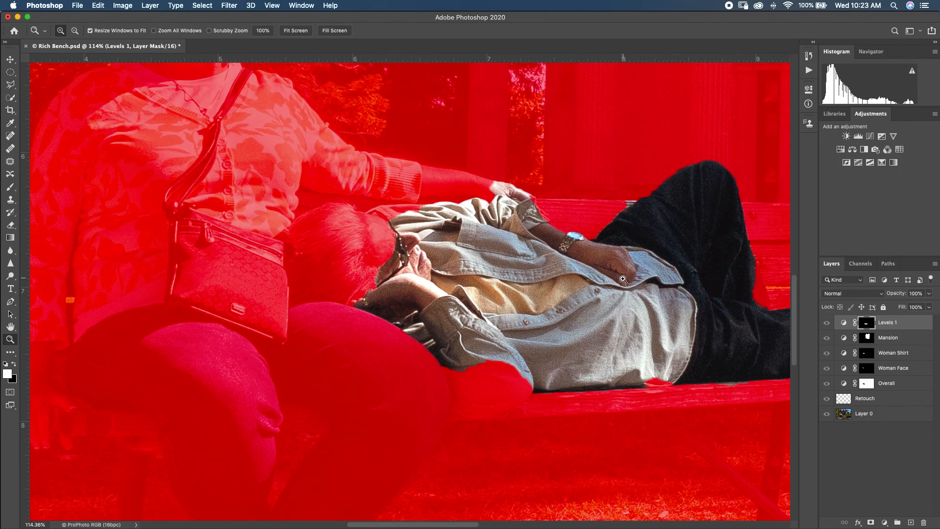
mouse_move(522, 166)
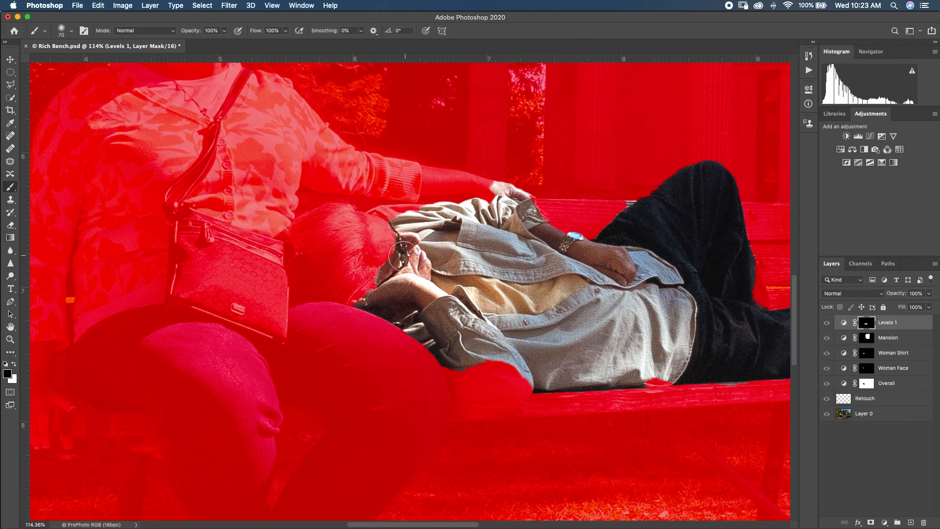
- Brush the Levels 1 mask over the man's head, collar and shoulder, then save the document
left_click(411, 257)
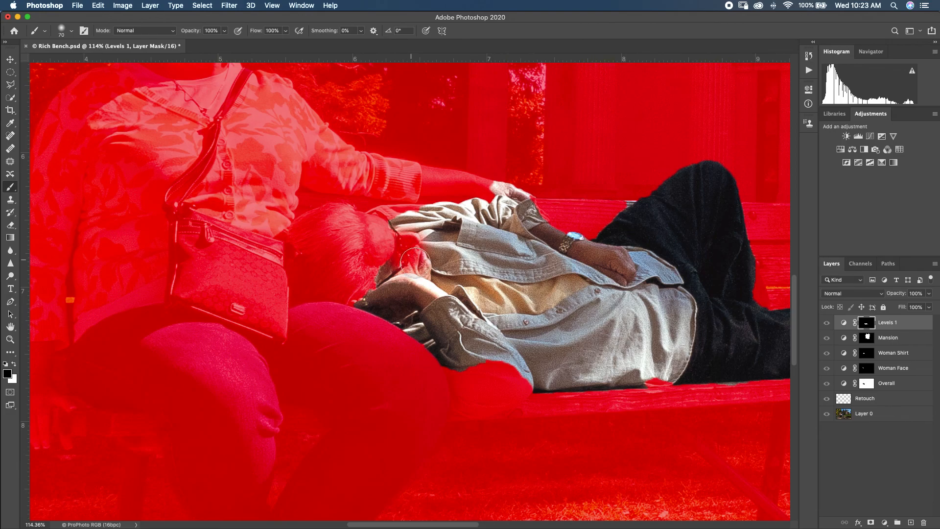
left_click_drag(410, 257, 434, 294)
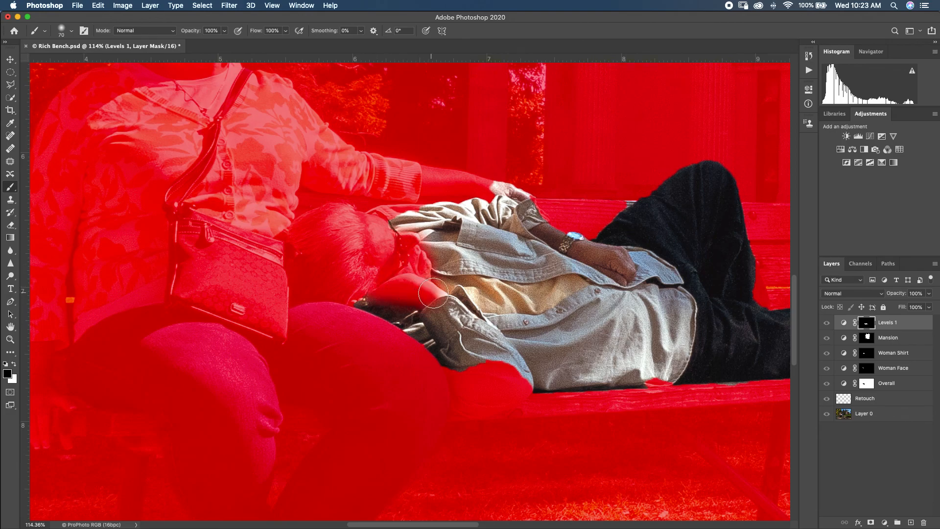
left_click_drag(432, 294, 364, 289)
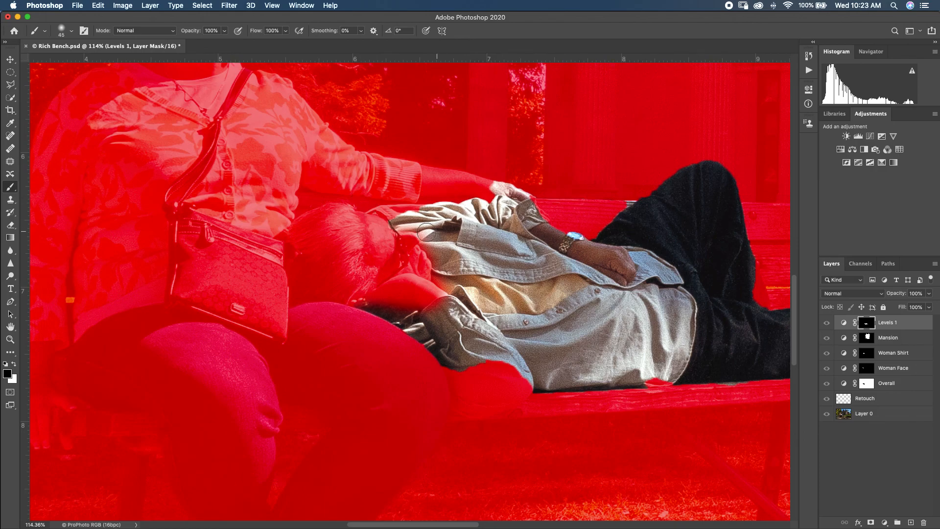
mouse_move(394, 217)
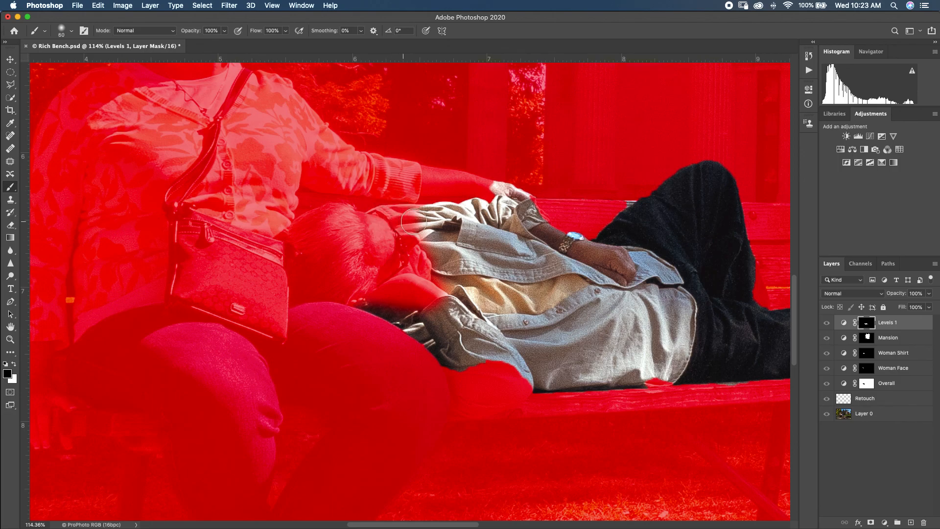
left_click_drag(413, 223, 497, 203)
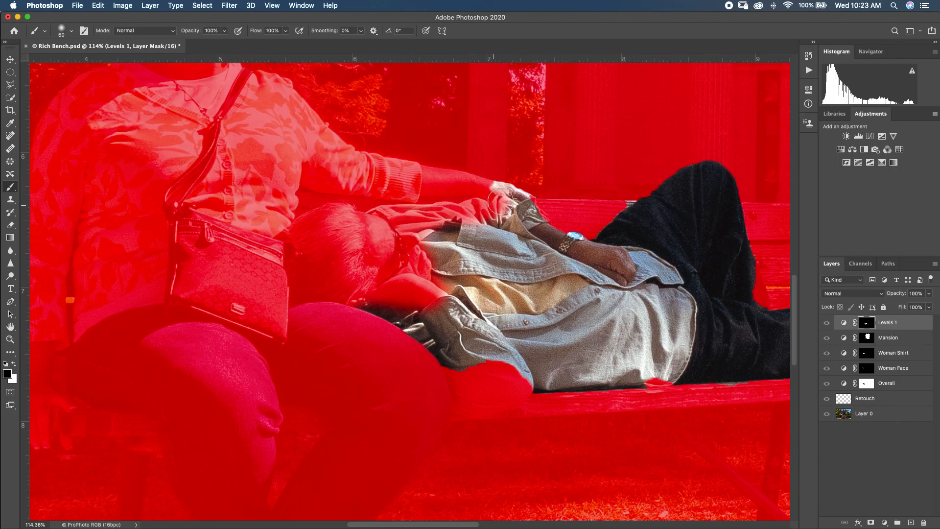
left_click_drag(503, 202, 494, 211)
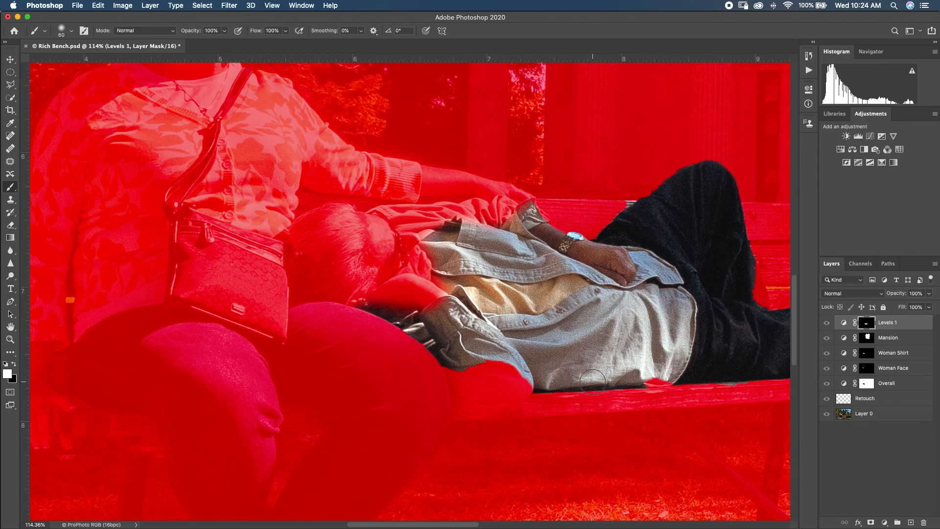
mouse_move(604, 359)
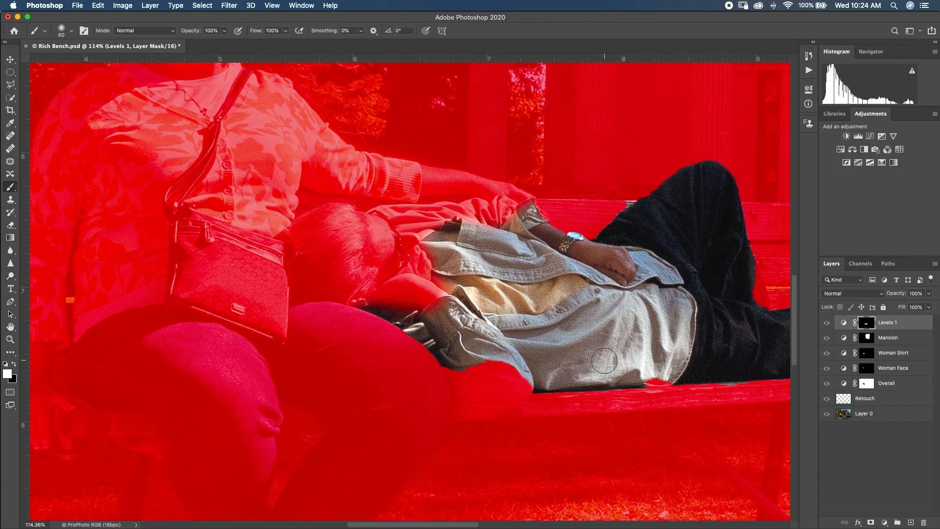
mouse_move(570, 291)
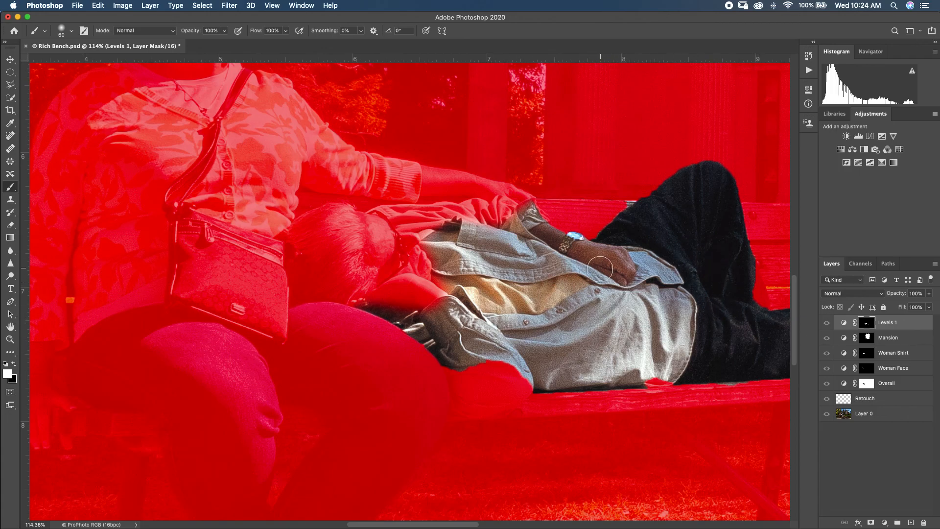
mouse_move(572, 282)
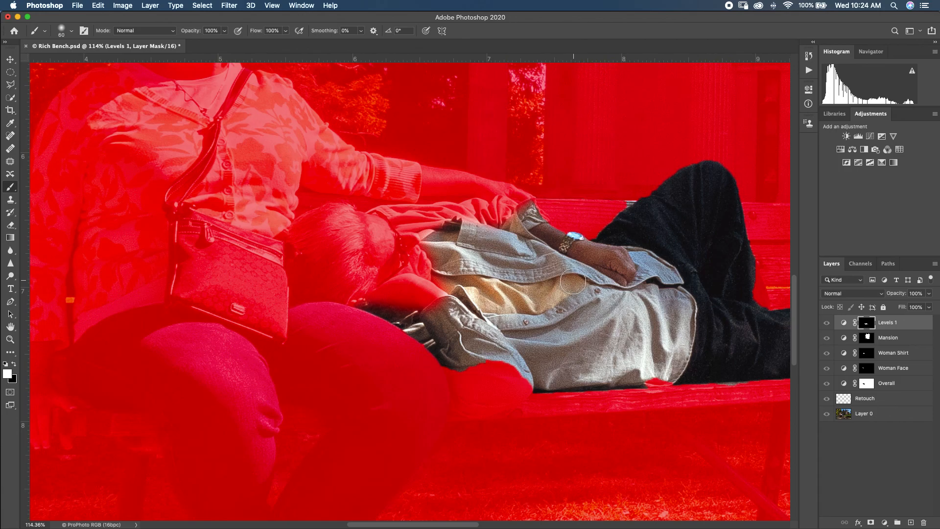
key("cmd+s")
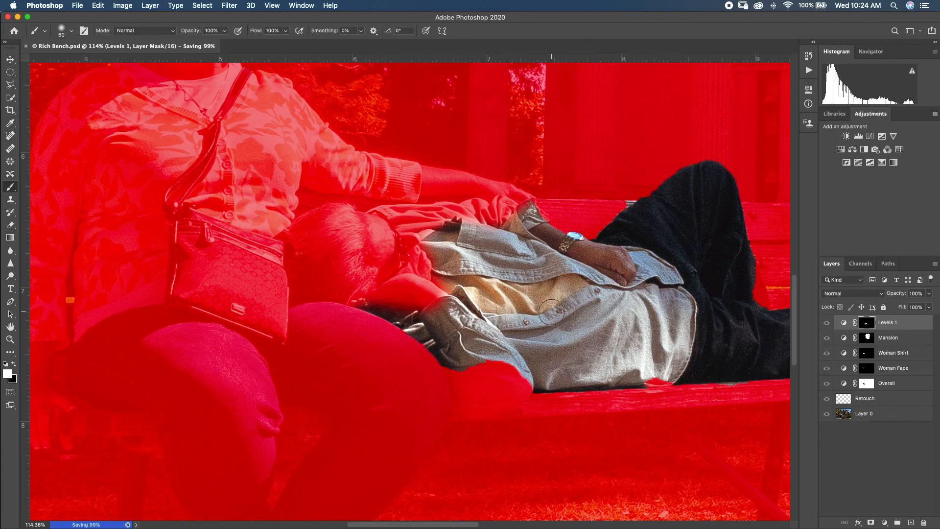
mouse_move(611, 306)
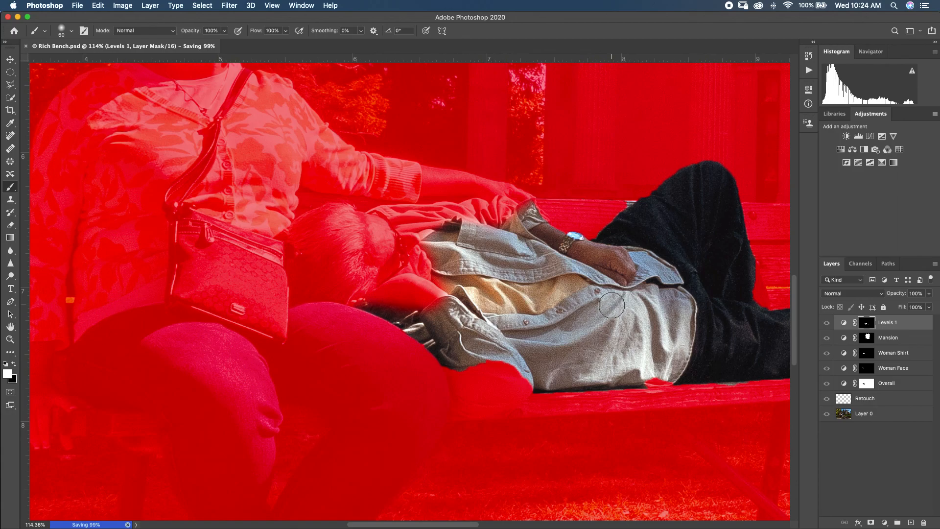
mouse_move(487, 362)
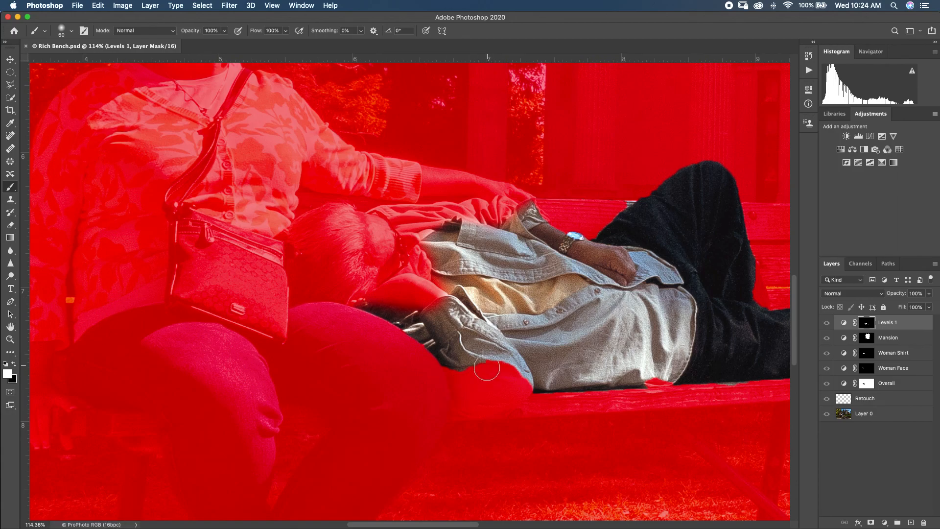
- Brush the mask along the shirt's lower edge and corner where it meets the bench and arm
left_click_drag(487, 367, 522, 379)
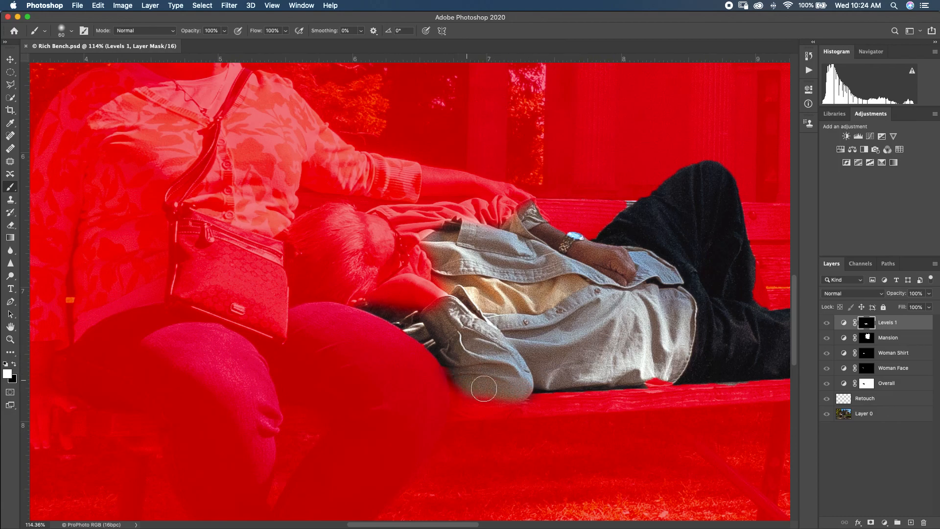
left_click_drag(483, 389, 463, 396)
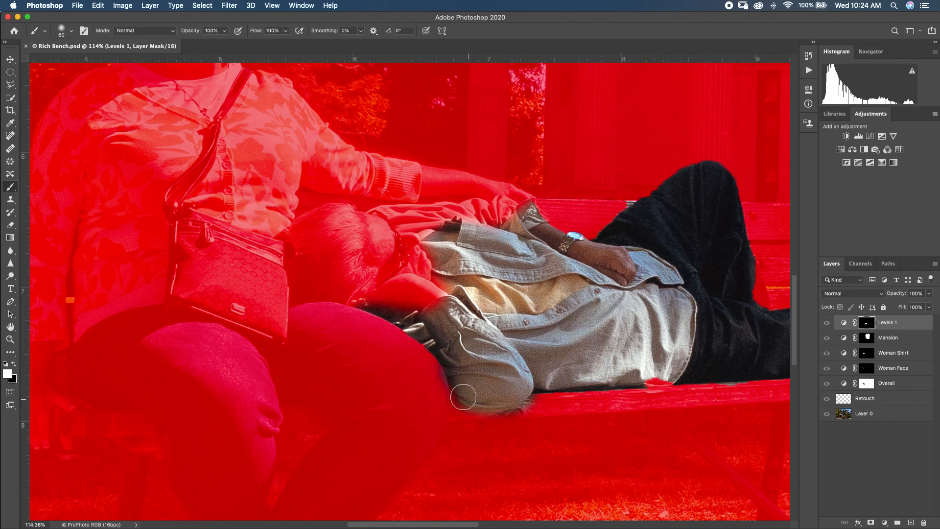
left_click_drag(463, 397, 564, 440)
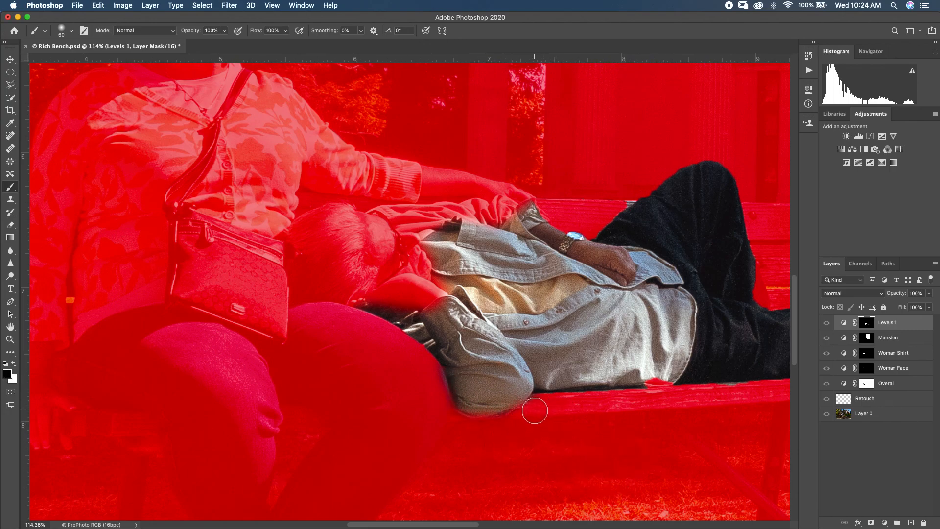
left_click_drag(535, 410, 440, 403)
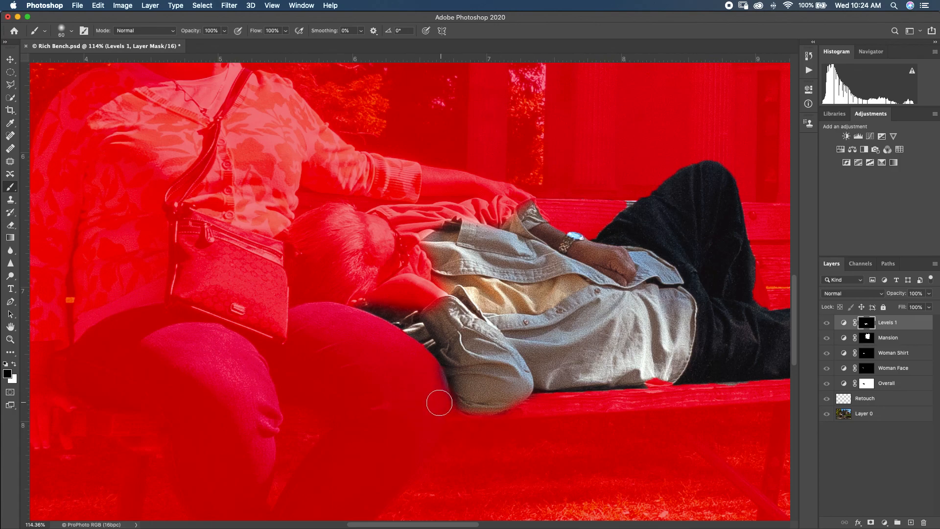
left_click_drag(440, 402, 413, 335)
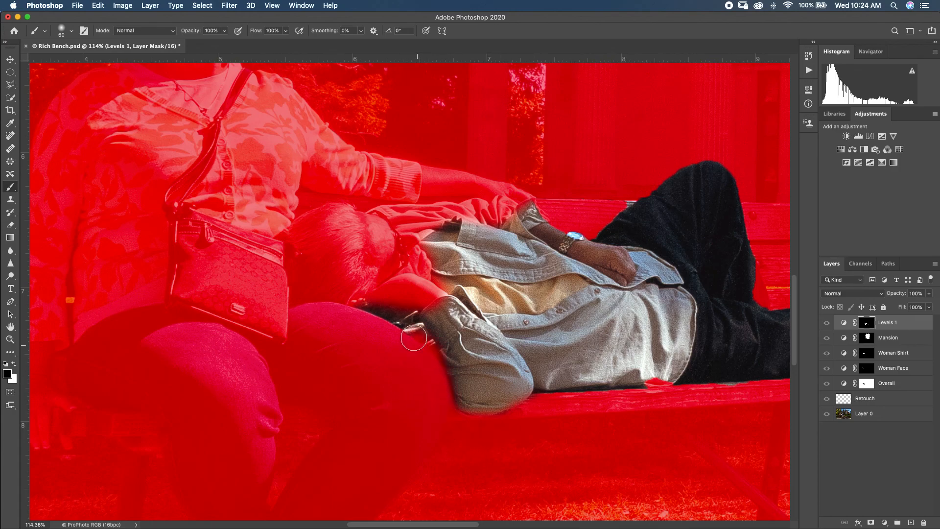
left_click_drag(413, 335, 395, 327)
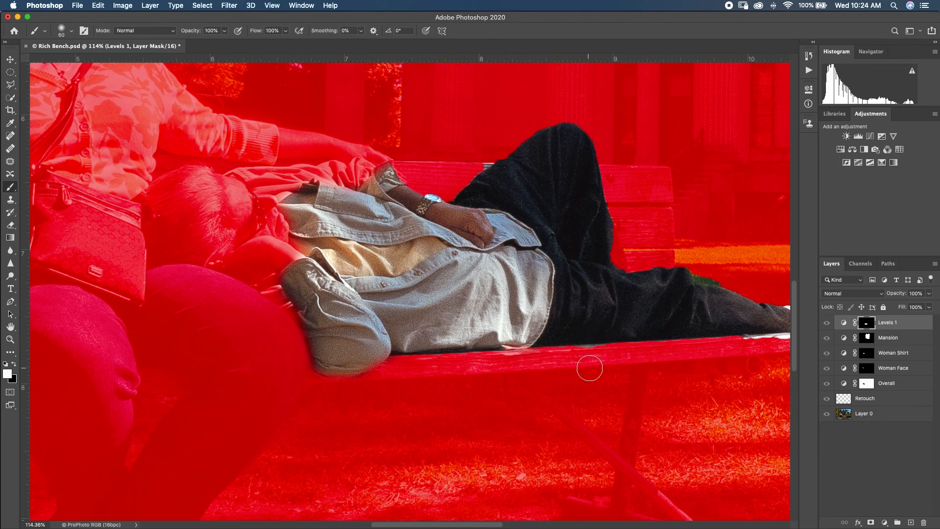
- Zoom in and brush the mask edge along the shirt and trousers, keeping it off the bench top
left_click(577, 362)
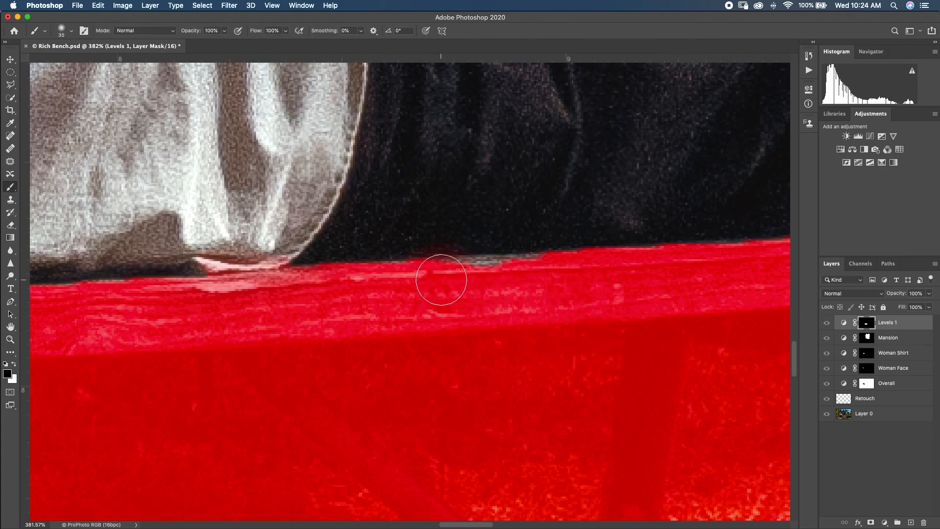
left_click_drag(441, 279, 598, 267)
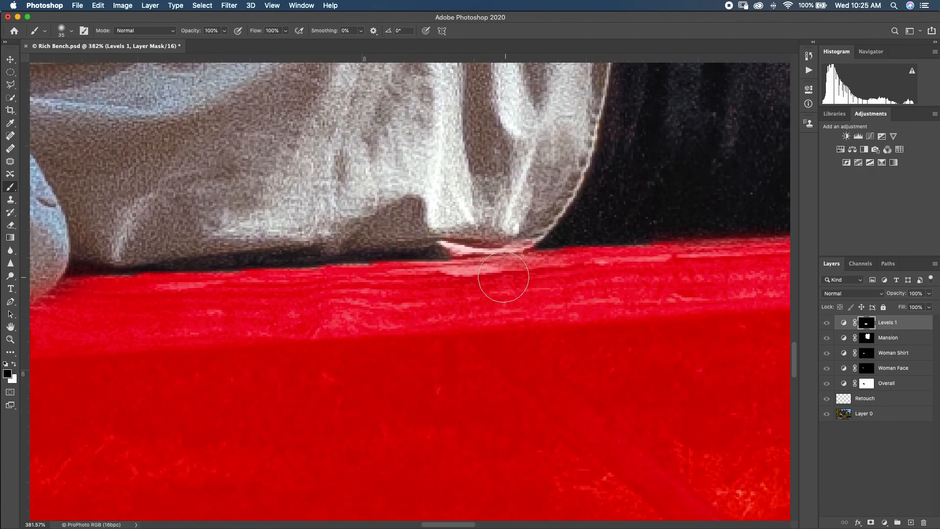
left_click_drag(504, 276, 116, 302)
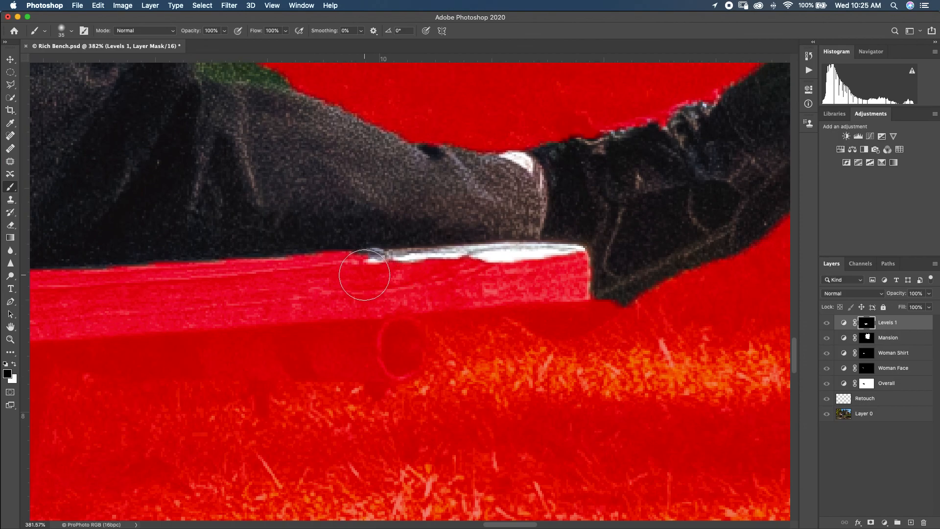
left_click_drag(362, 275, 410, 266)
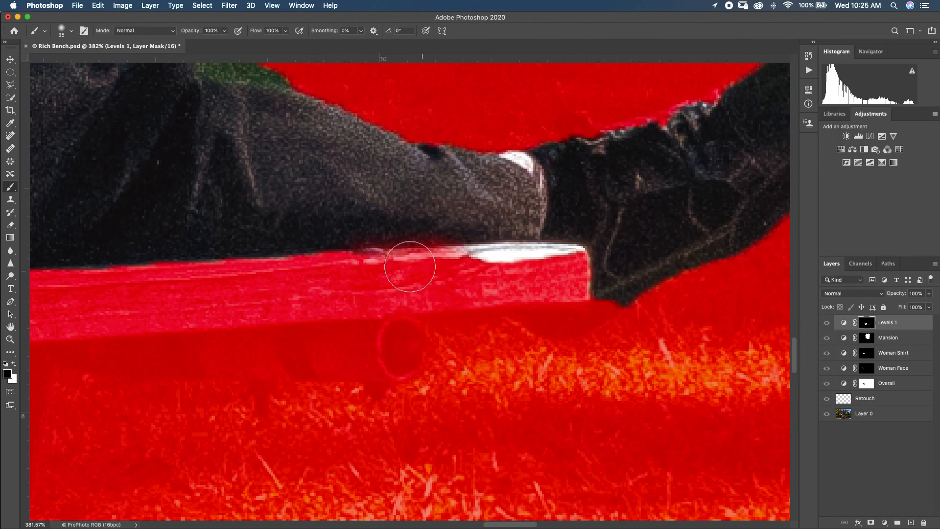
left_click(70, 30)
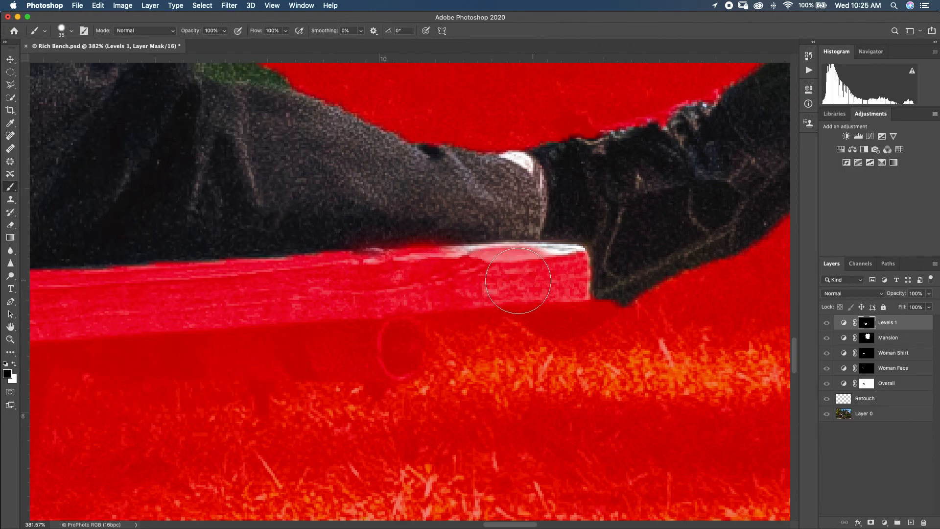
left_click_drag(519, 282, 392, 285)
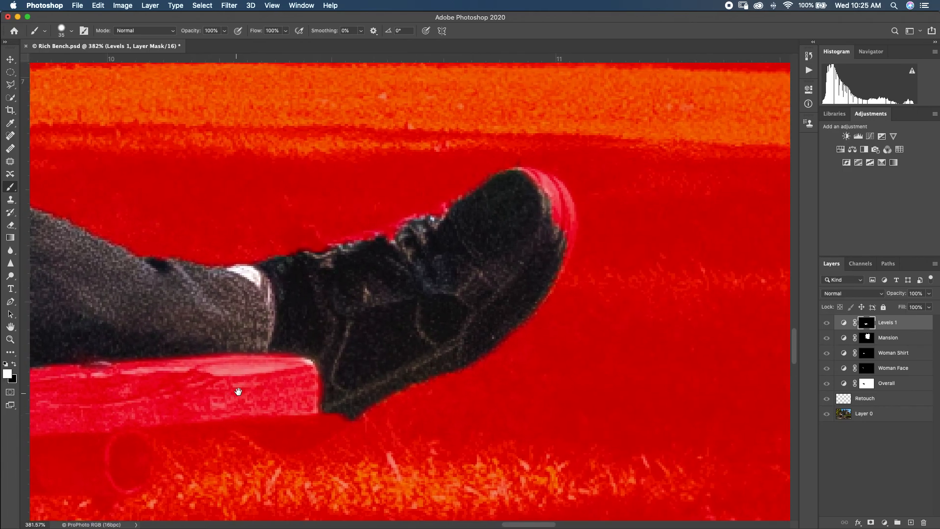
- Pan to the man's shoe and brush the mask along the shoe and jacket outline
left_click_drag(237, 391, 531, 225)
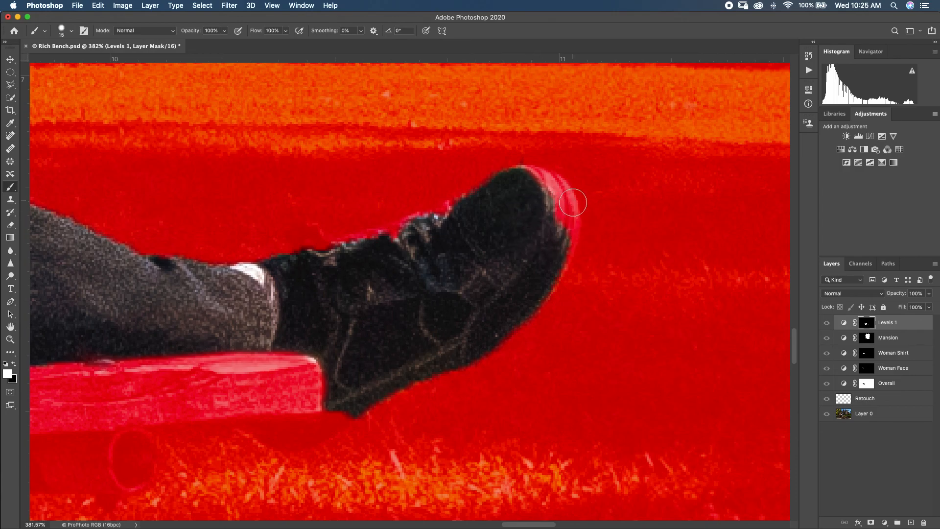
left_click_drag(572, 202, 550, 191)
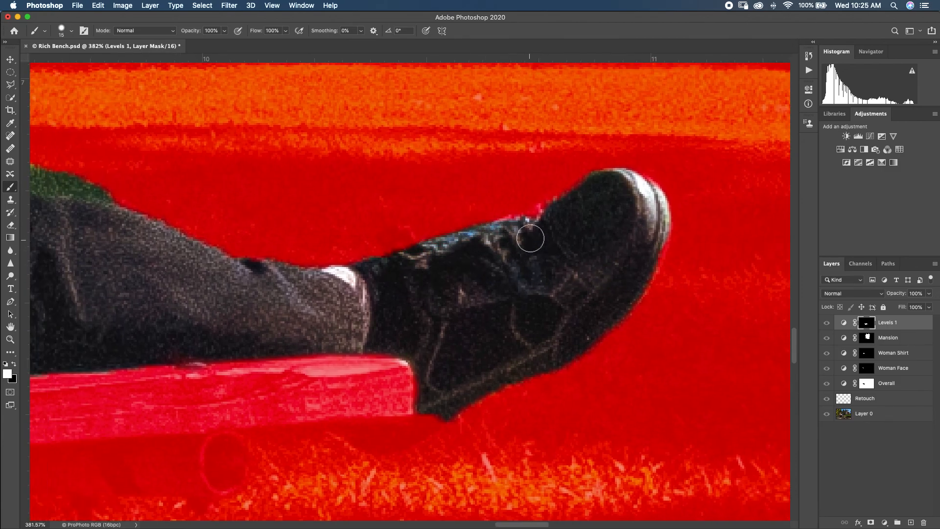
left_click_drag(531, 237, 439, 280)
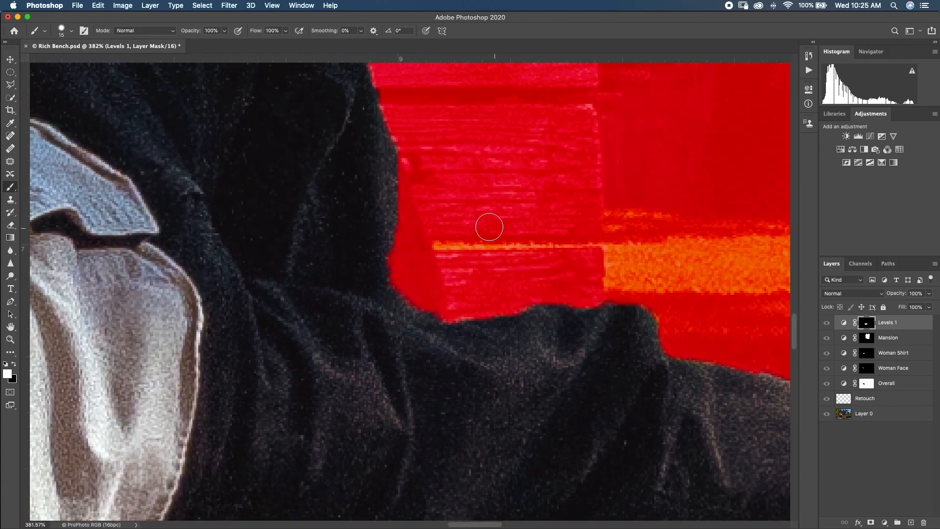
left_click_drag(489, 226, 428, 324)
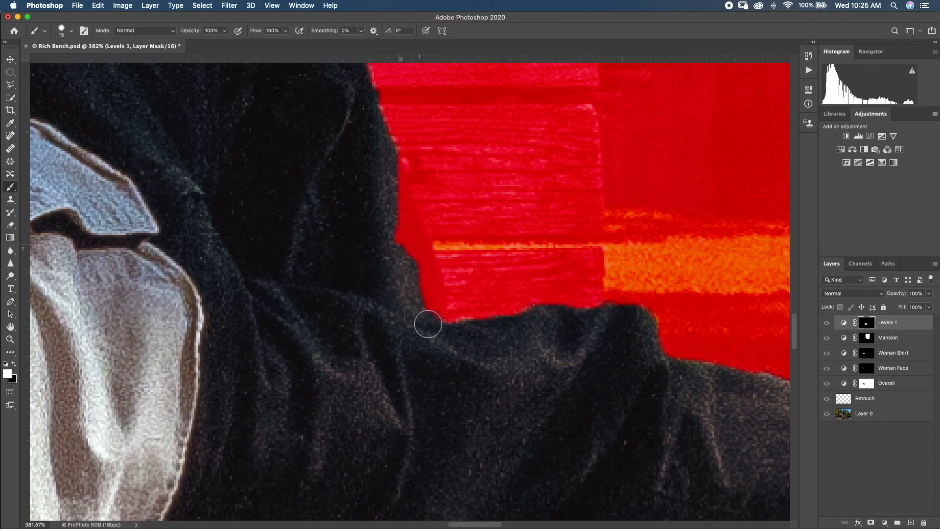
left_click_drag(429, 324, 396, 240)
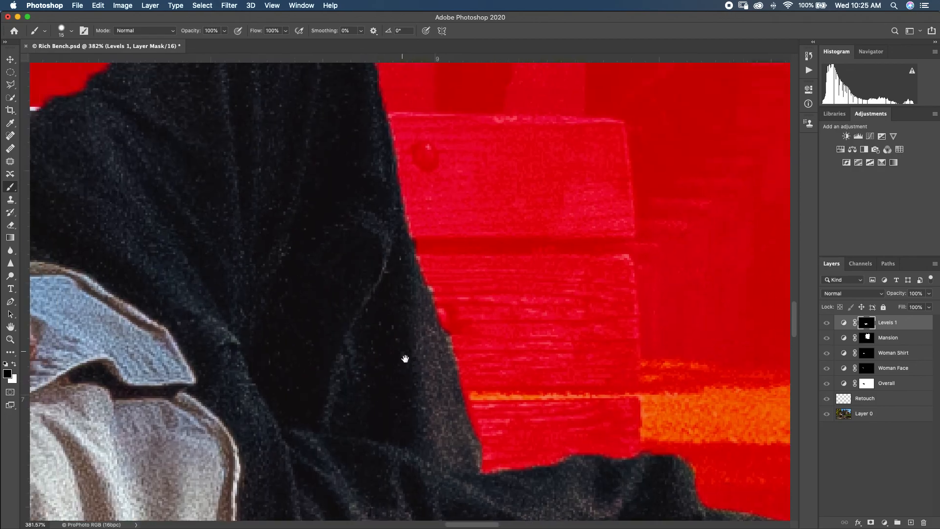
- Pan to the upper jacket and brush the mask along the bench behind the leg and the sleeve at the wrist
left_click_drag(405, 358, 634, 287)
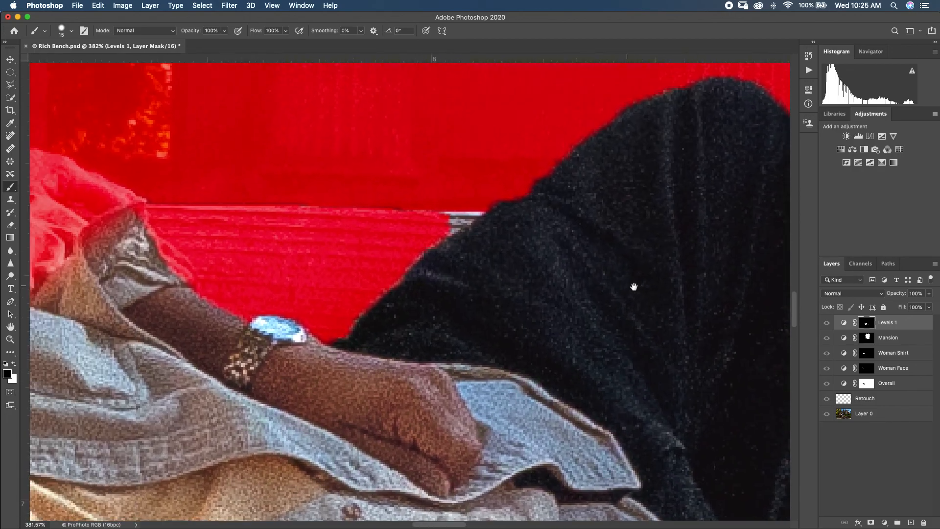
left_click_drag(633, 286, 579, 277)
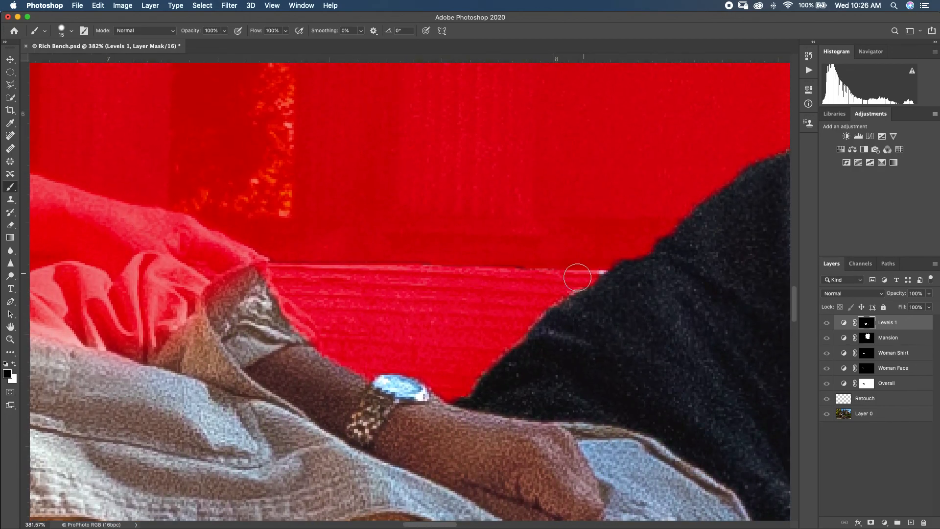
left_click_drag(579, 277, 274, 257)
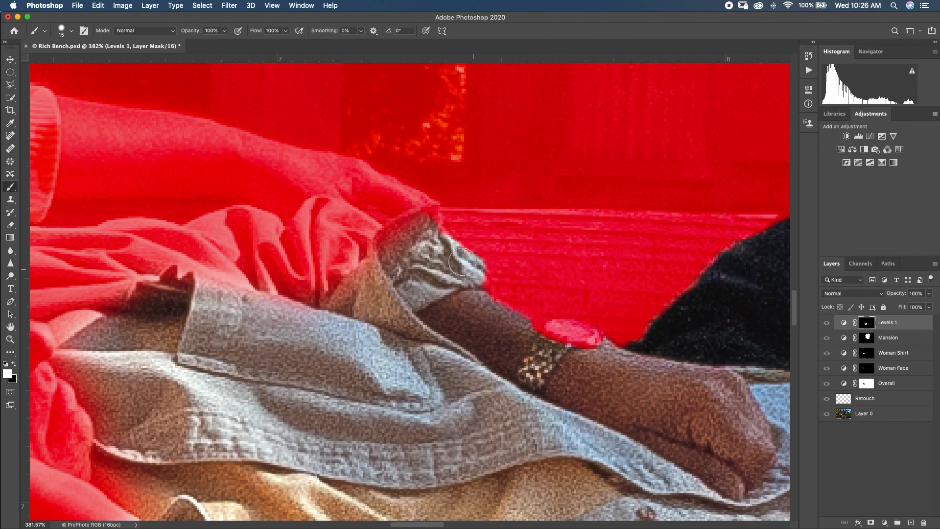
left_click_drag(456, 261, 473, 279)
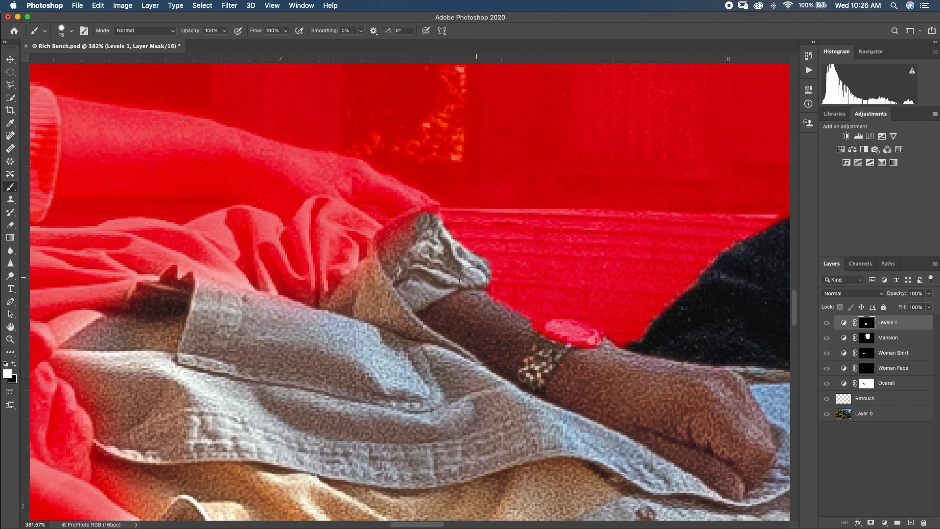
mouse_move(661, 230)
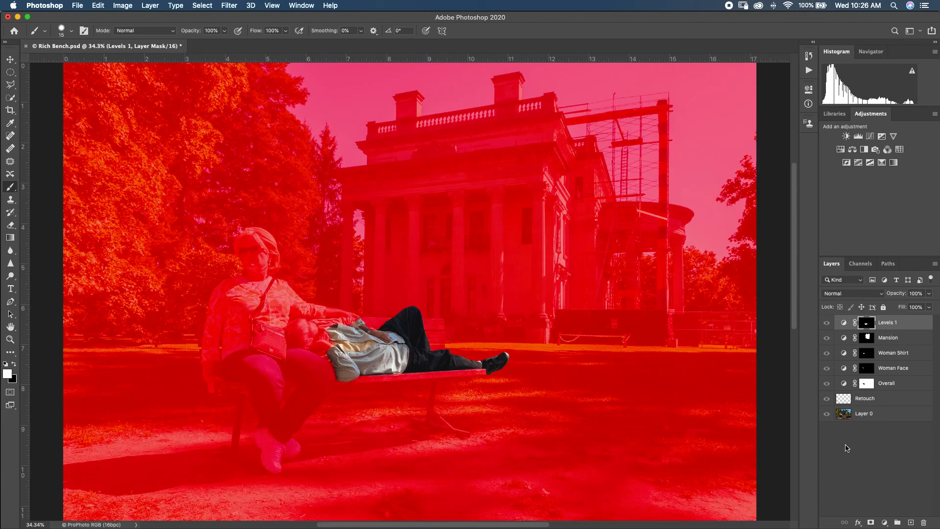
- Hide the red mask overlay and rename the Levels 1 layer to 'Old Man'
left_click(826, 322)
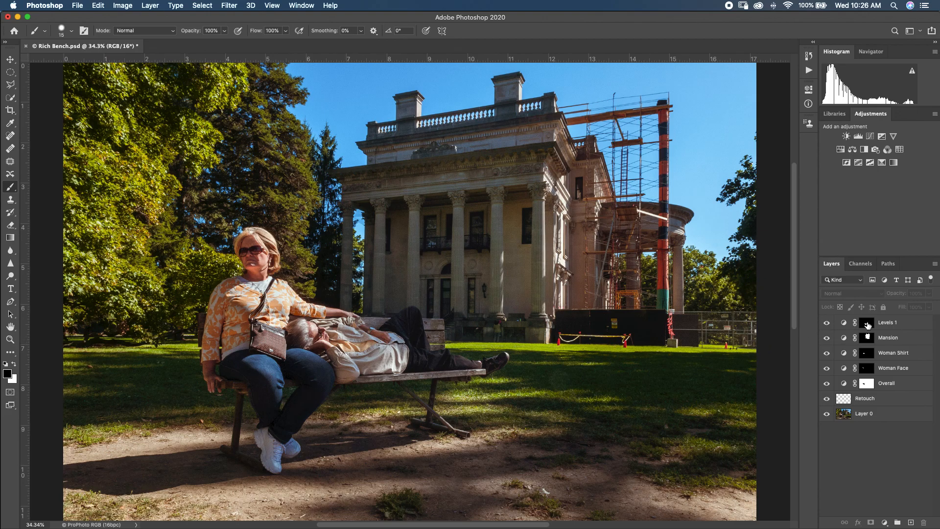
double_click(887, 322)
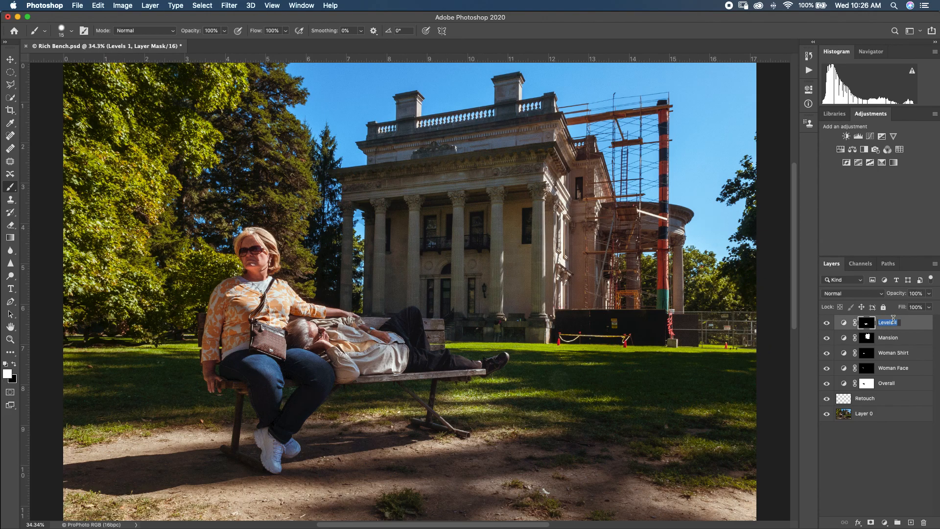
type("Old Man")
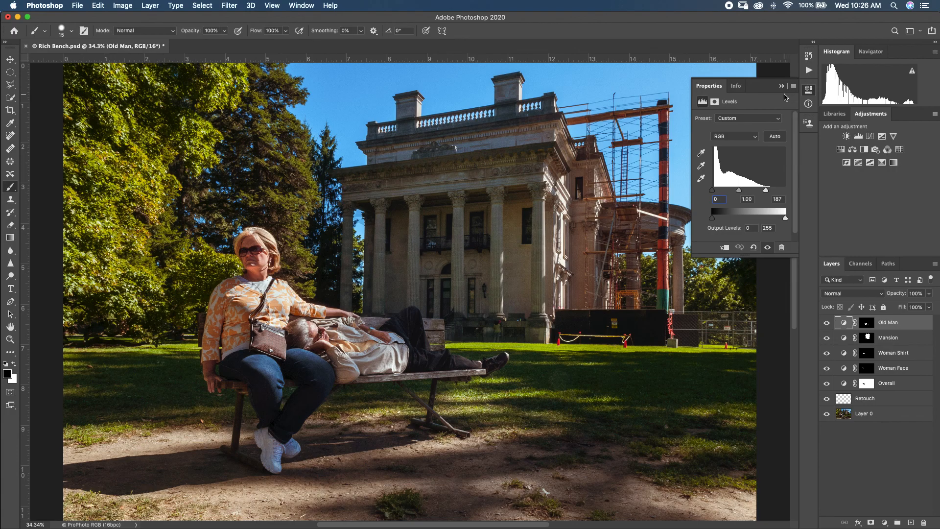
- Close the Levels Properties panel before grouping the adjustment layers as 'Exposure'
left_click(781, 86)
type("Exposure")
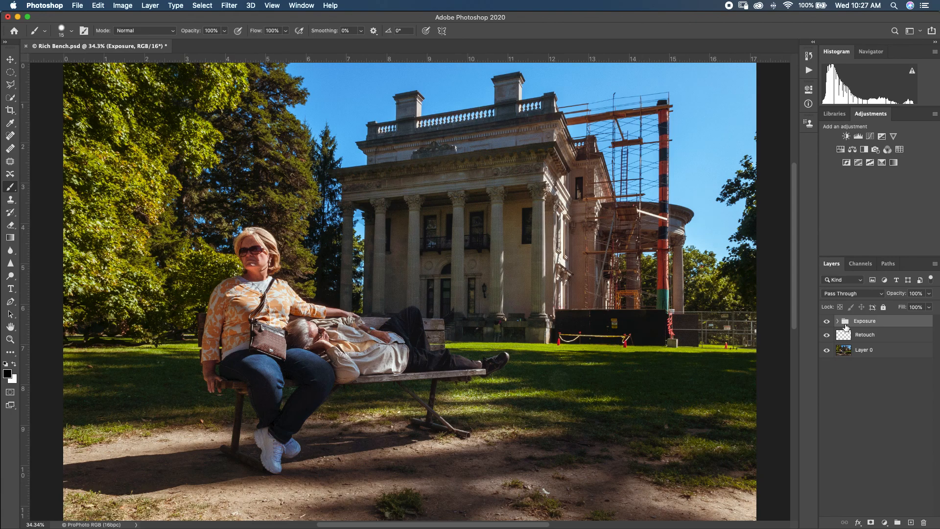
- Expand the Exposure group to reveal Old Man, Mansion, Woman Shirt, Woman Face and Overall
left_click(837, 321)
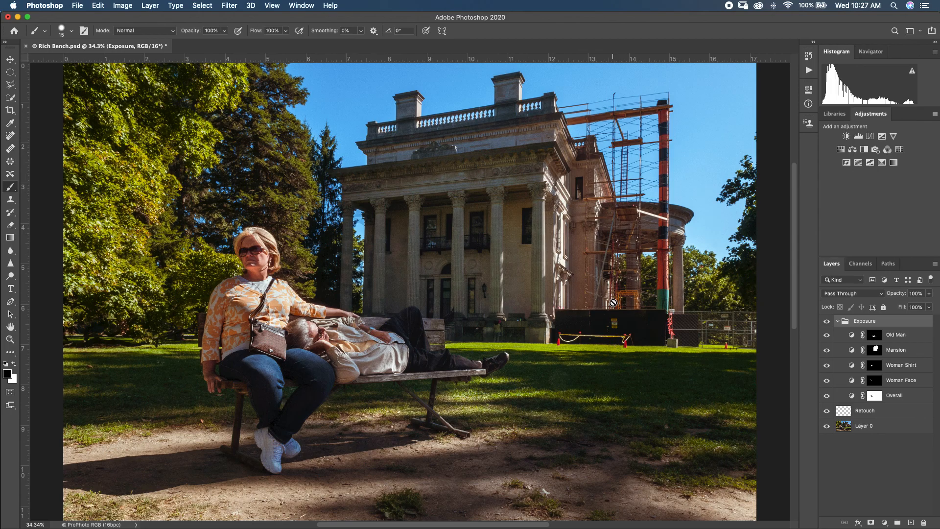
mouse_move(896, 329)
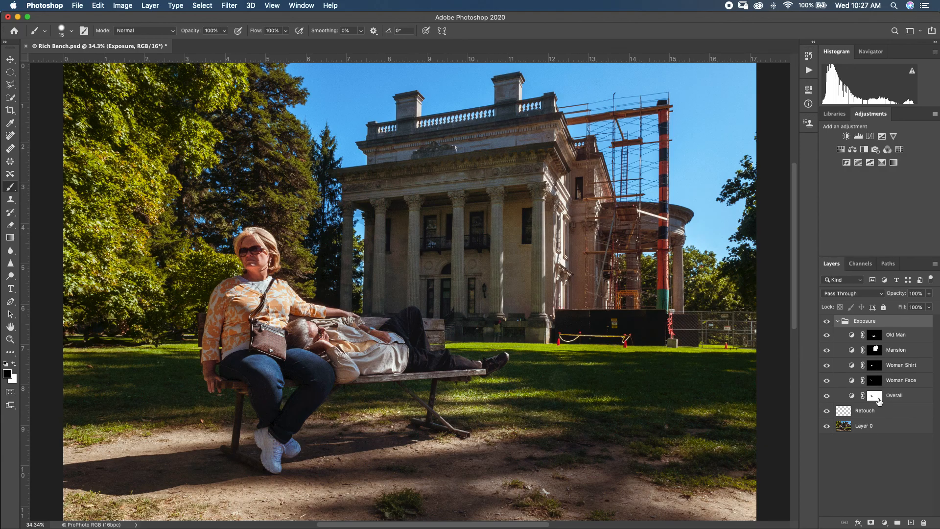
mouse_move(872, 468)
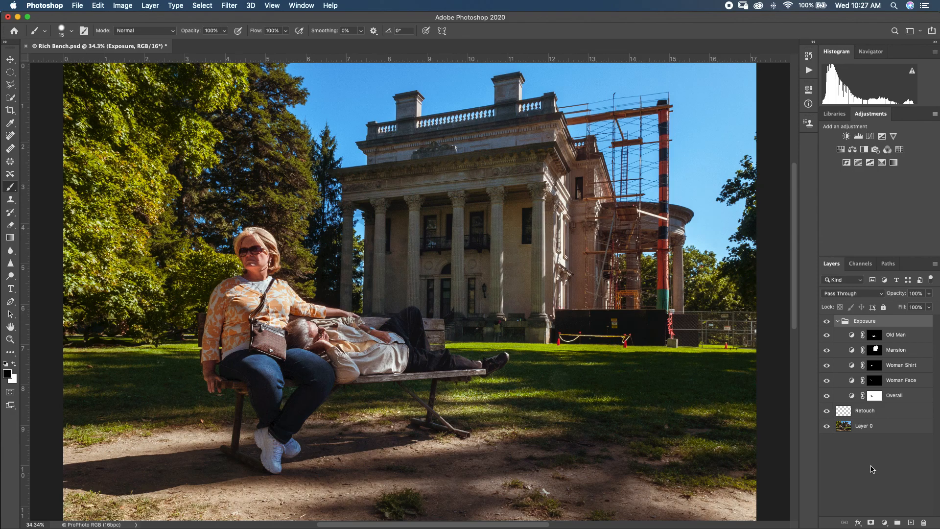
mouse_move(890, 352)
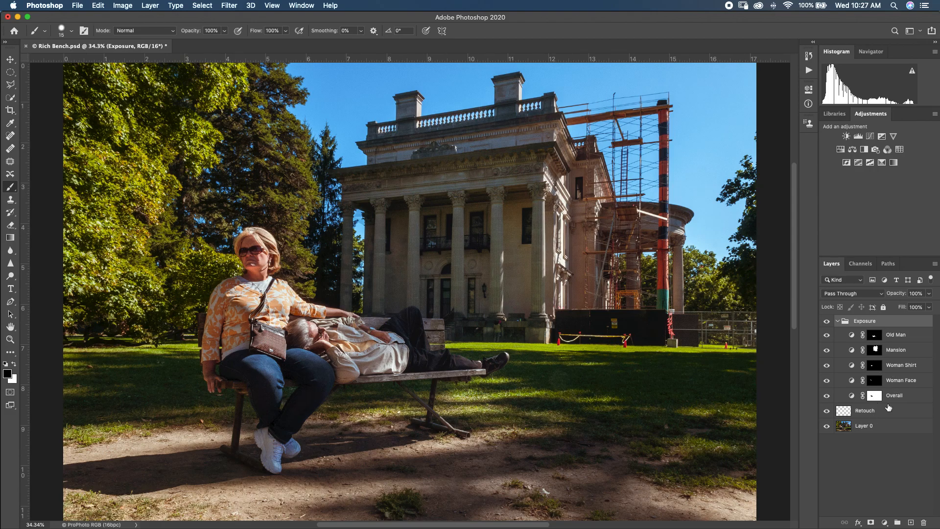
mouse_move(806, 311)
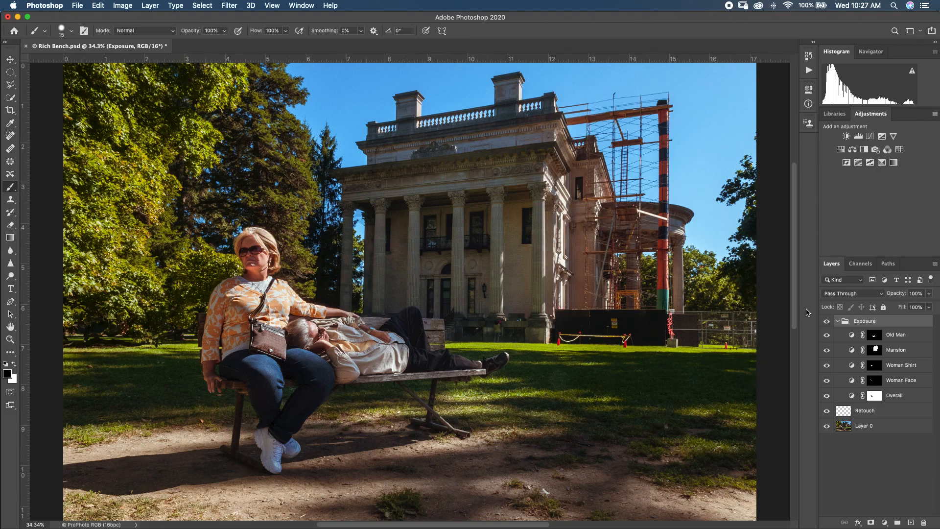